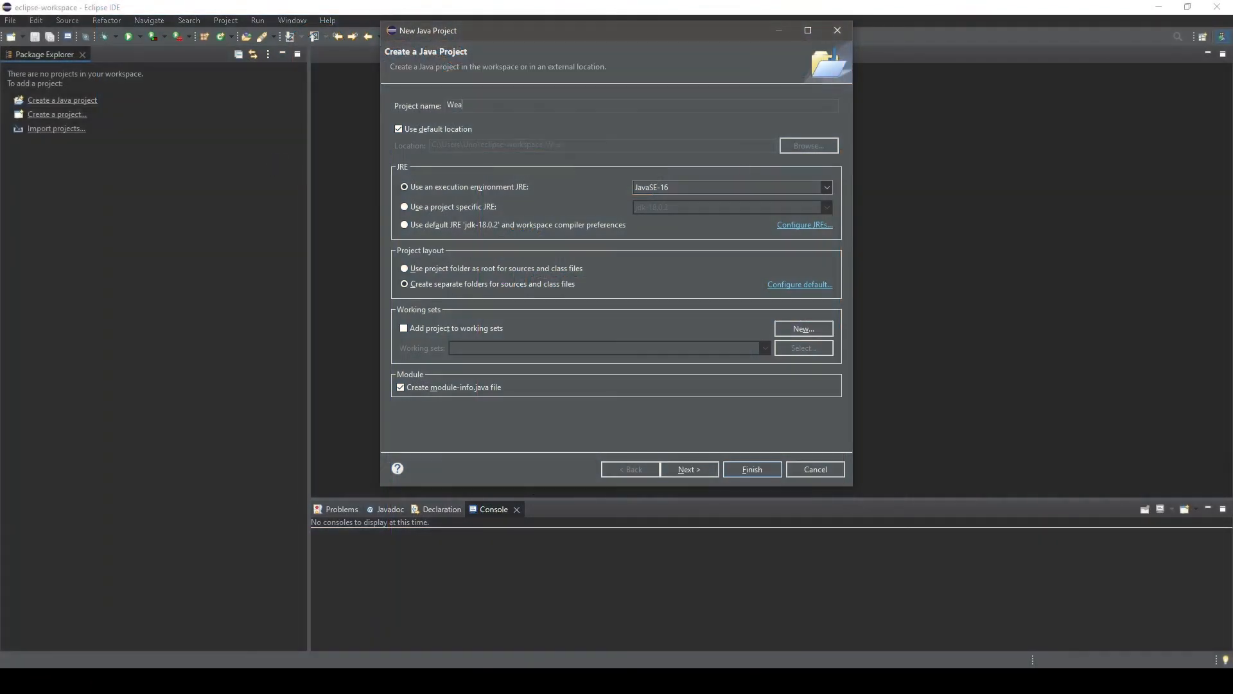
Finish creating the Weather Java project and open its New > Class option
click(751, 469)
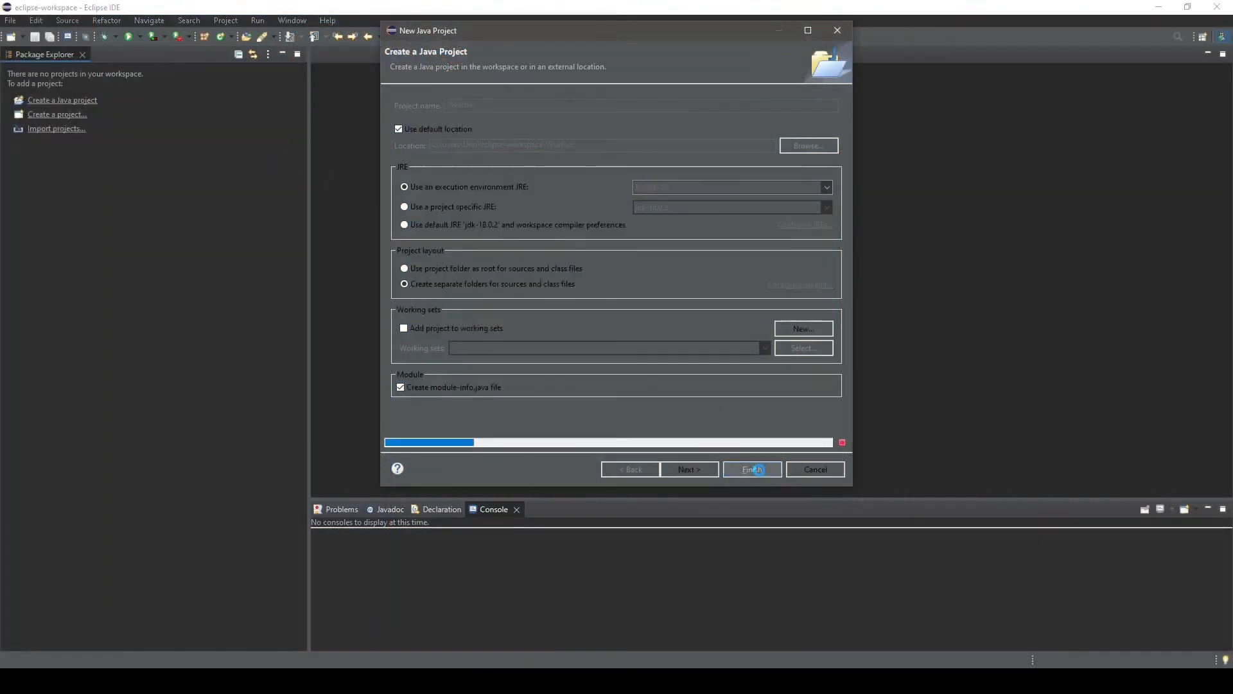
click(751, 469)
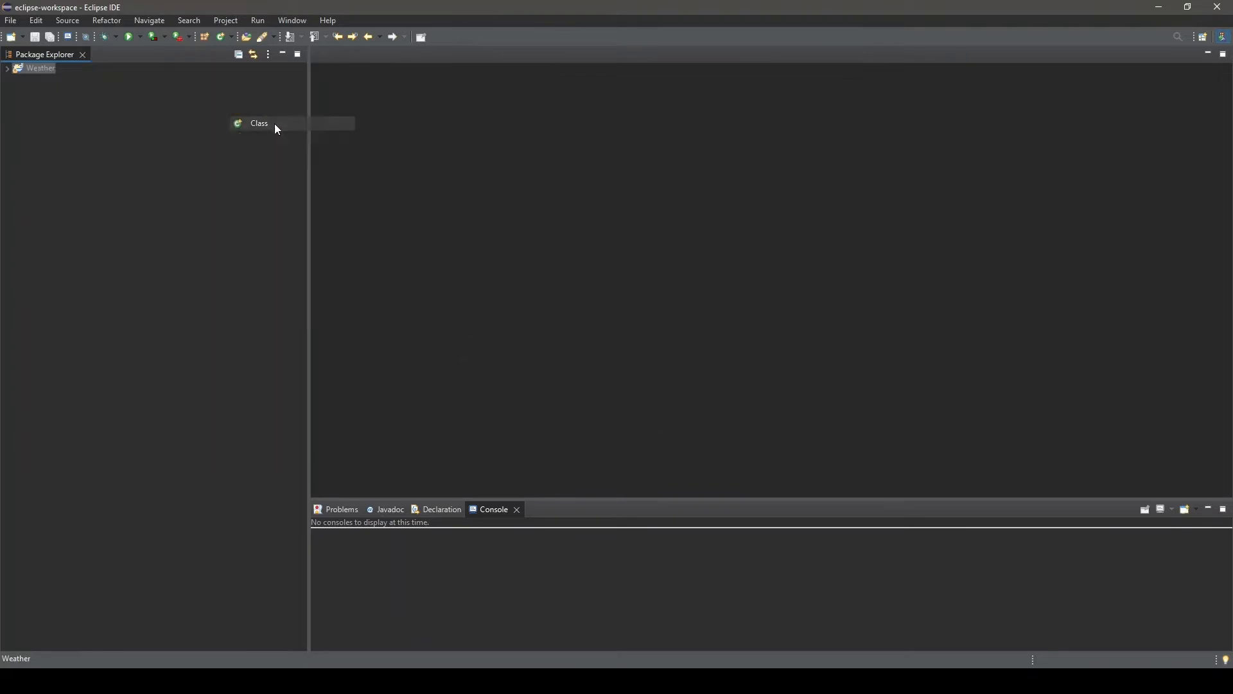
Create a new class named Temperature in the Weather project
click(259, 124)
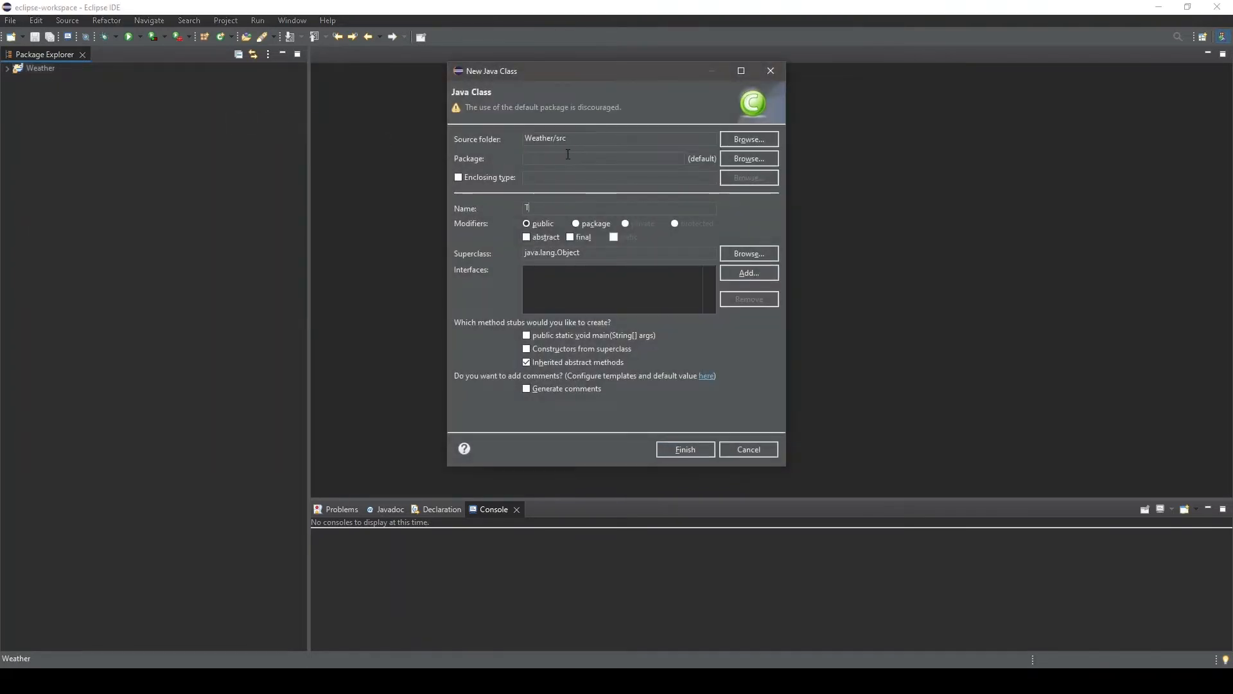
text(emperature)
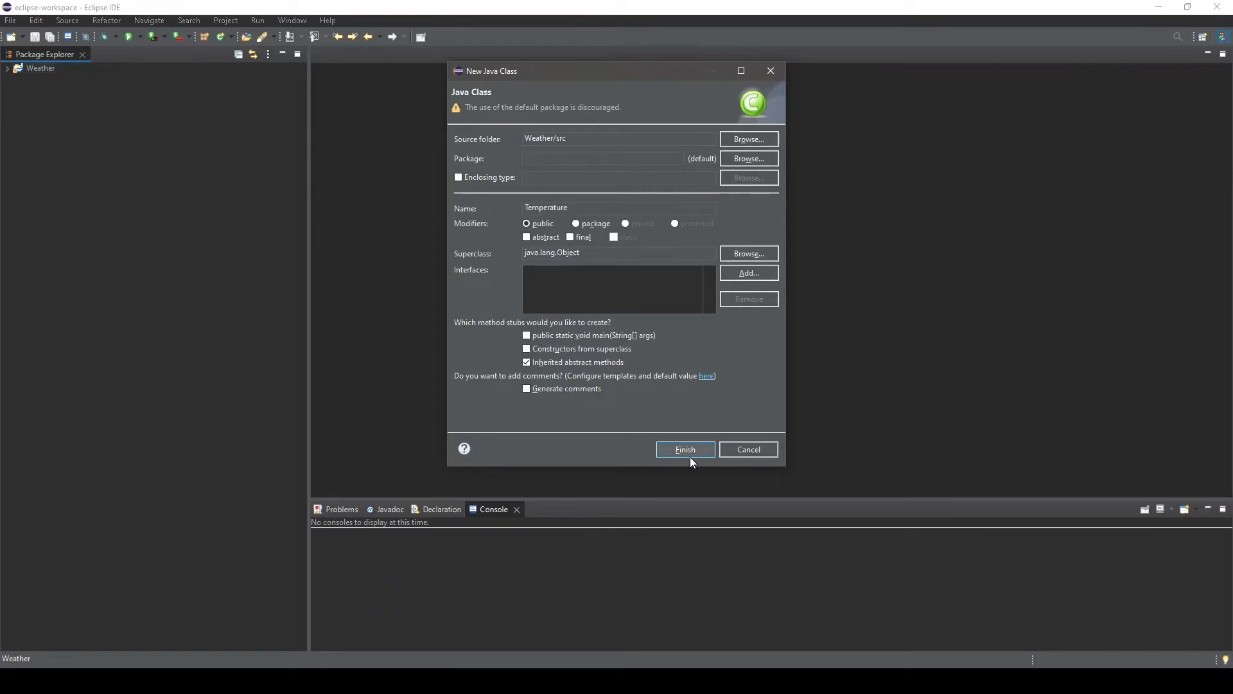
click(684, 449)
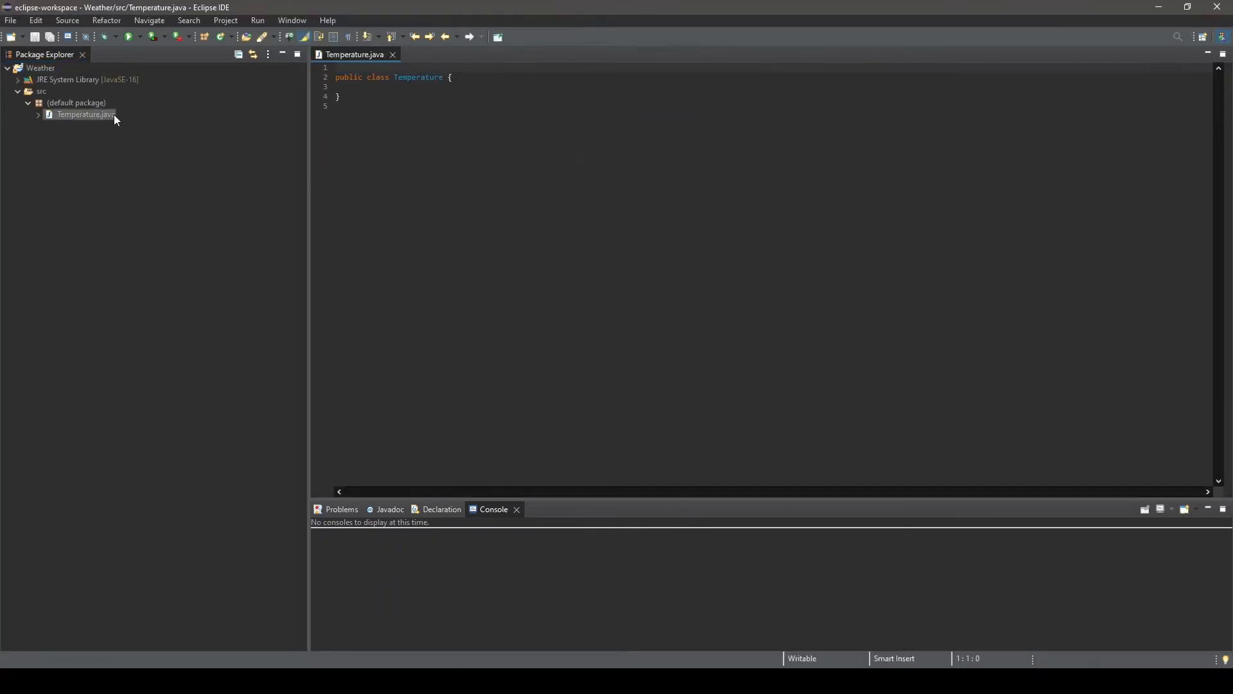
Declare 'private int tempF;' and 'private int tempC;' inside the class body
click(471, 86)
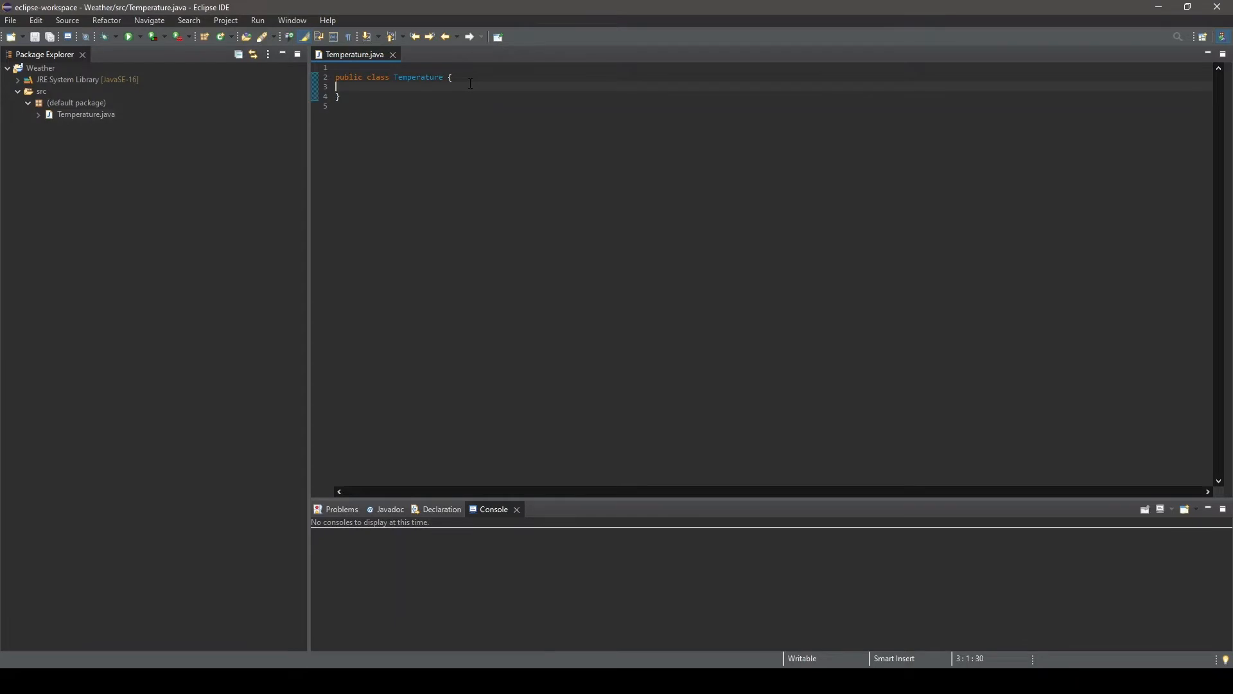
key(enter)
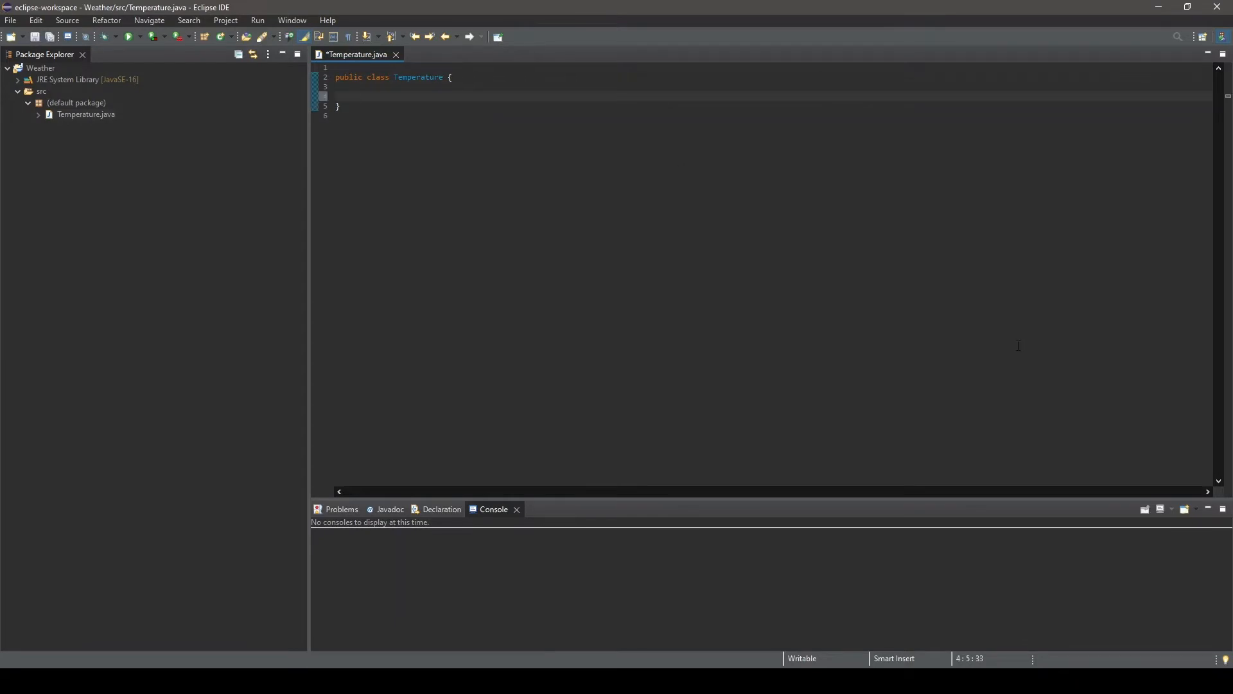
text(private int)
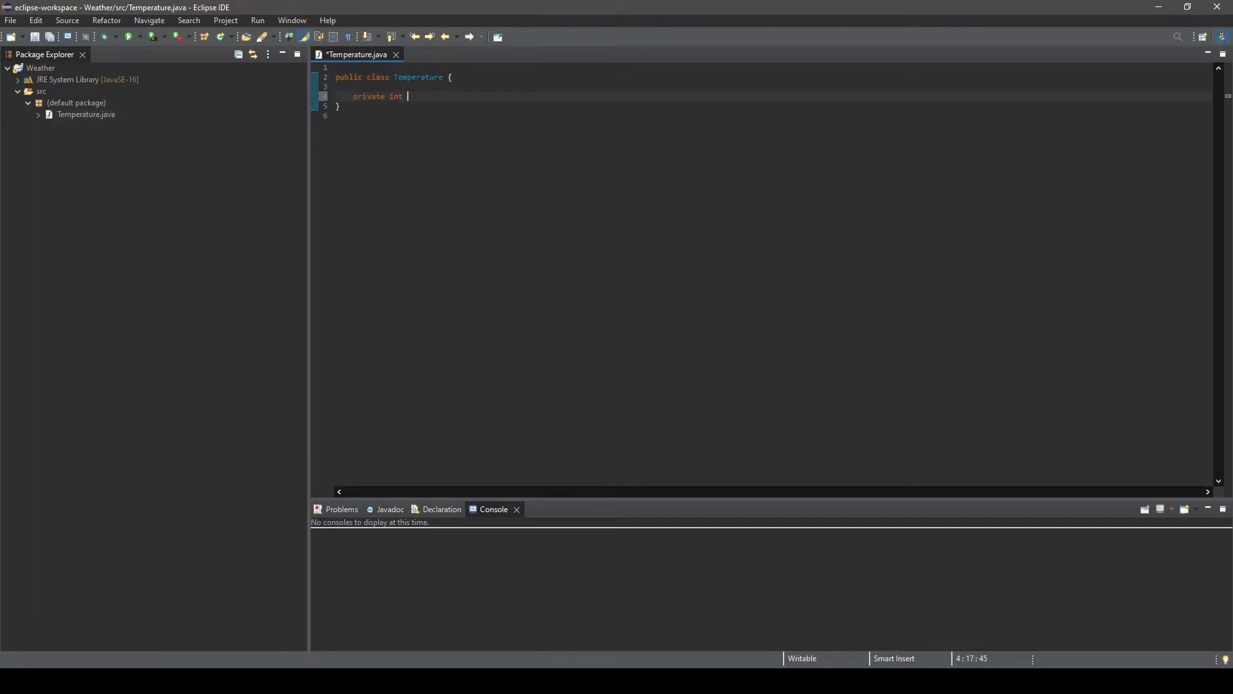
text(tempF;)
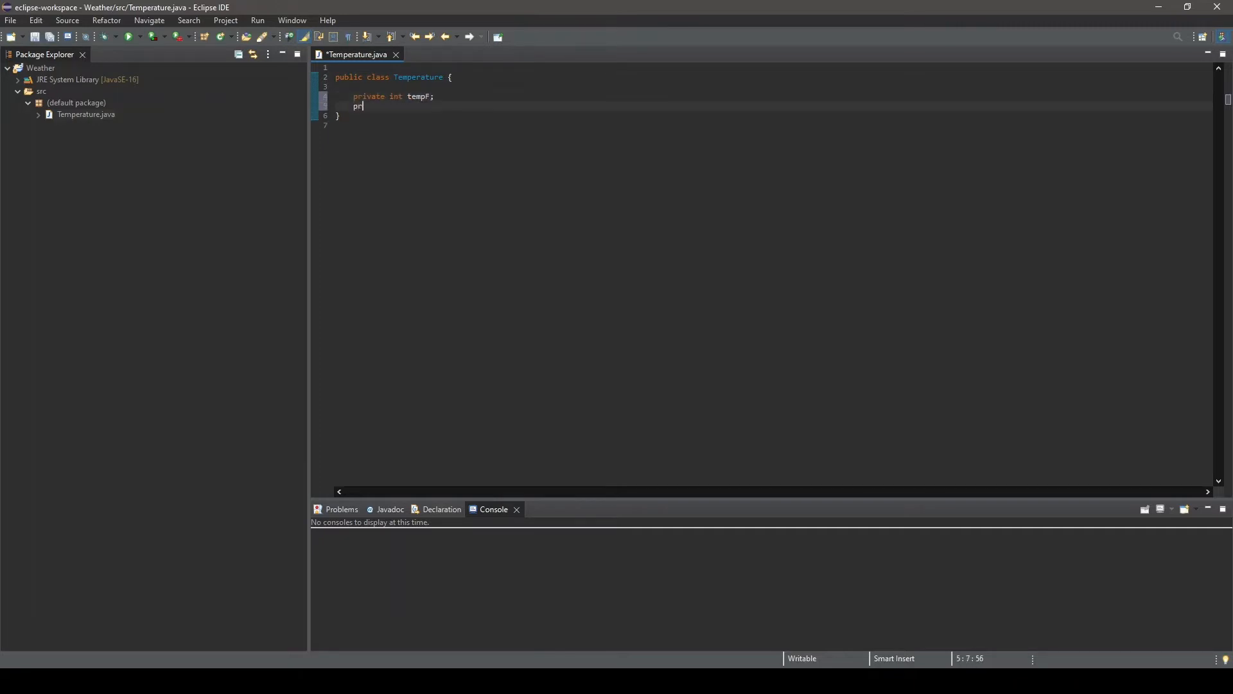
text(ivate int temp)
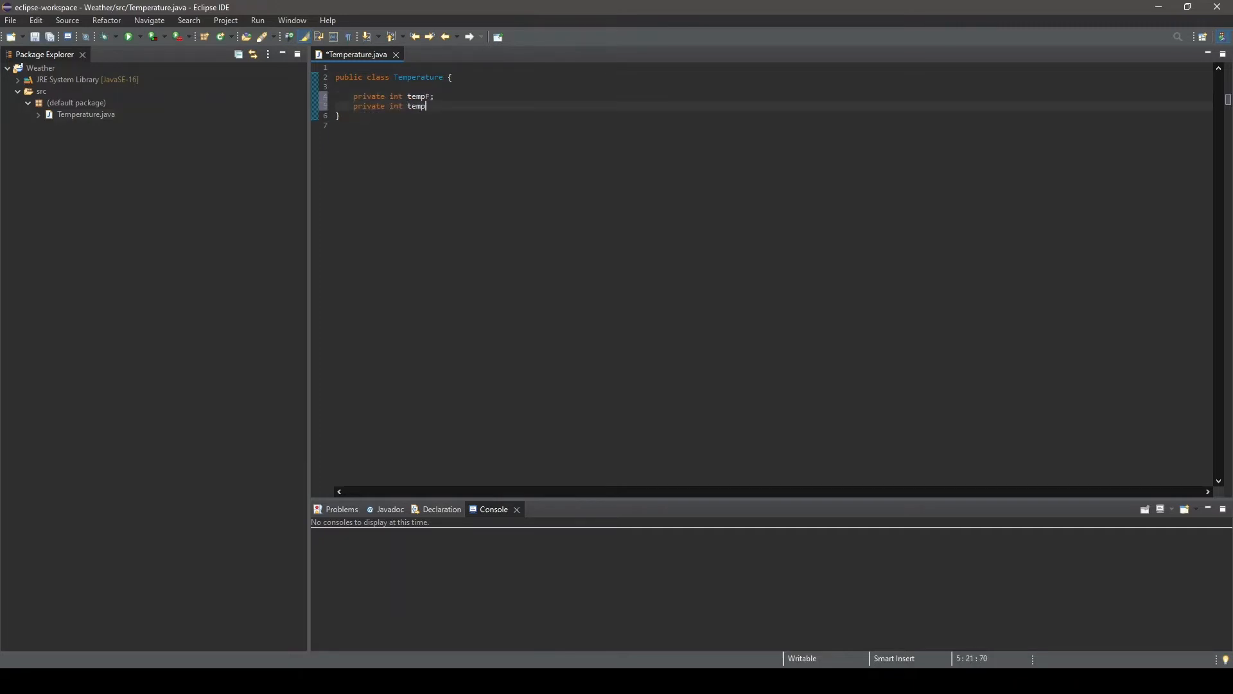
text(C;)
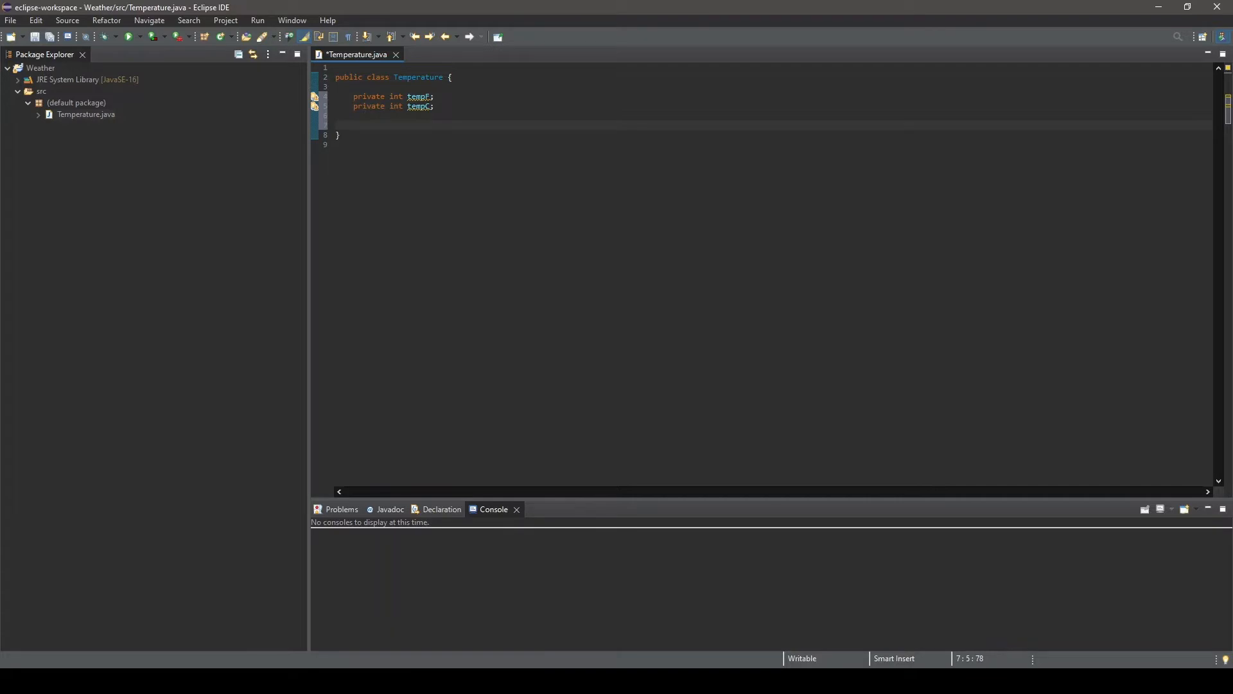
Write setF(int newTempF) with body assigning tempF = newTempF
text(p)
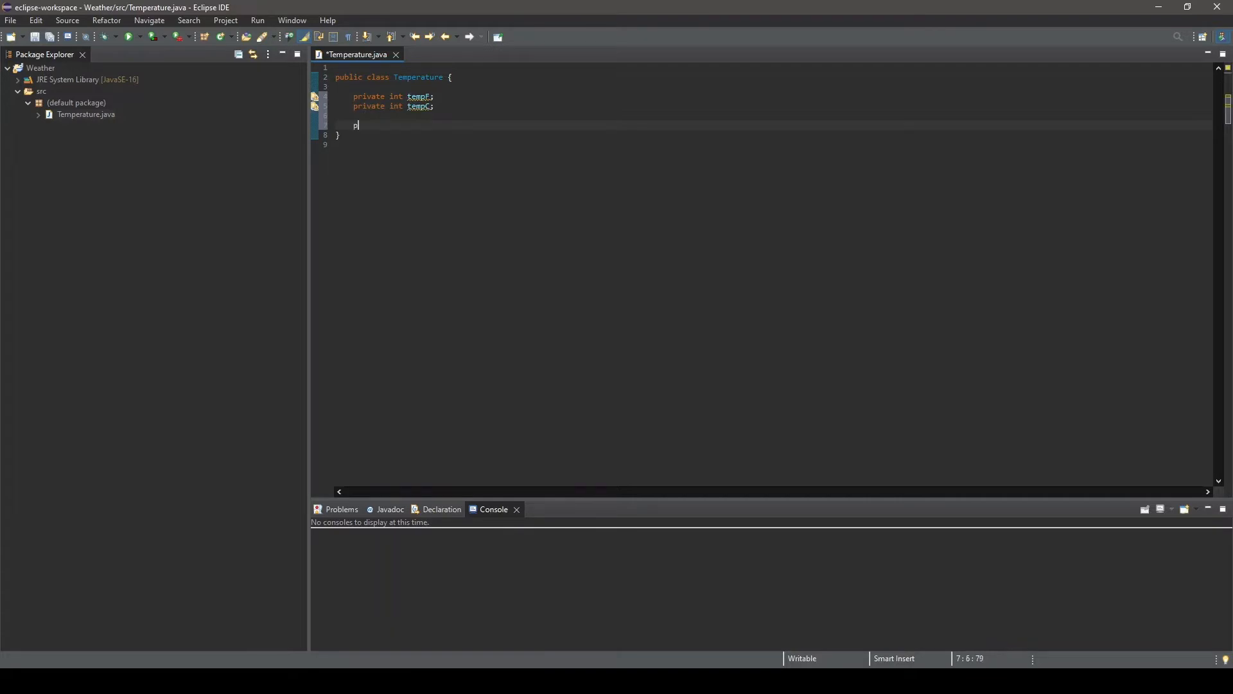
text(ublic void)
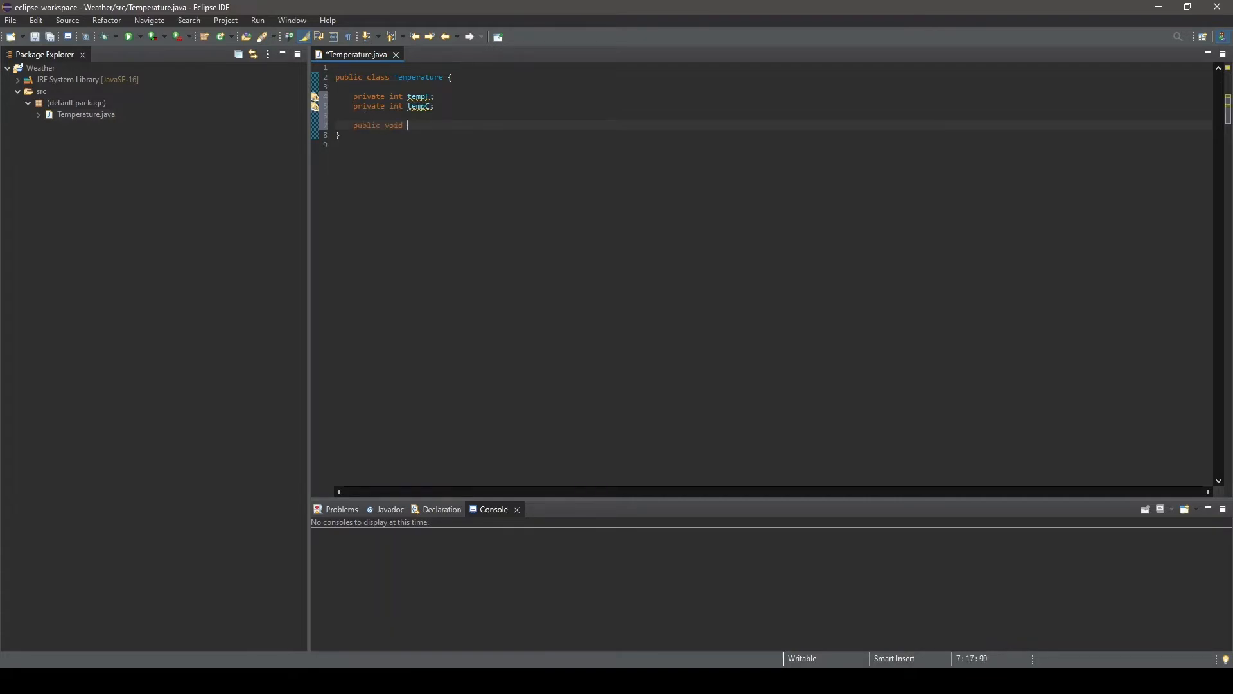
text(setF(i)
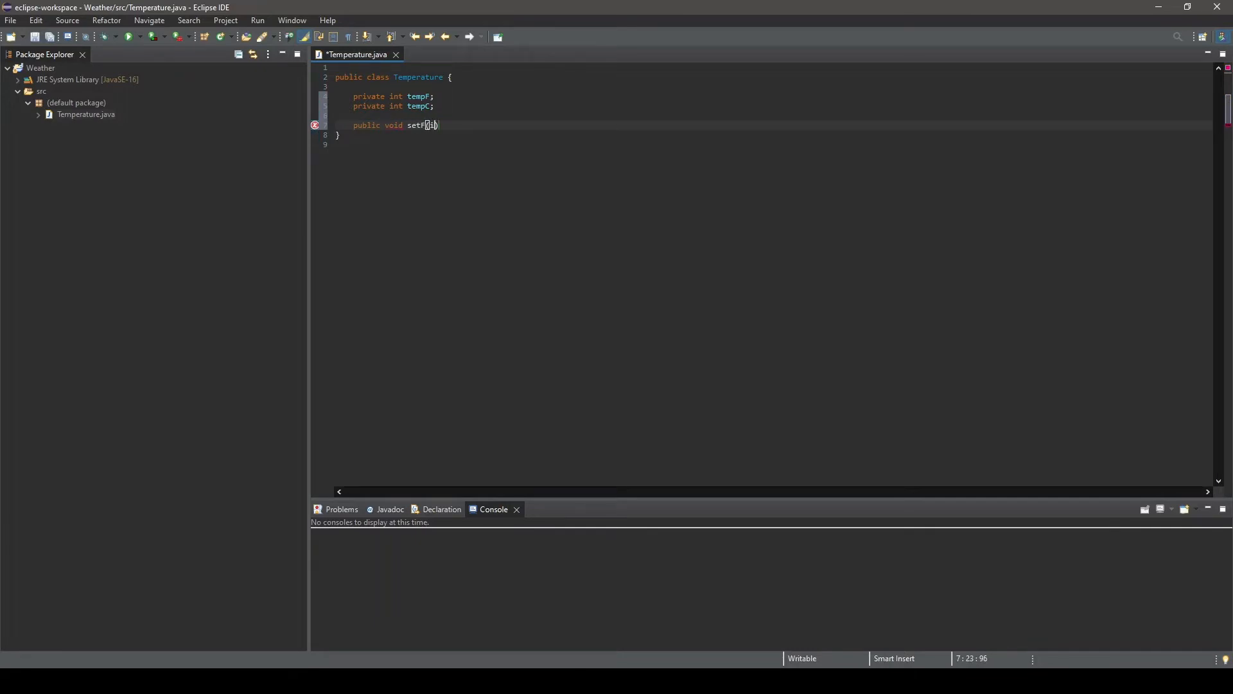
text(int newTempF)
text({)
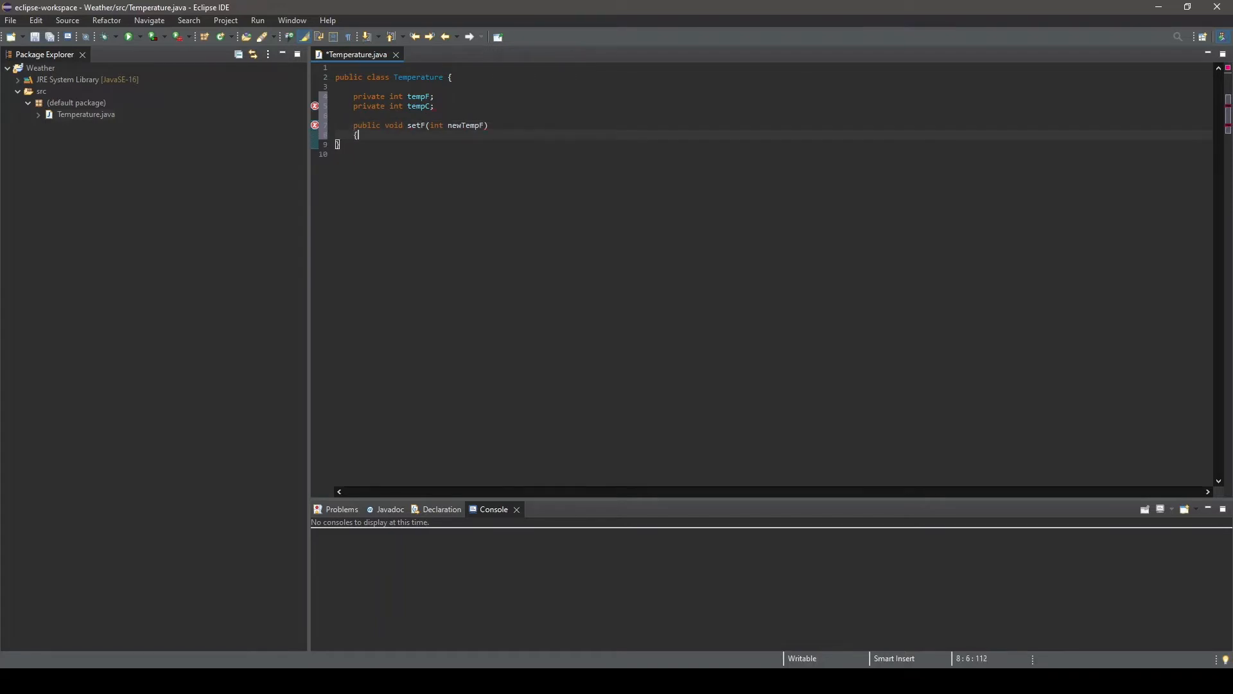
text(te)
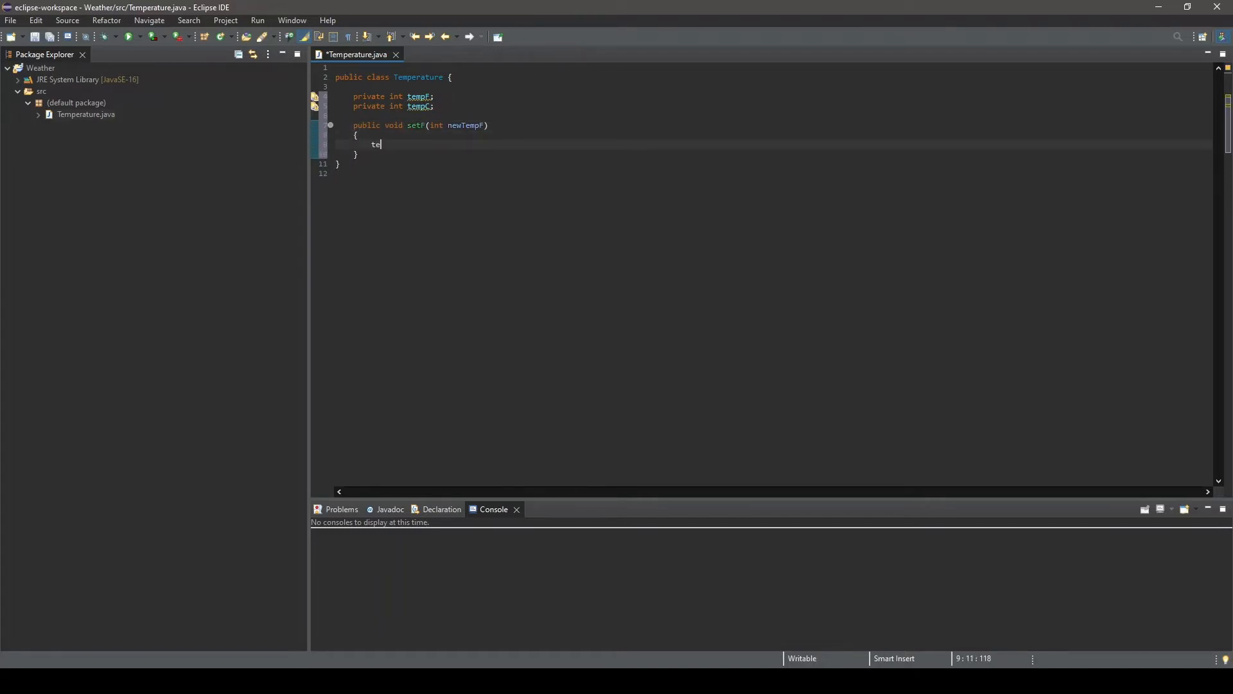
text(mpF = newTem)
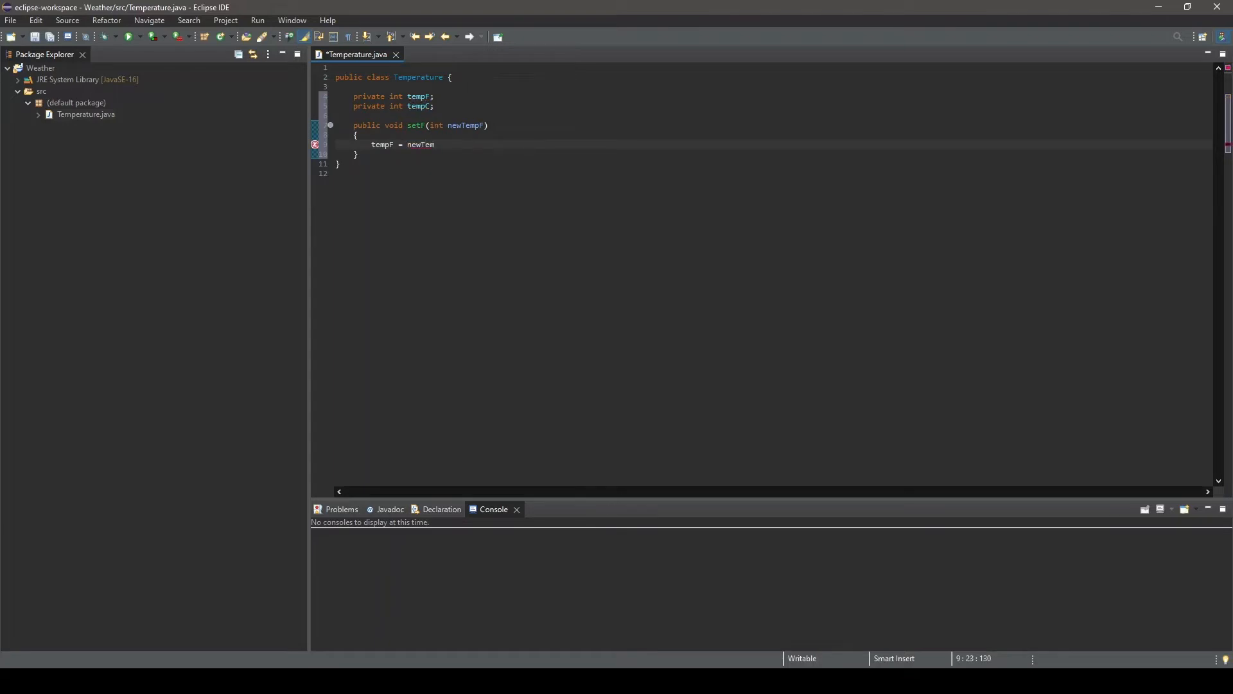
text(pF);)
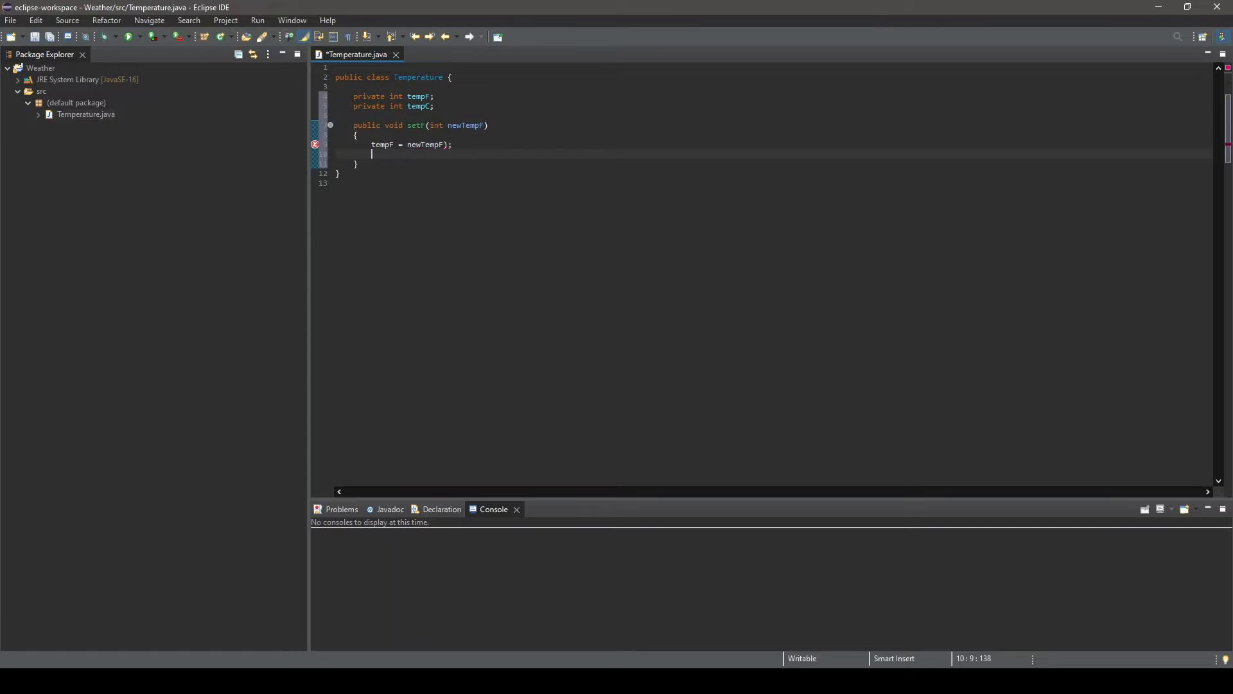
Add a println in setF printing "Temp F has been set: " + tempF + "F"
text(s)
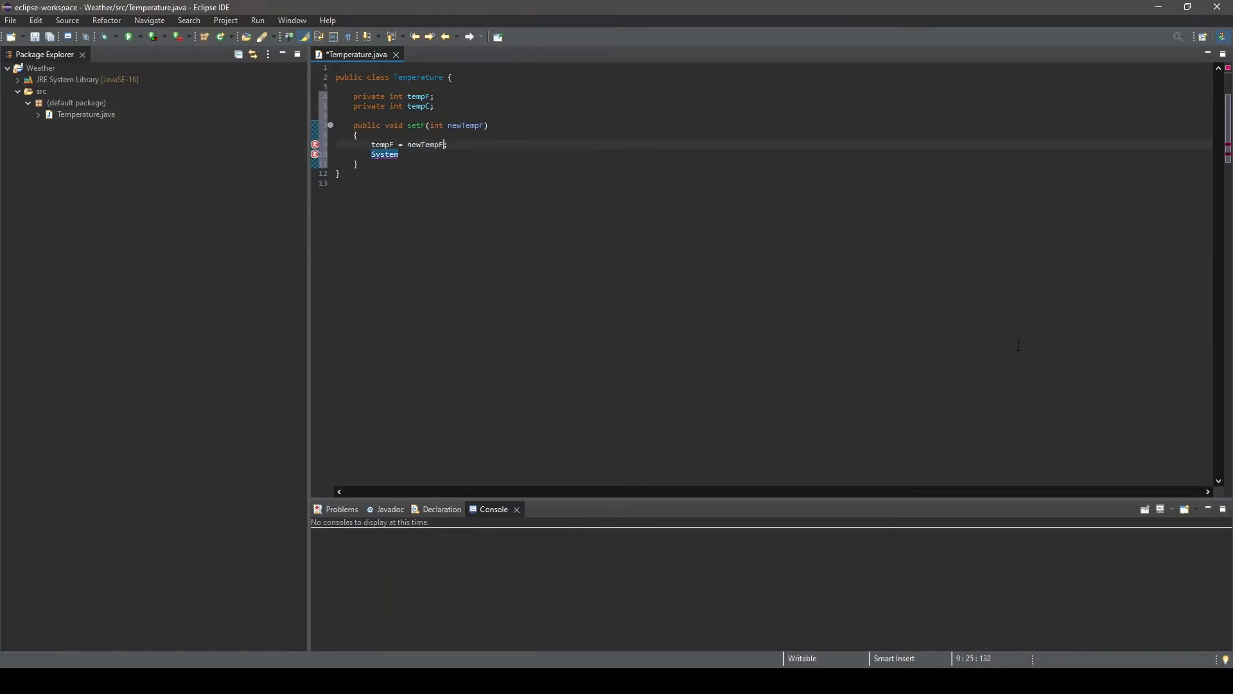
text(.out.println("Temp"))
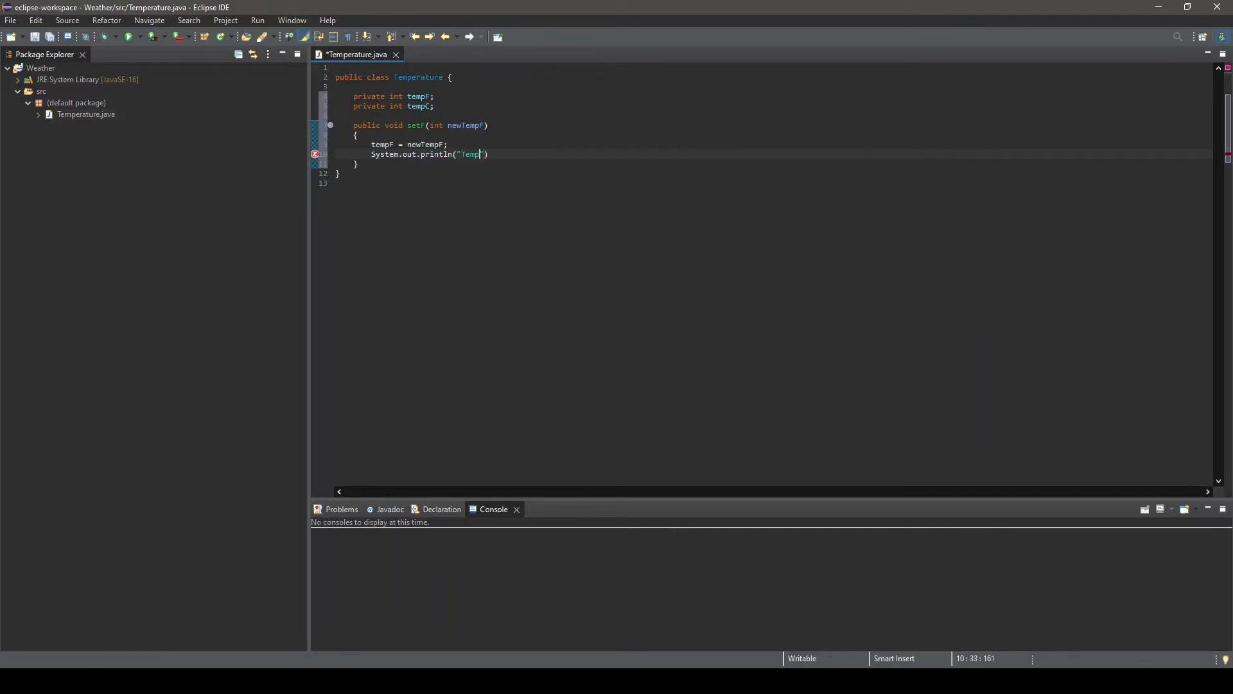
text(F has been set:)
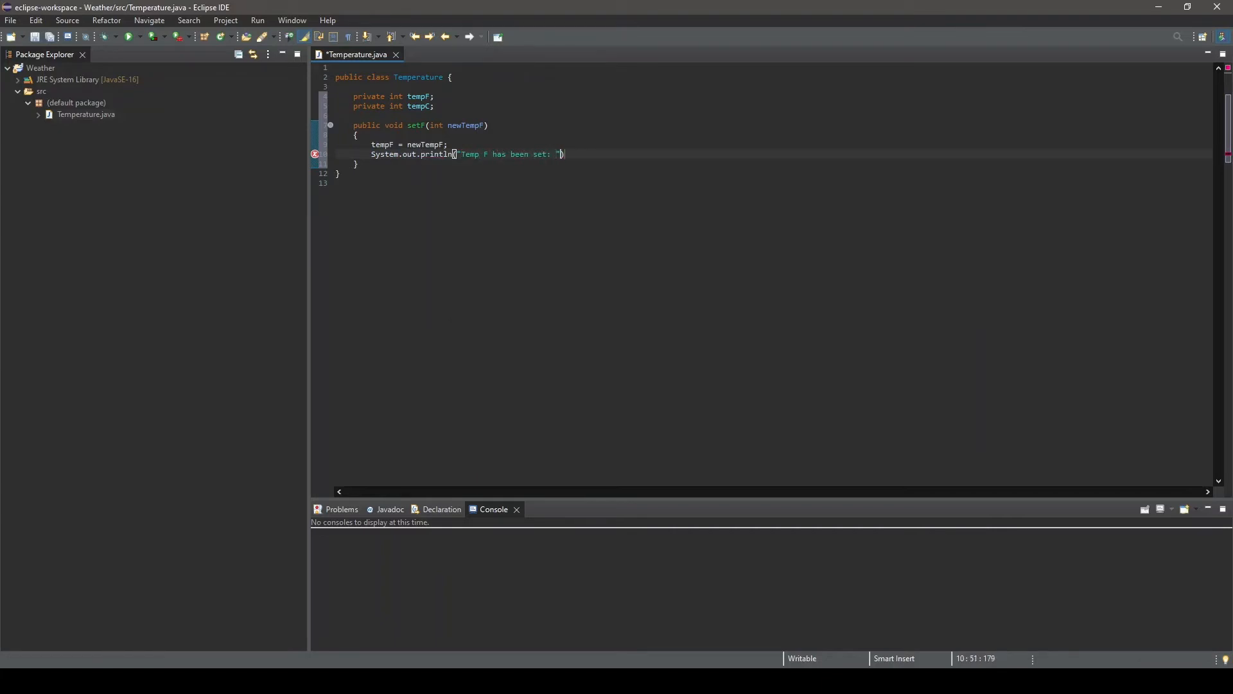
text(+ tempF))
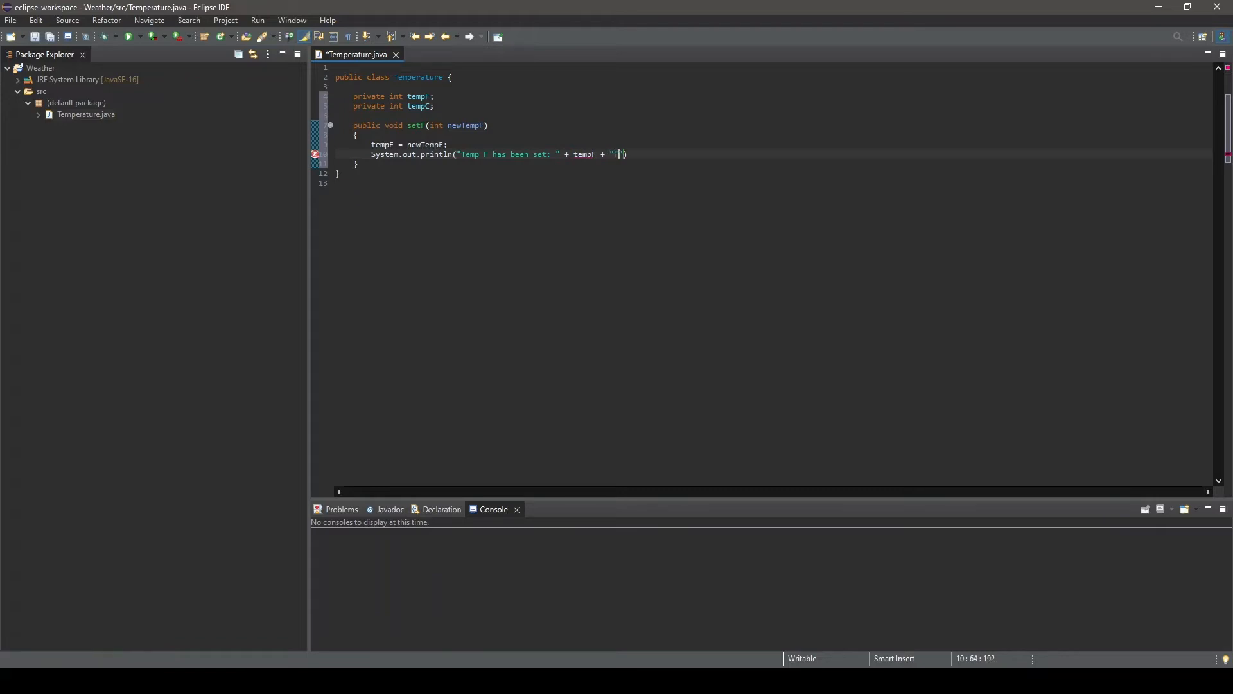
text();)
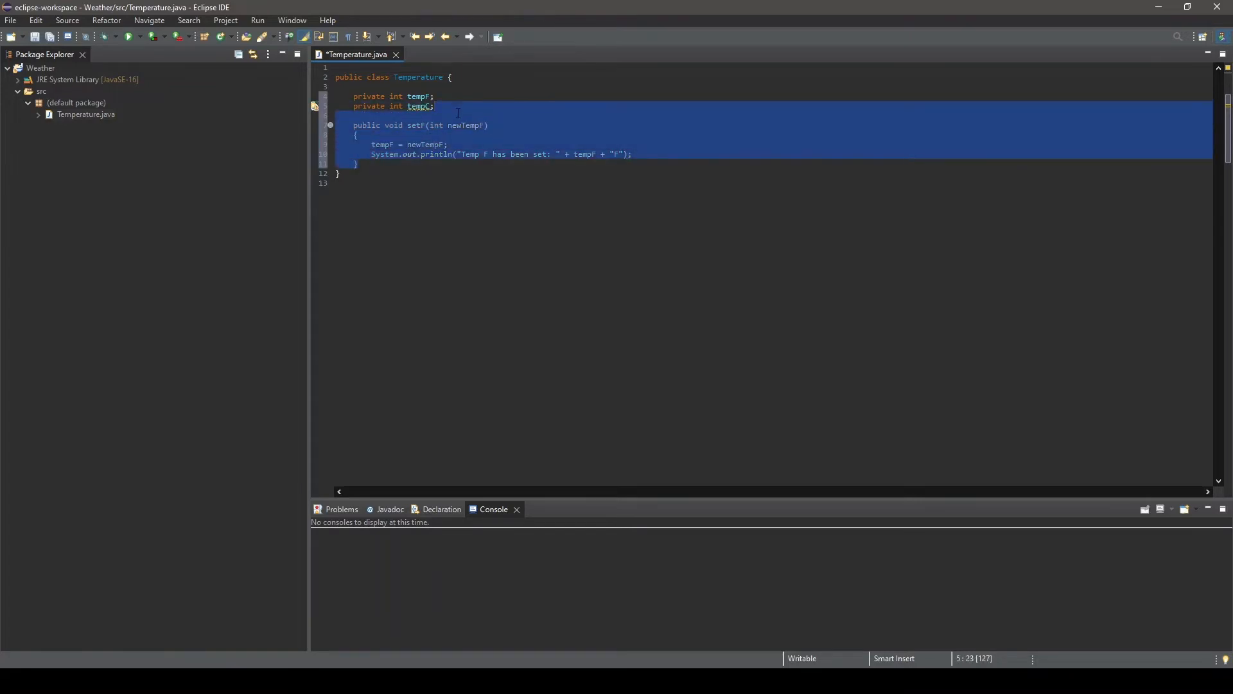
Paste a copy of setF and change it into setC for tempC
key(ctrl+v)
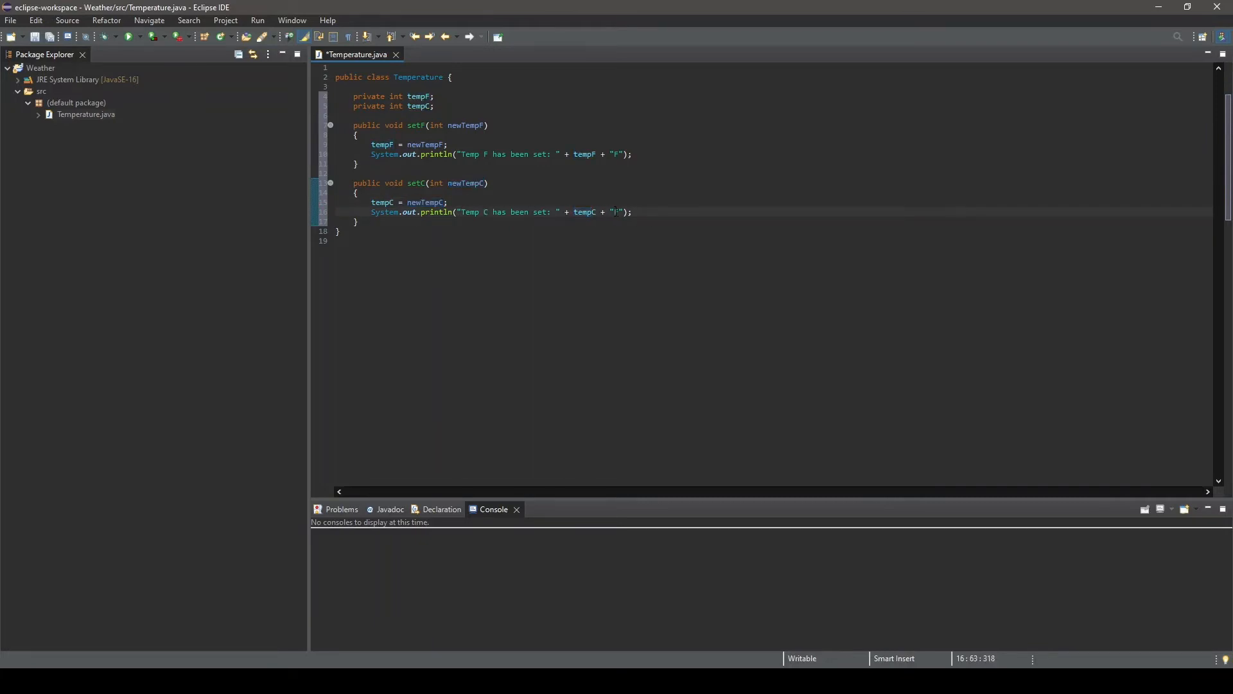
text(C)
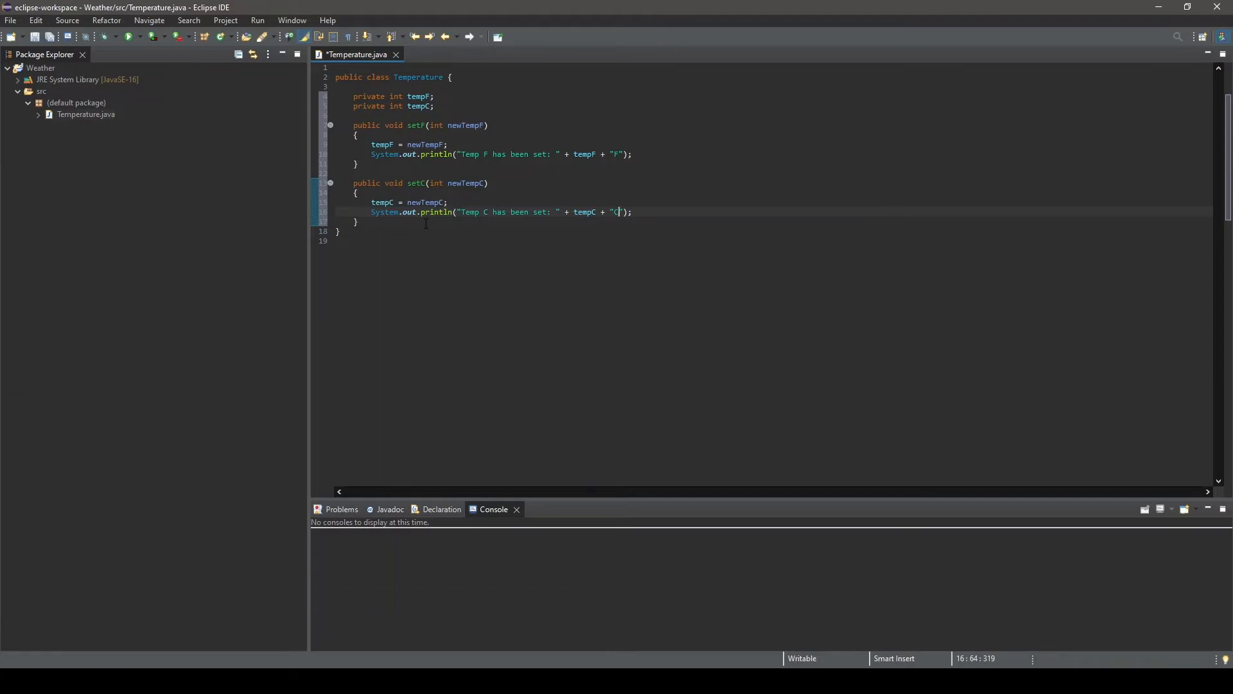
text(p)
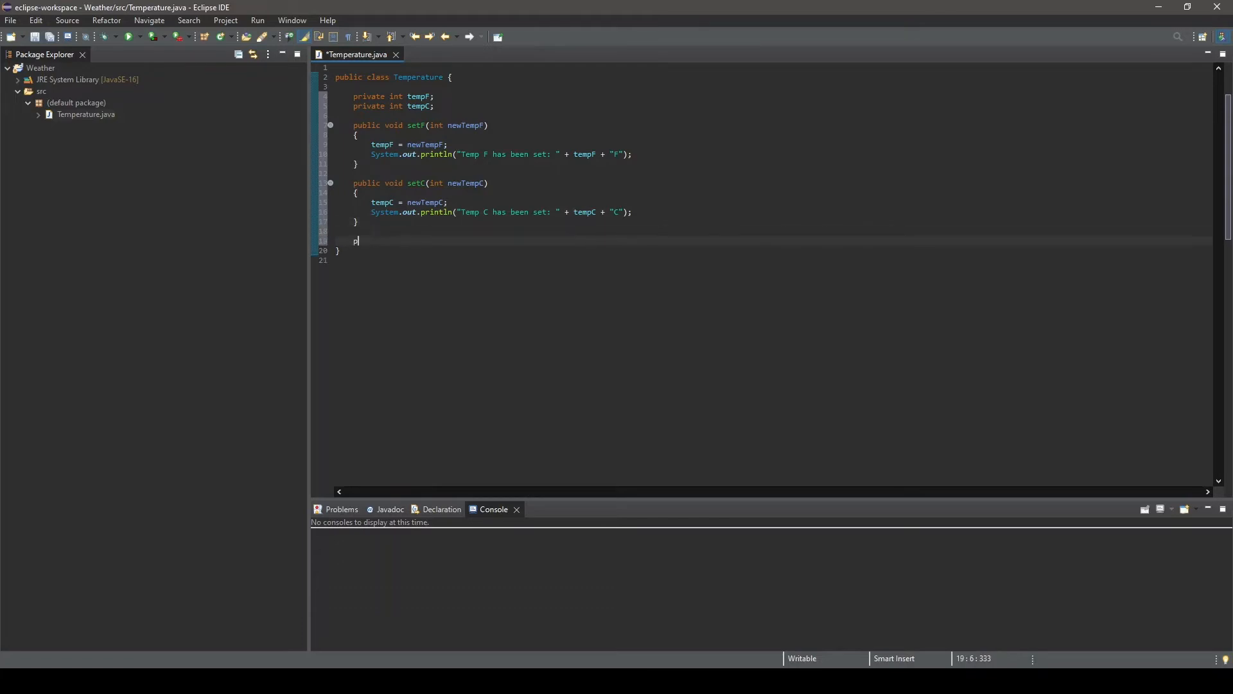
Write convertCtoF() computing int tempF = tempC * 9 / 5 + 32
text(ublic void convertC)
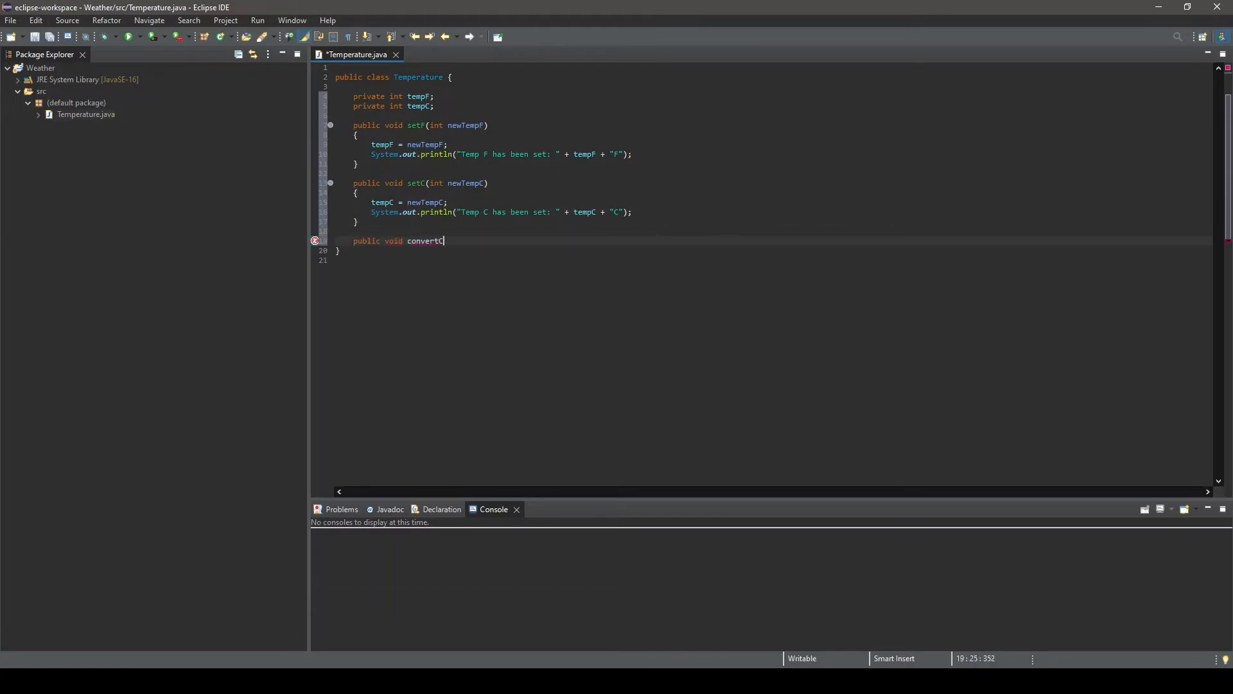
text(toF())
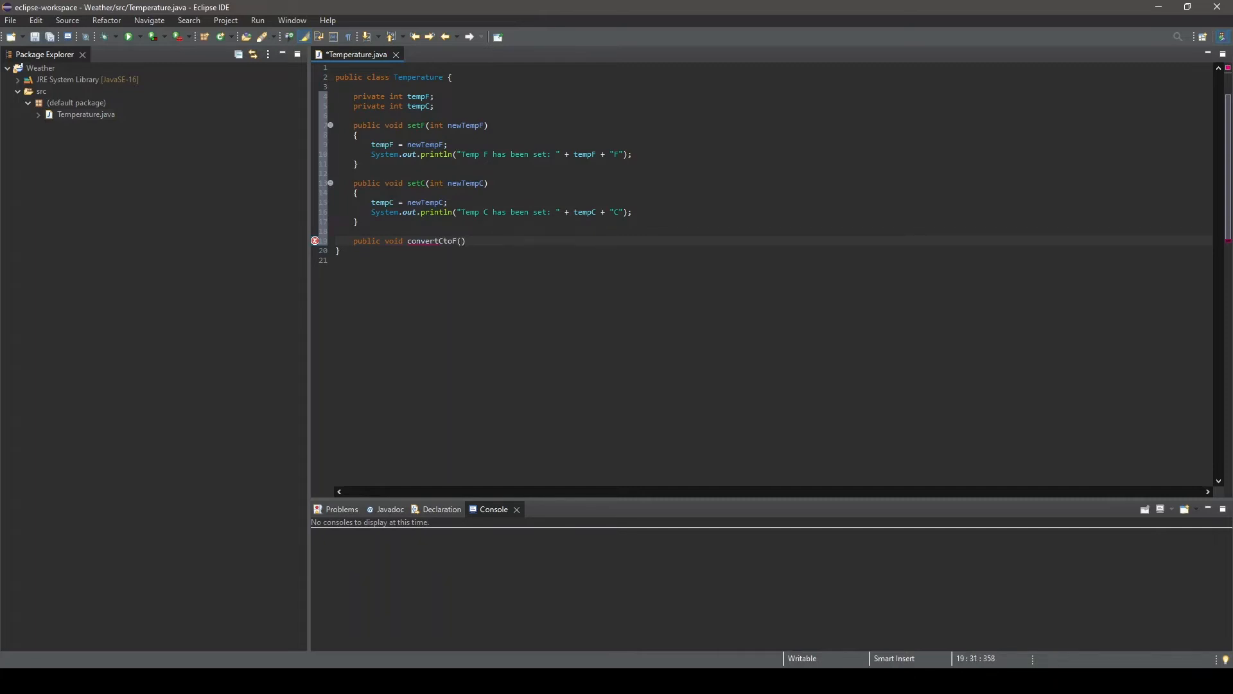
text({)
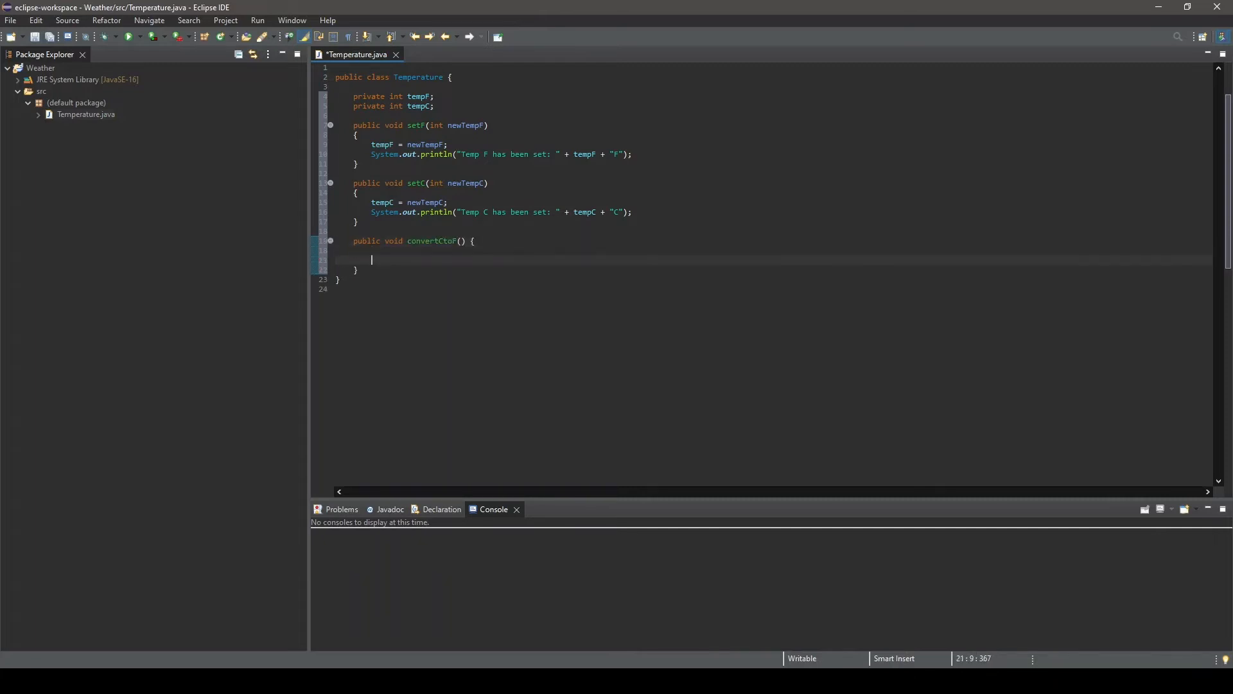
text(int)
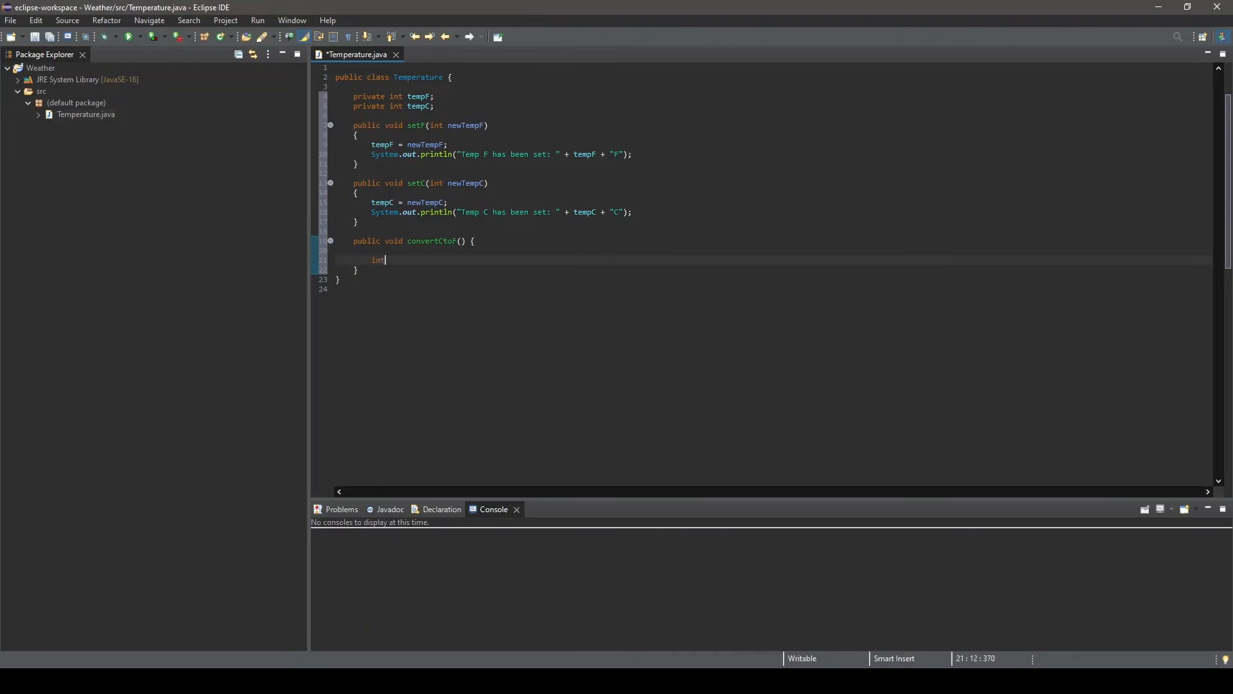
text(tempF =)
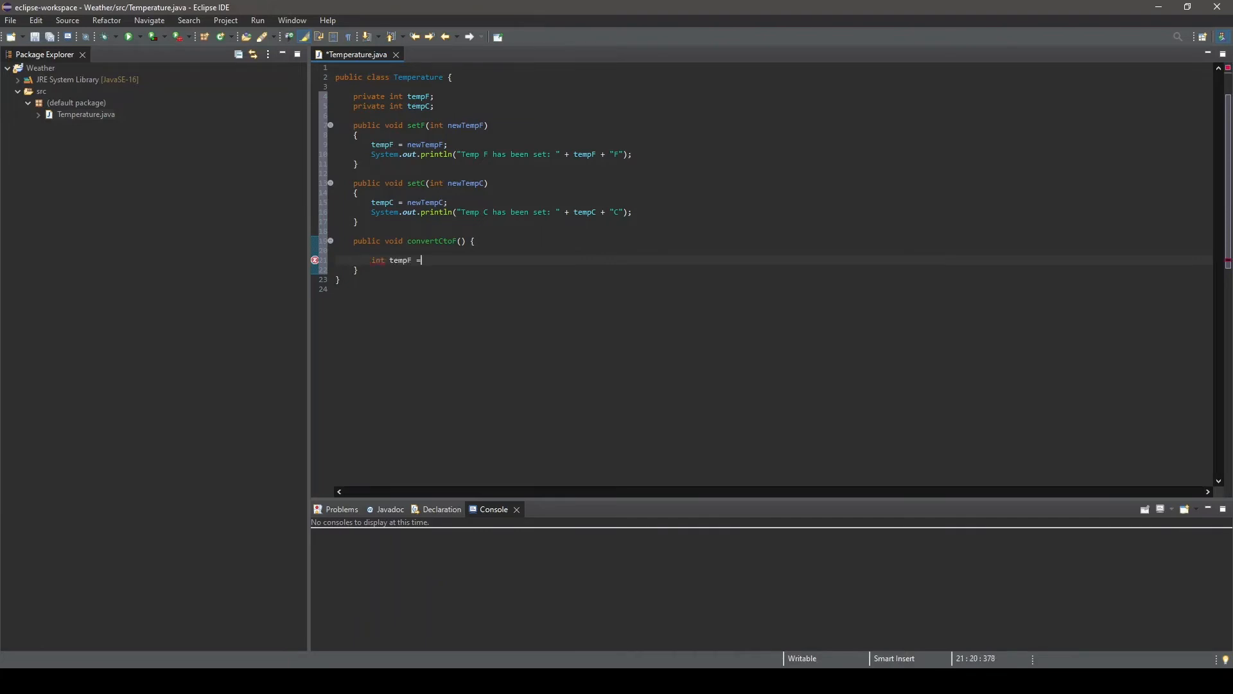
text(tempC * 9 /)
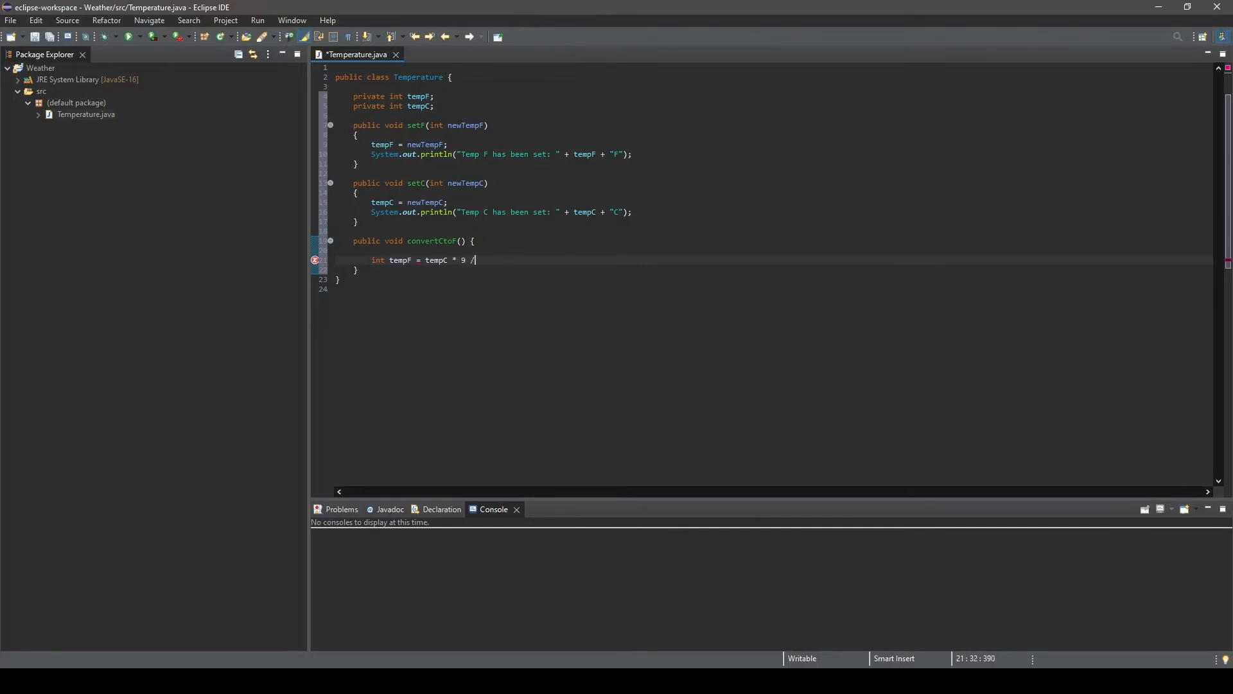
text(5 + 32;)
text(S)
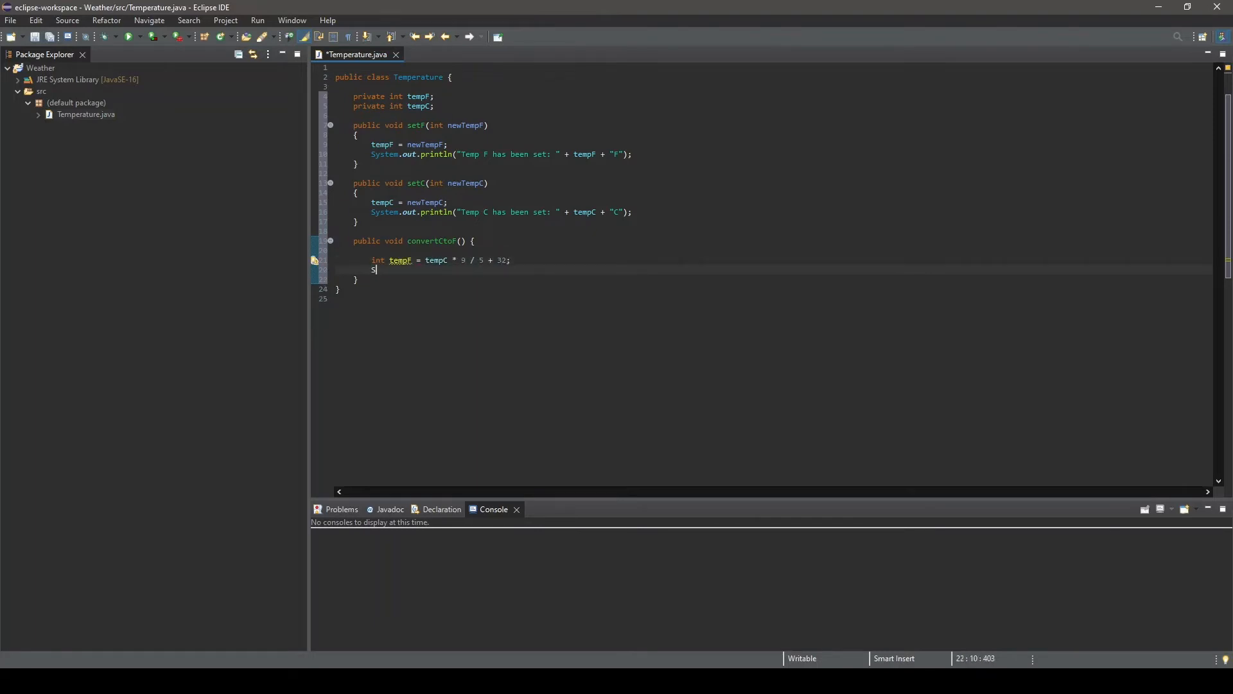
Print tempC in C equals tempF in F in convertCtoF
text(ystem.out.println()
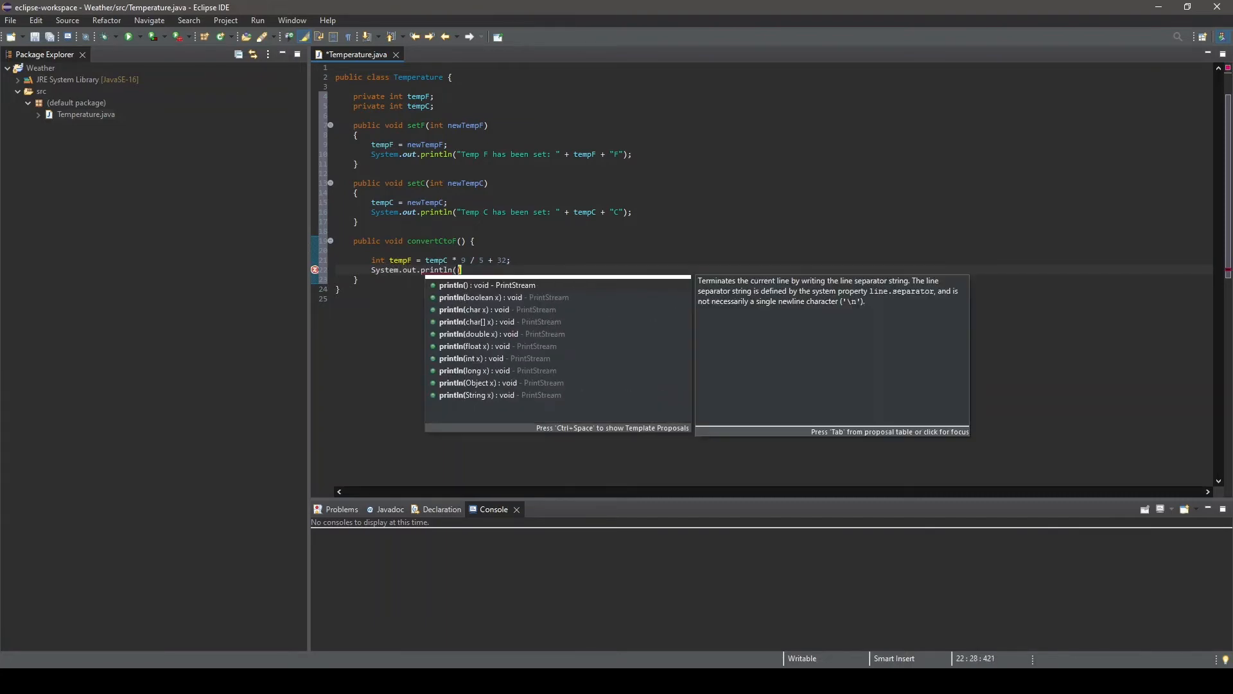
text(")
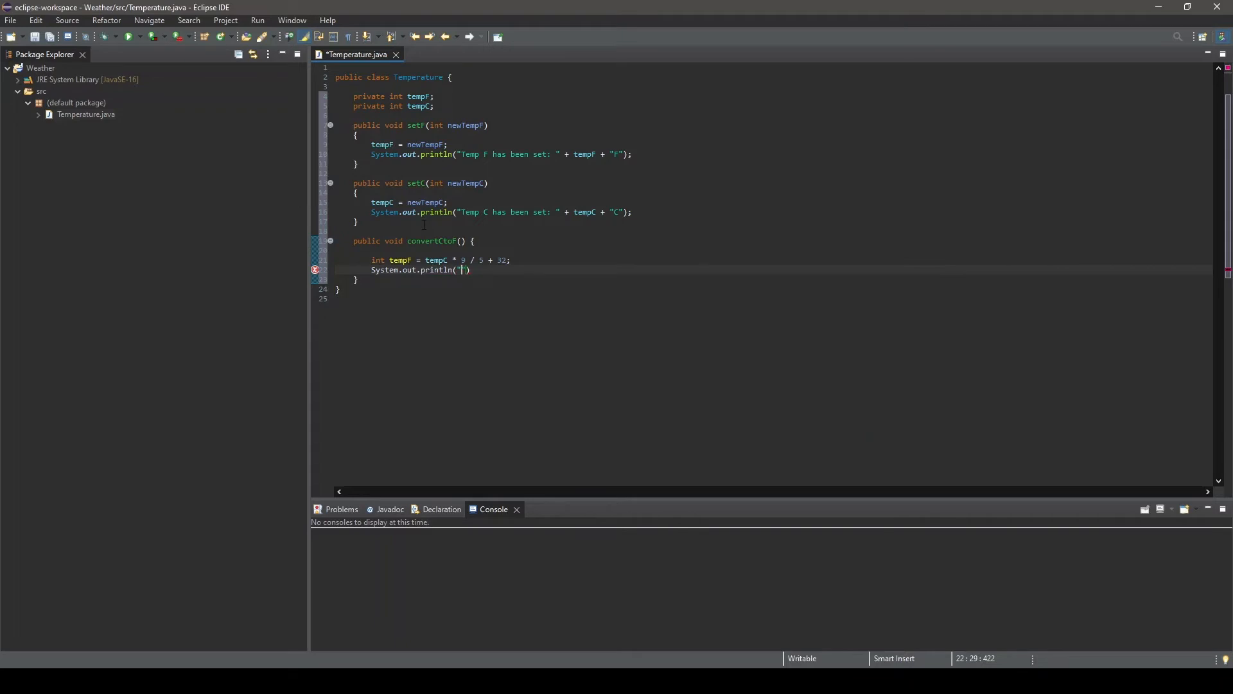
text(tempC +)
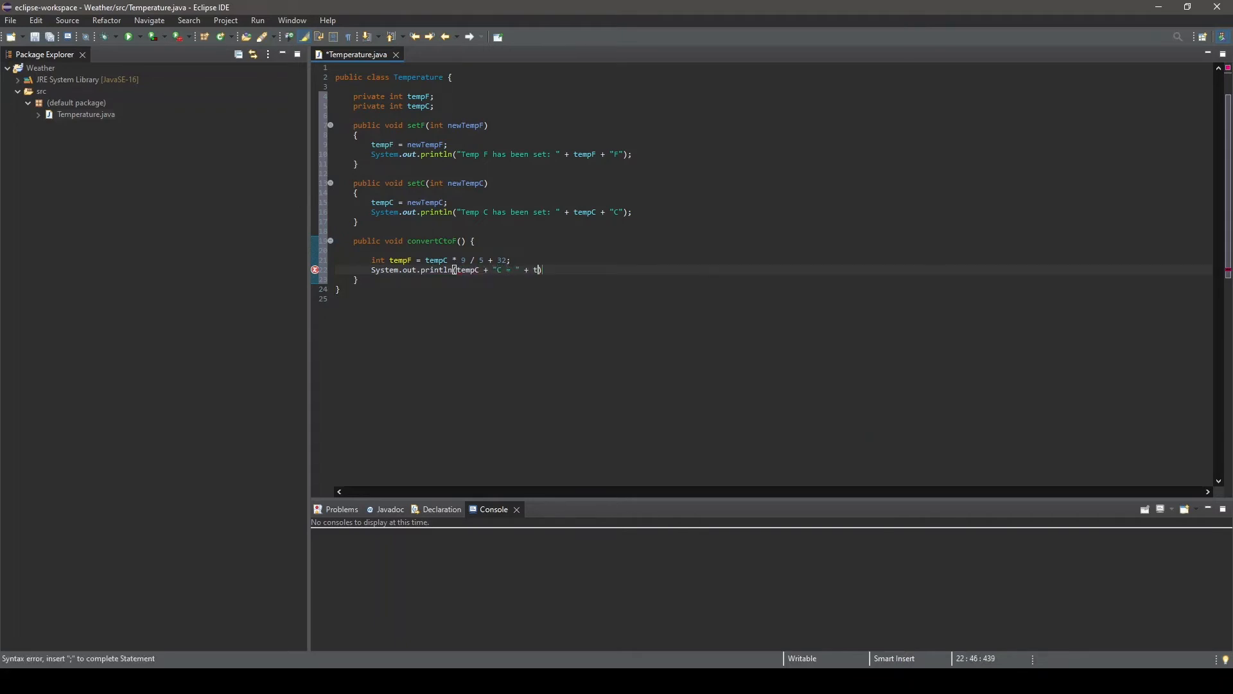
text(empF + "f")
text(pub)
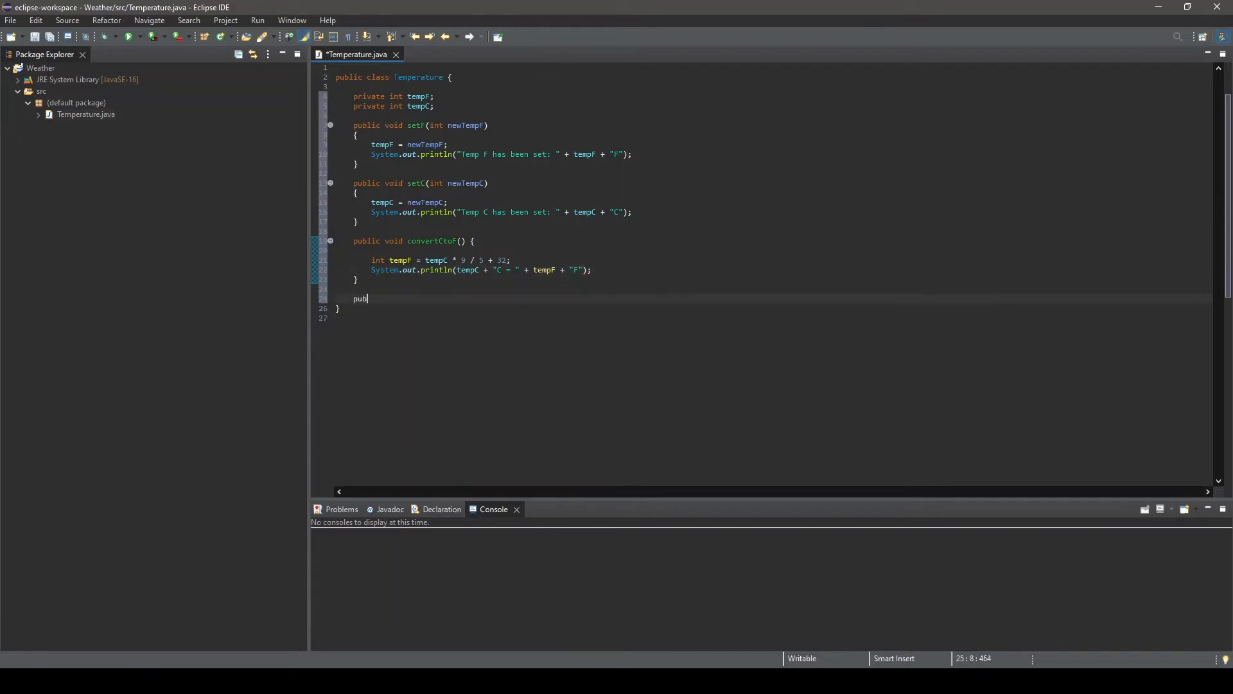
Write convertFtoC() computing int tempC = (tempF - 32) * 5 / 9
text(lic void conve)
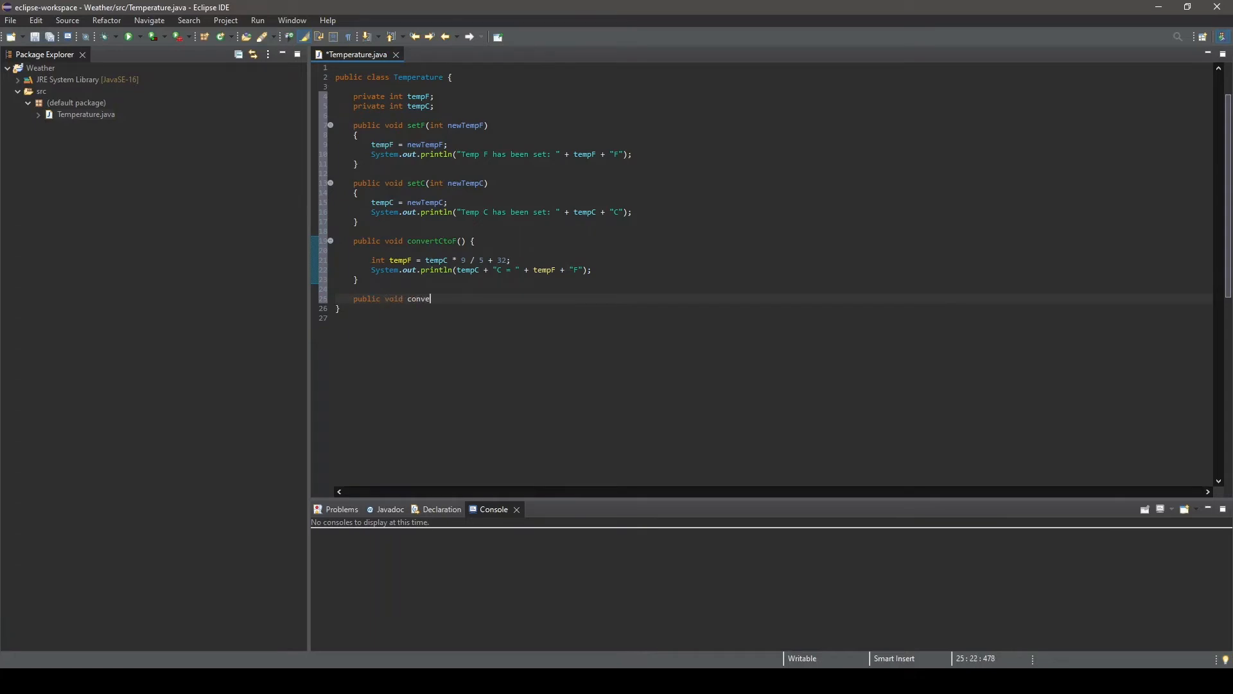
text(rtFtoC())
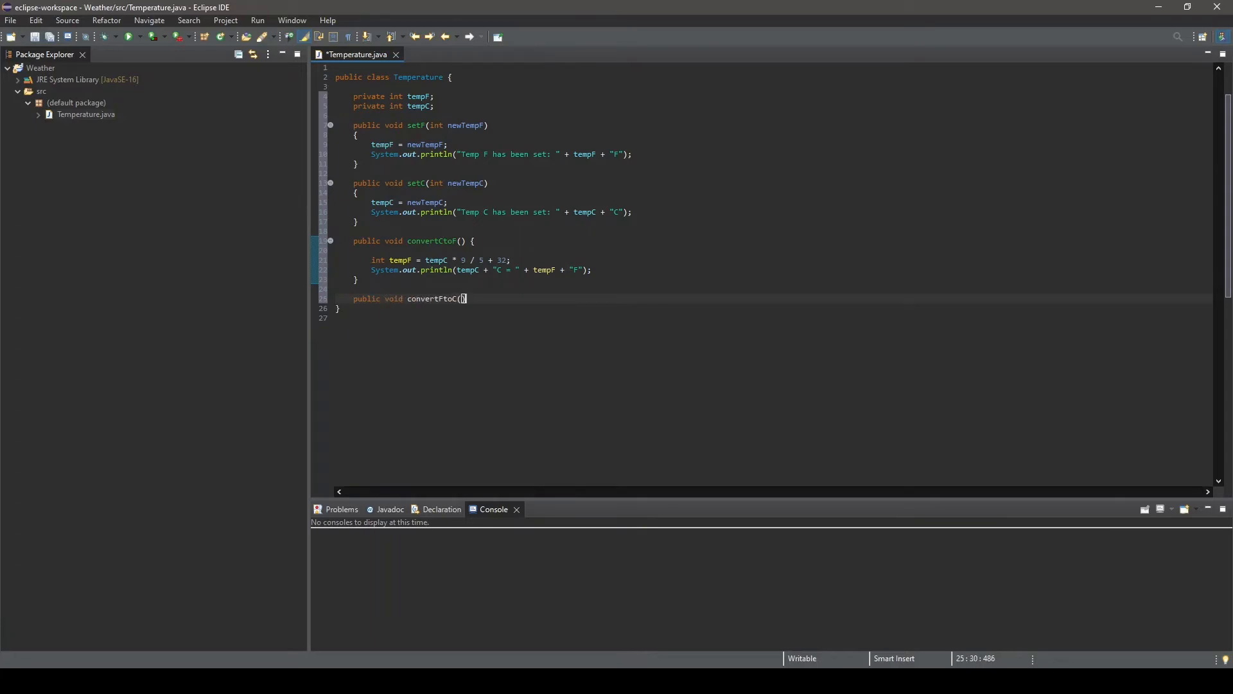
text({)
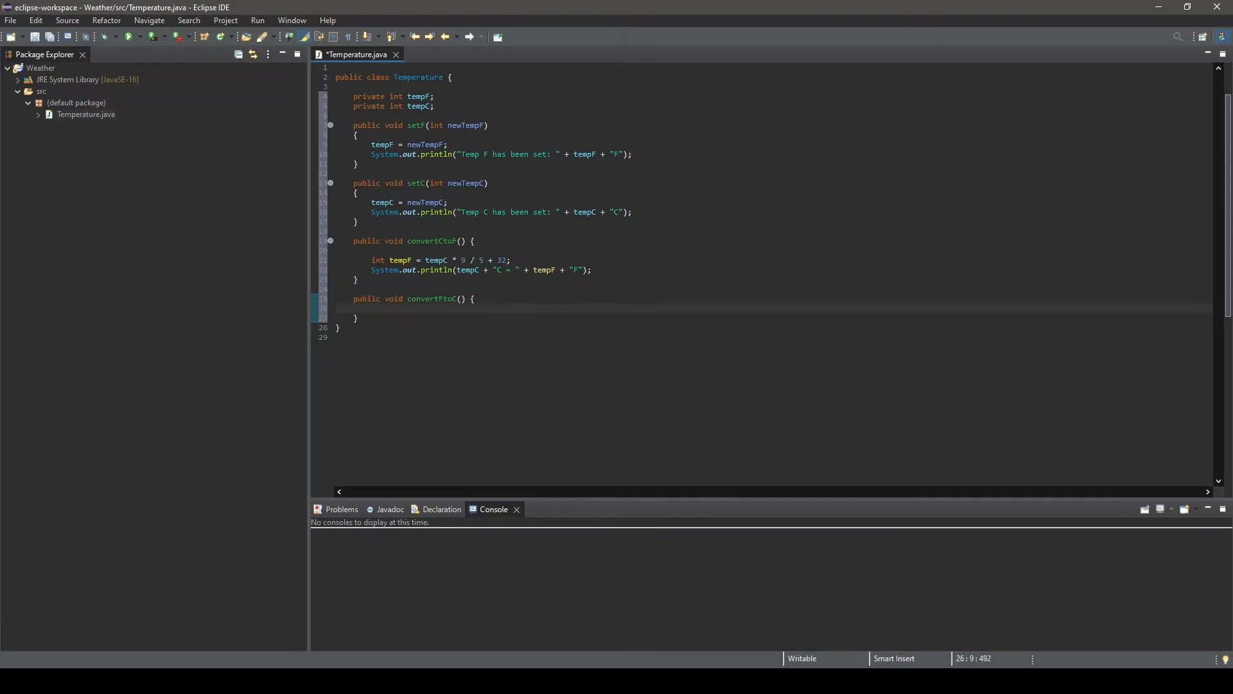
text(int t)
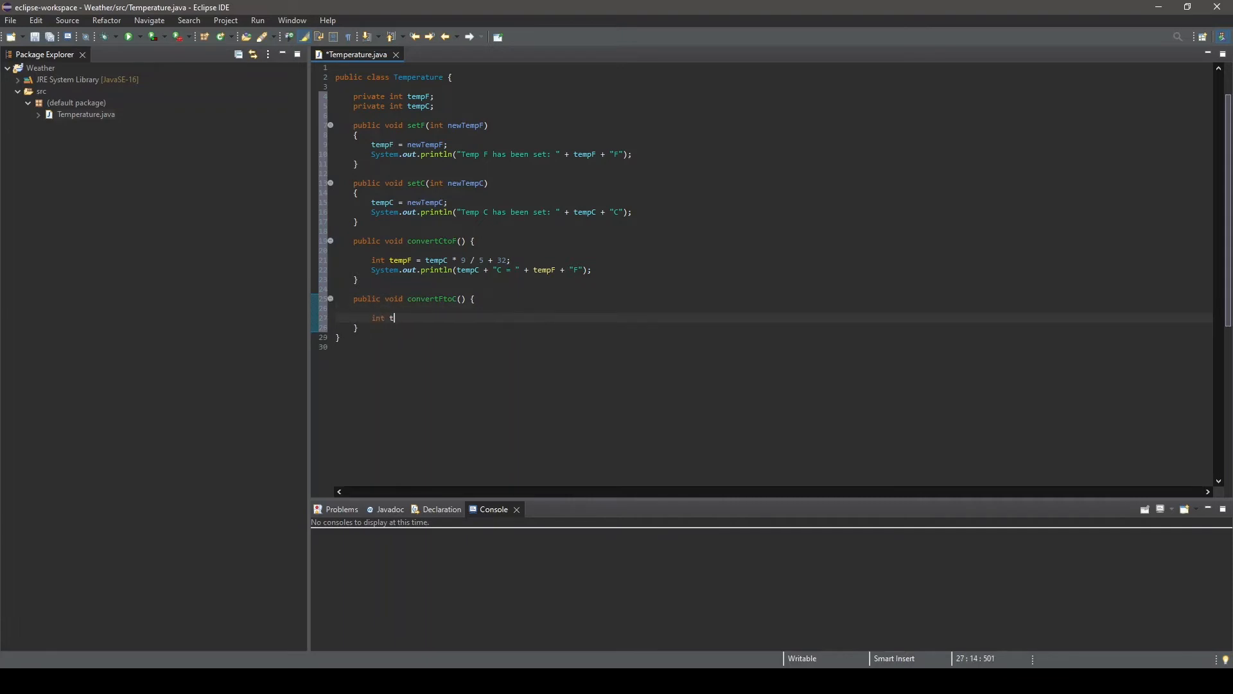
text(empC =)
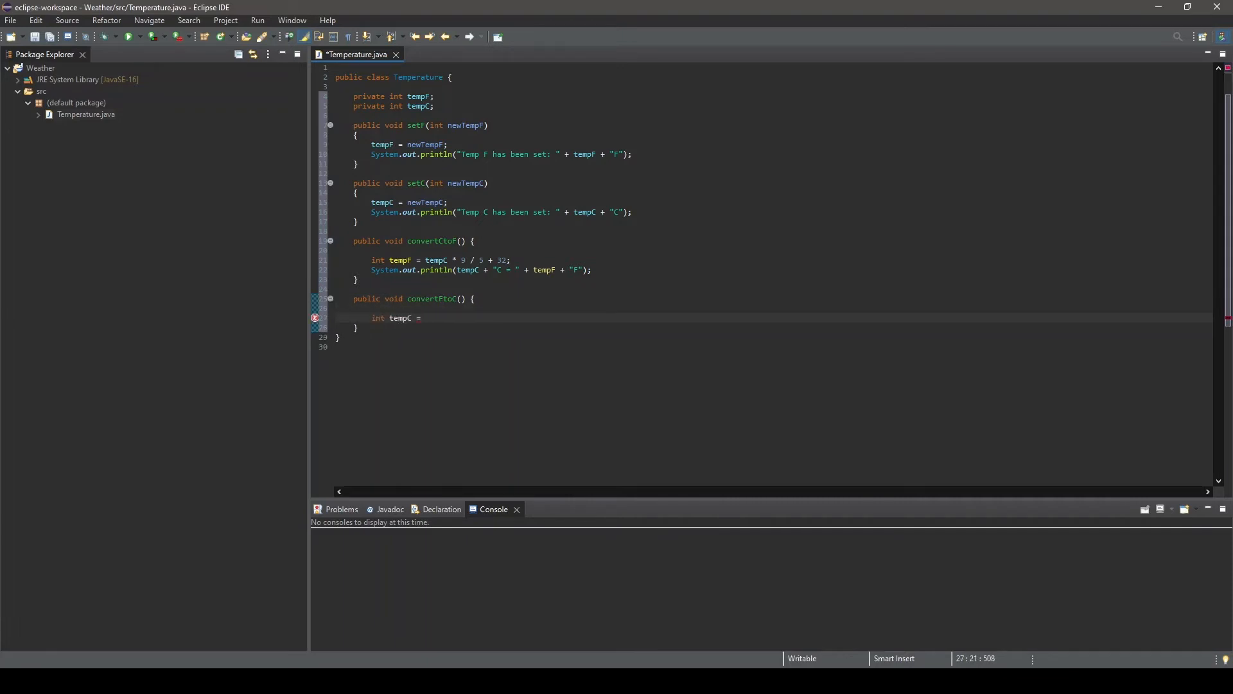
text((tempF - 32))
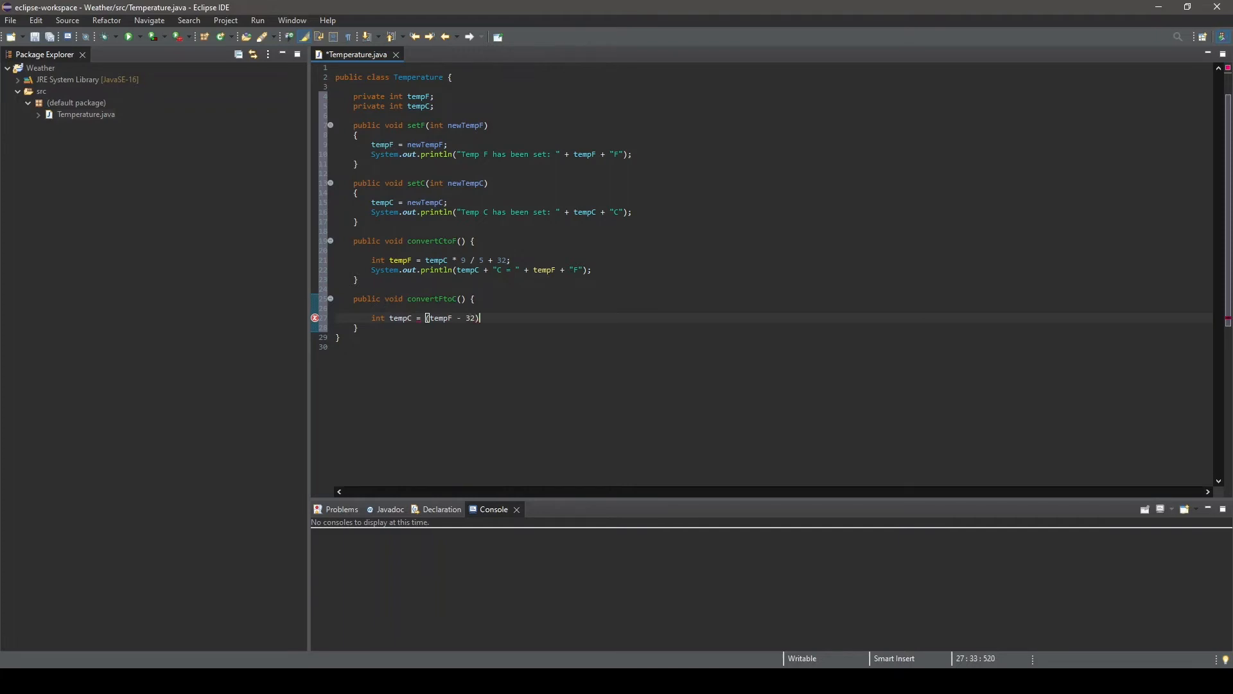
text(* 5 / 9;)
text(System.out.println(tempF + "F = " + tempC + "C");)
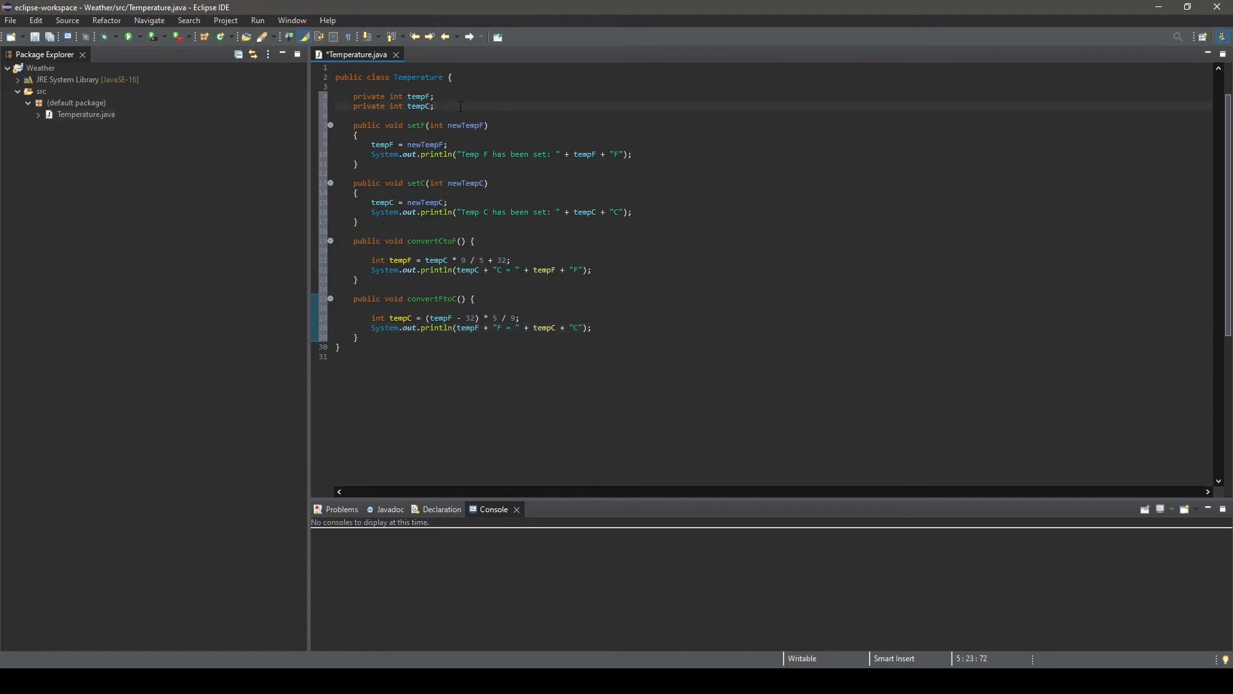
Write a public Temperature() constructor setting tempF and tempC to 0
text(public)
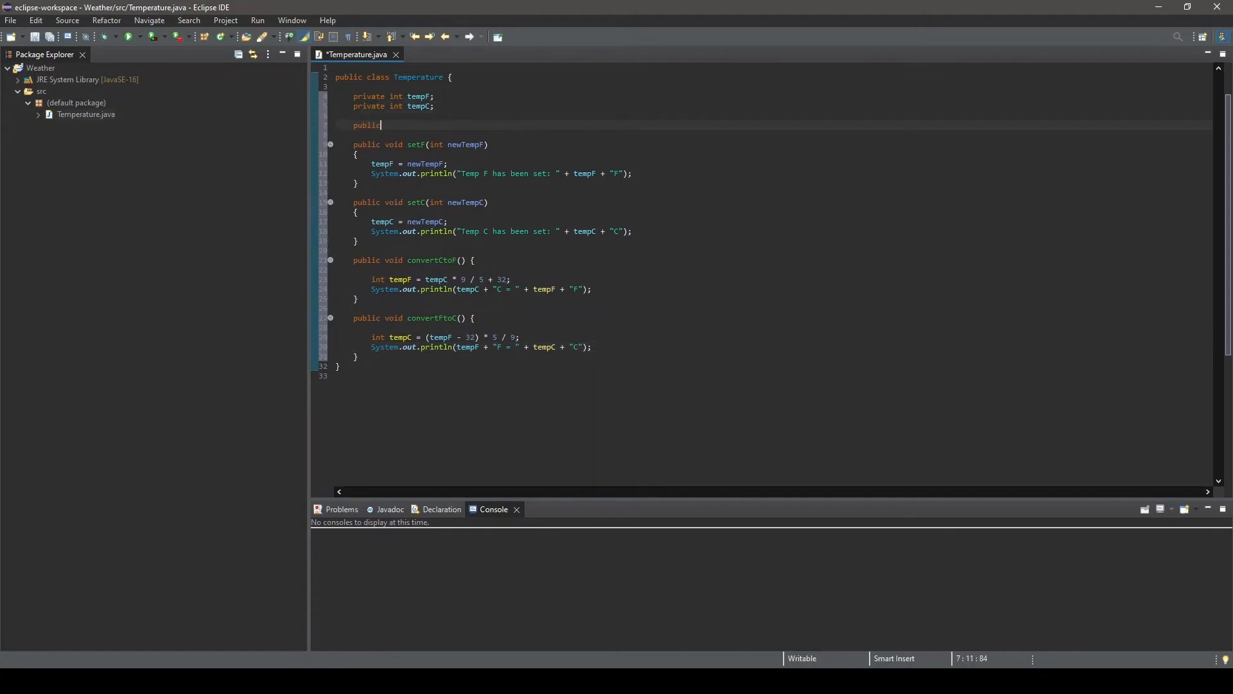
text(Tem)
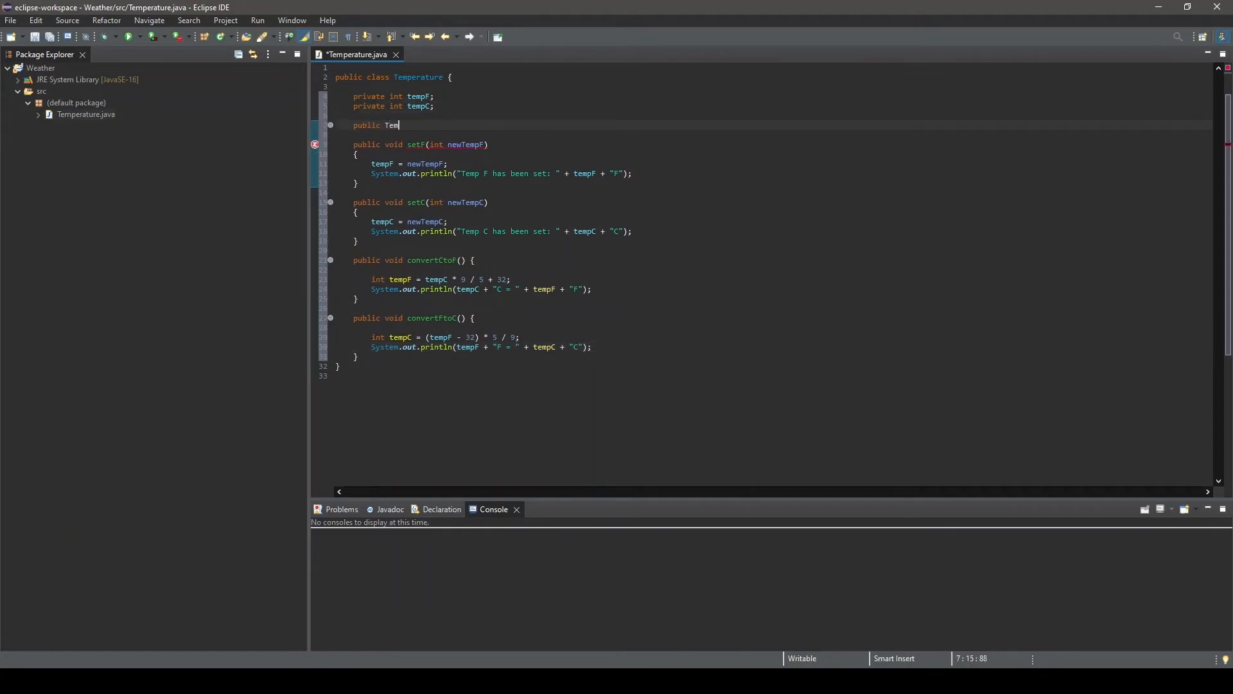
text(perature())
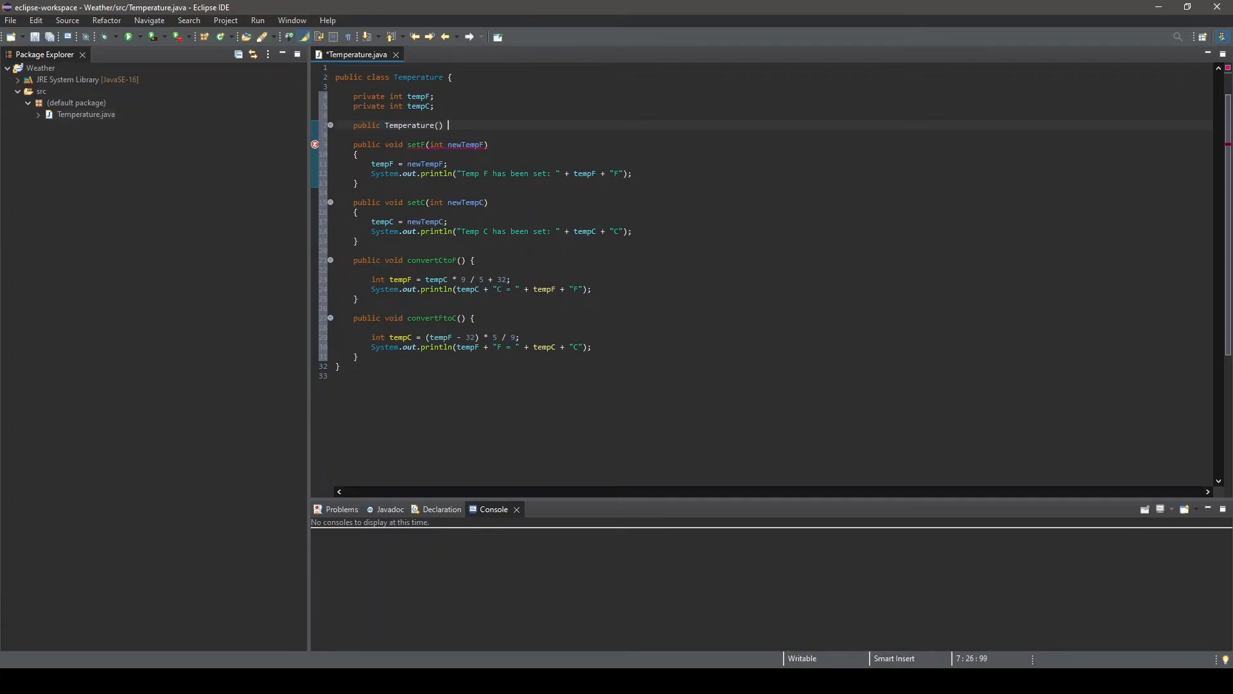
text({)
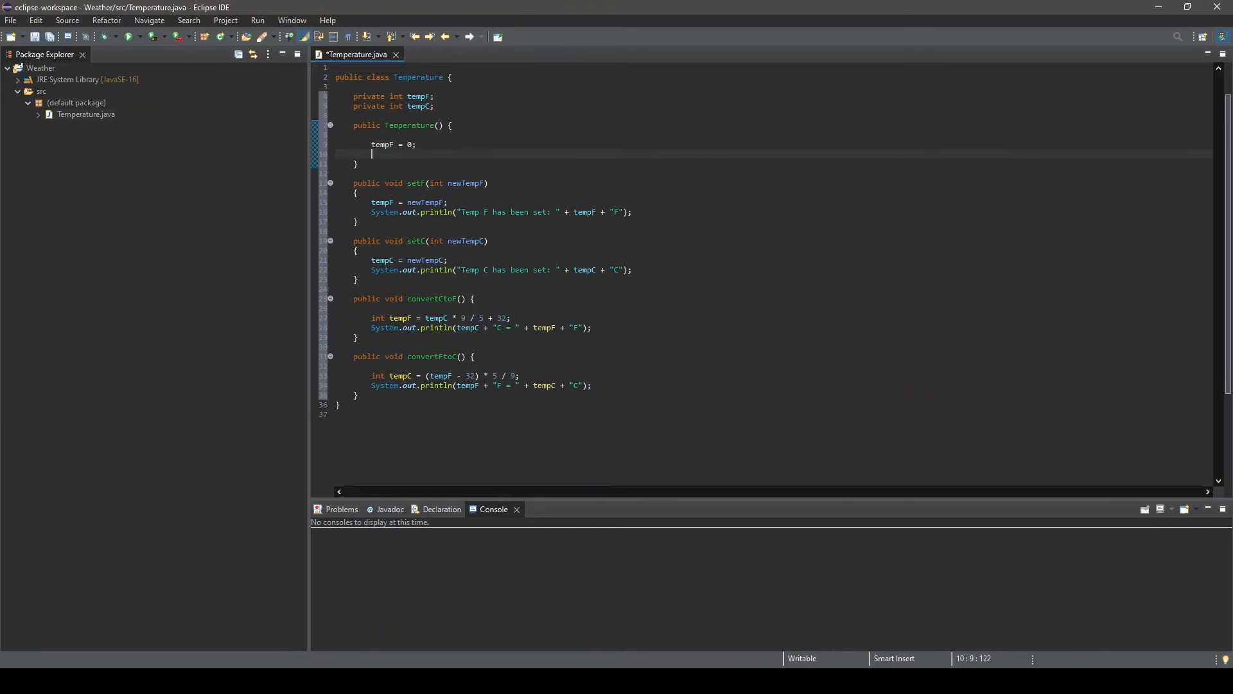
text(tempC = 0)
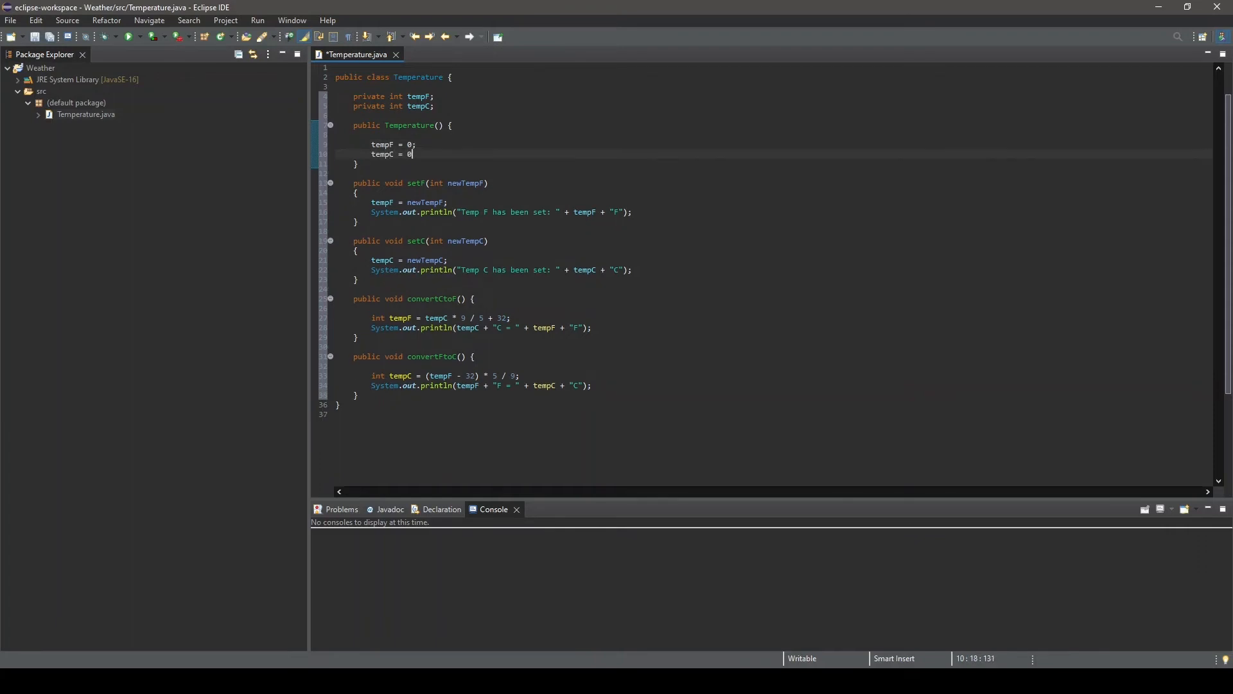
text(;)
text(publi)
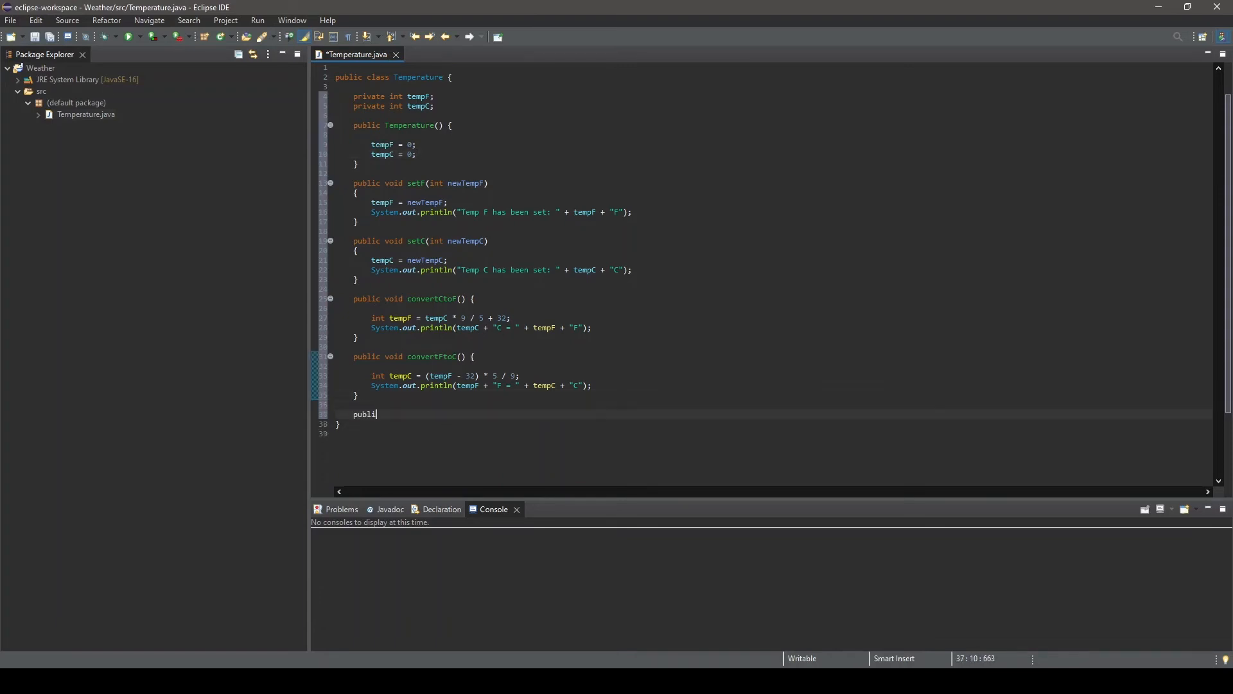
Write toString() returning tempF + "F | " + tempC + "C"
text(c String)
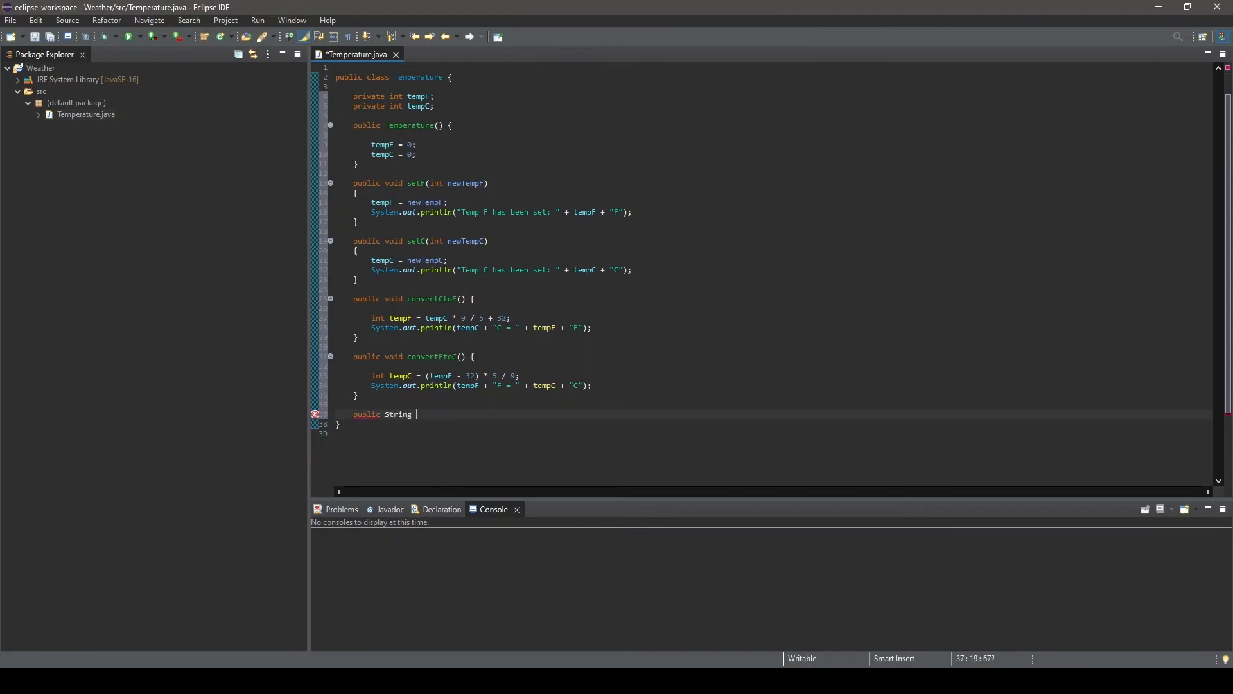
text(toStro)
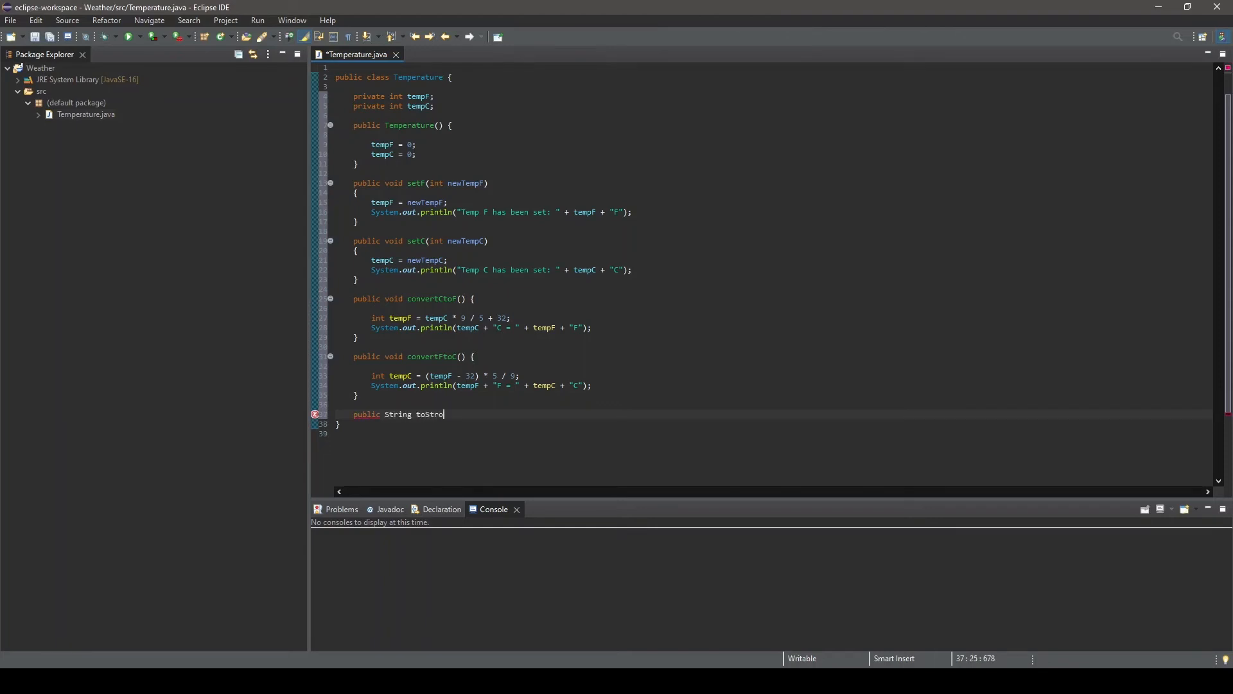
text(ing() {)
text(ret)
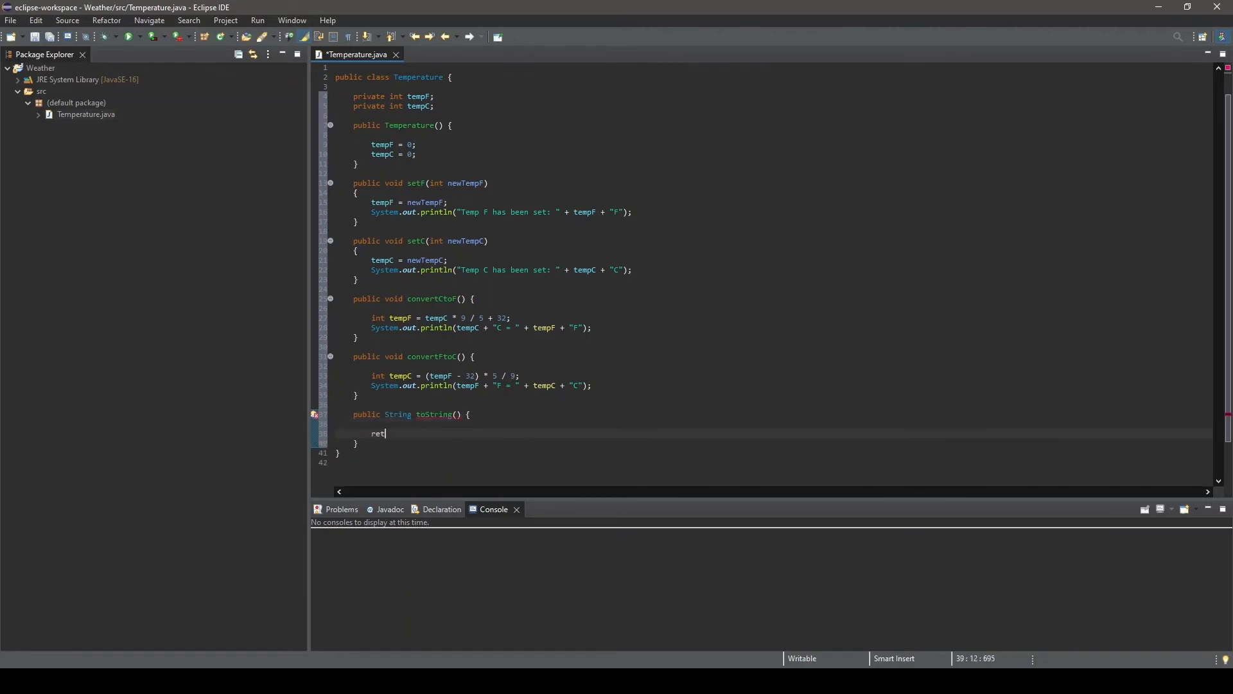
text(urn tempF +)
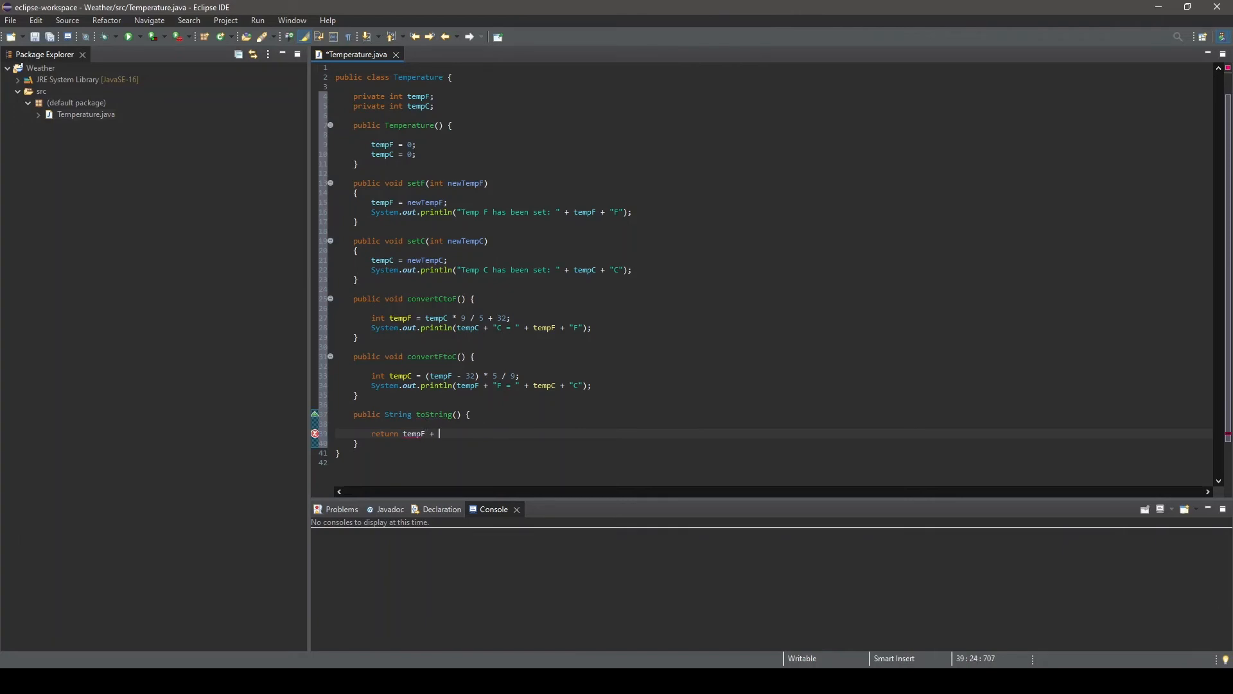
text("F ")
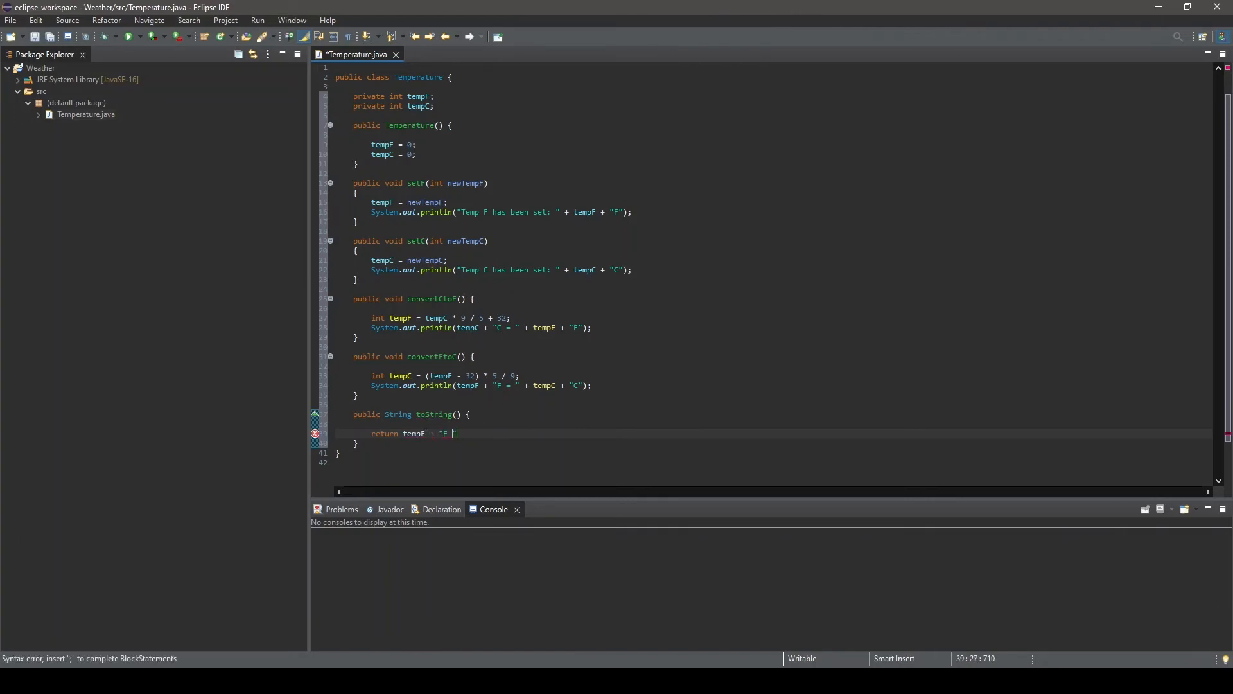
text(| " + tempC + "C";)
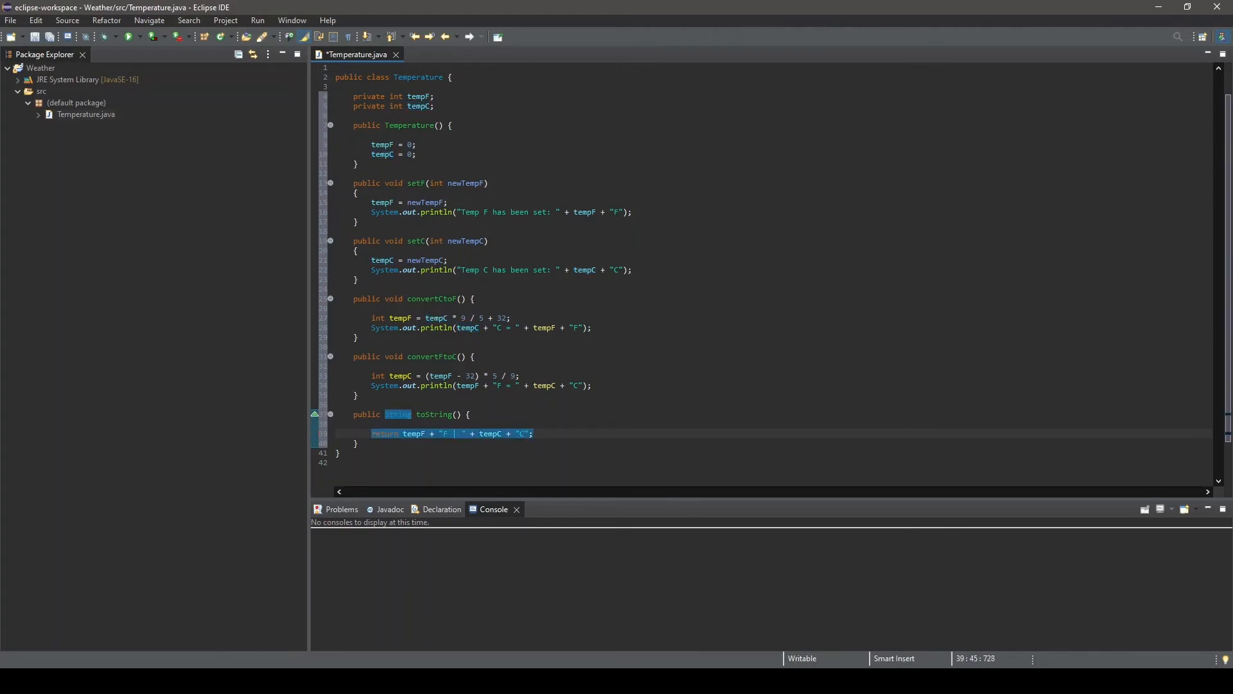
Create class Weatherman with a main stub and select its TODO line
right_click(40, 79)
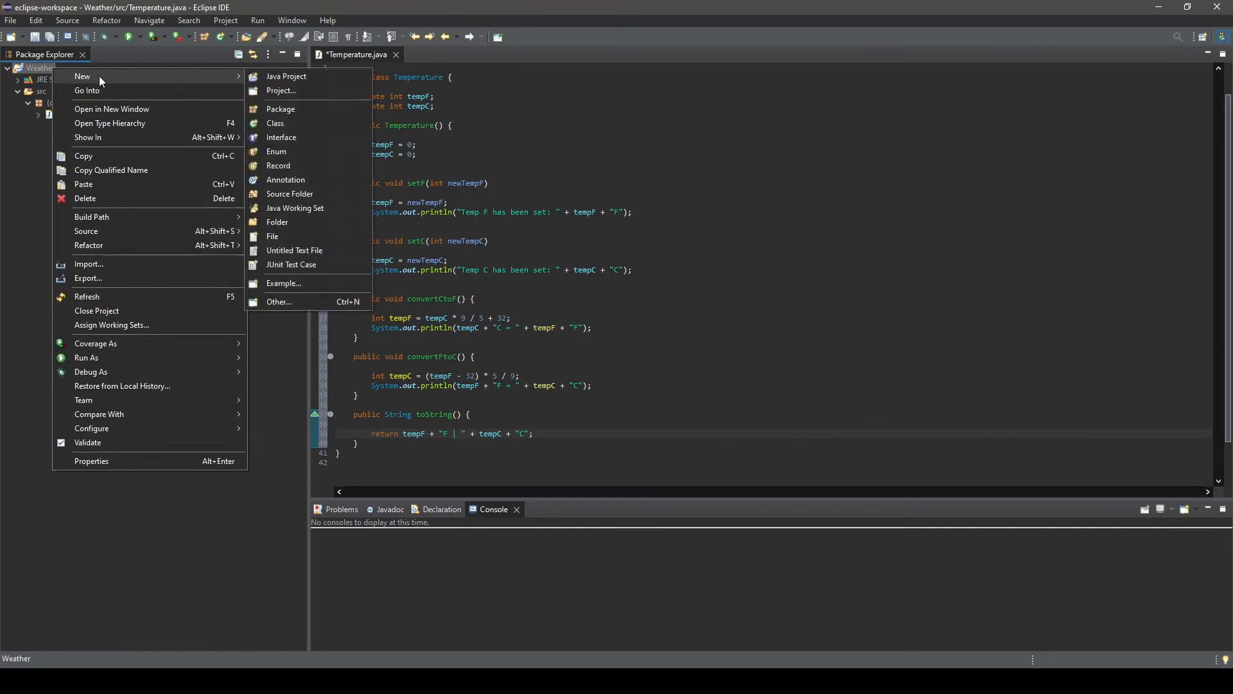
click(275, 124)
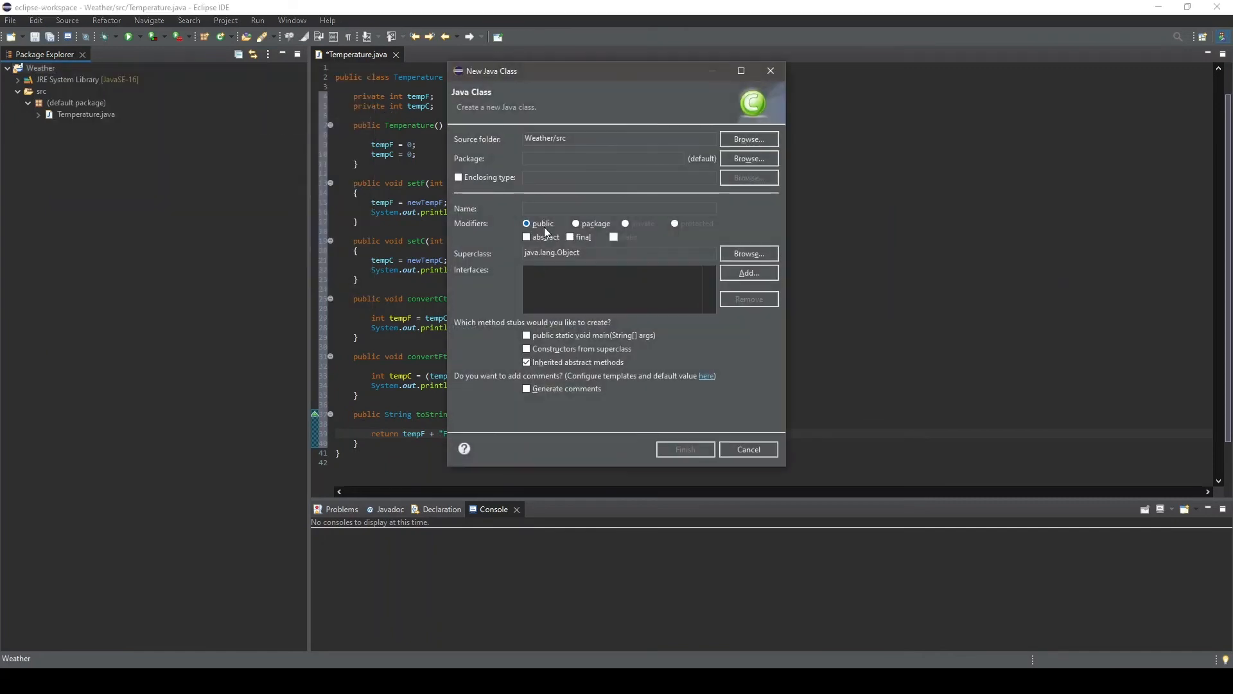
text(Weatherman)
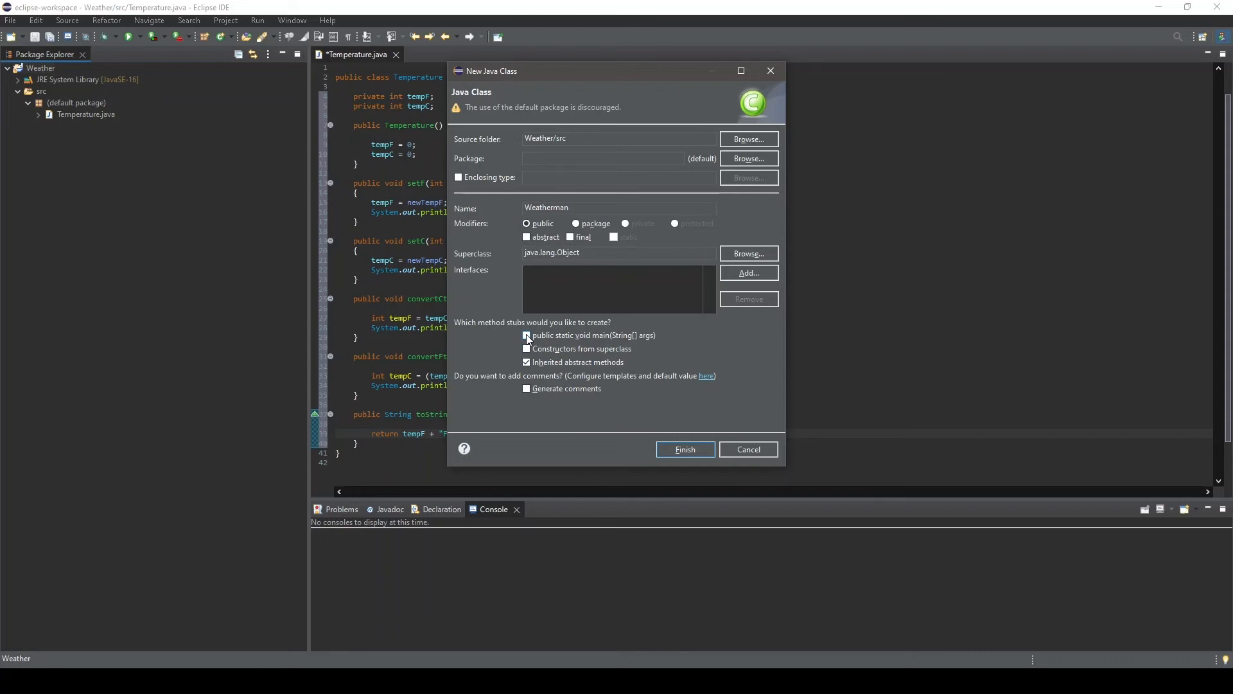
click(684, 449)
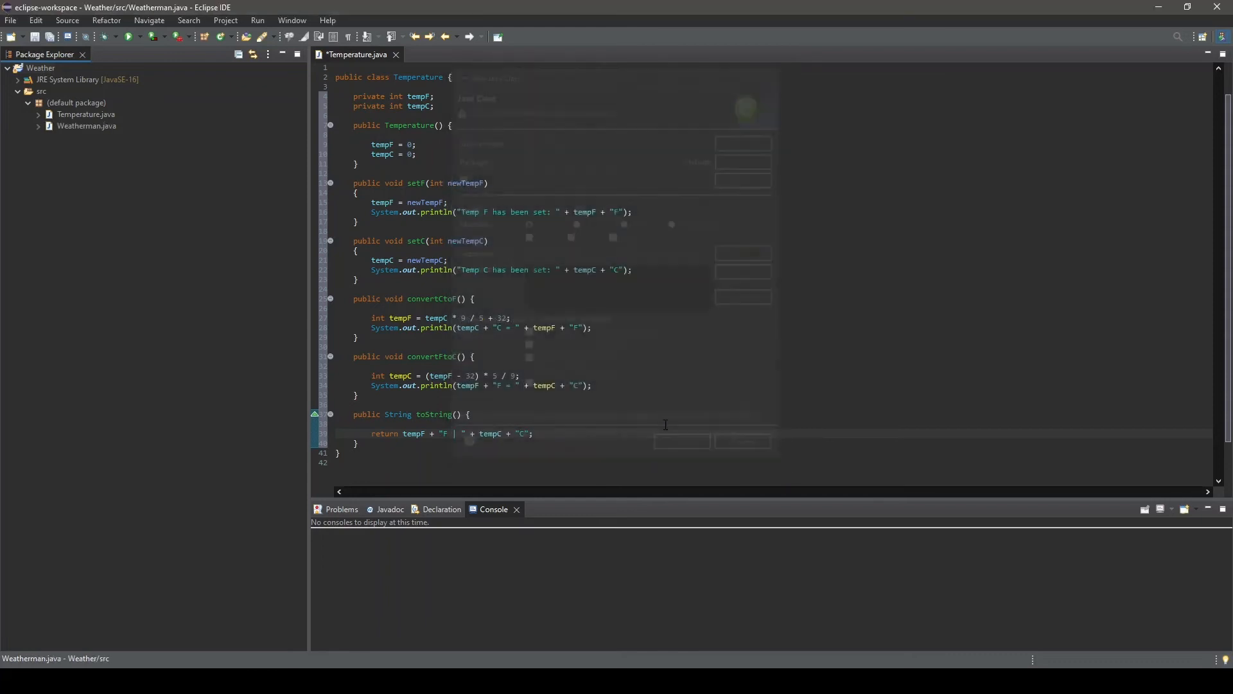
click(448, 53)
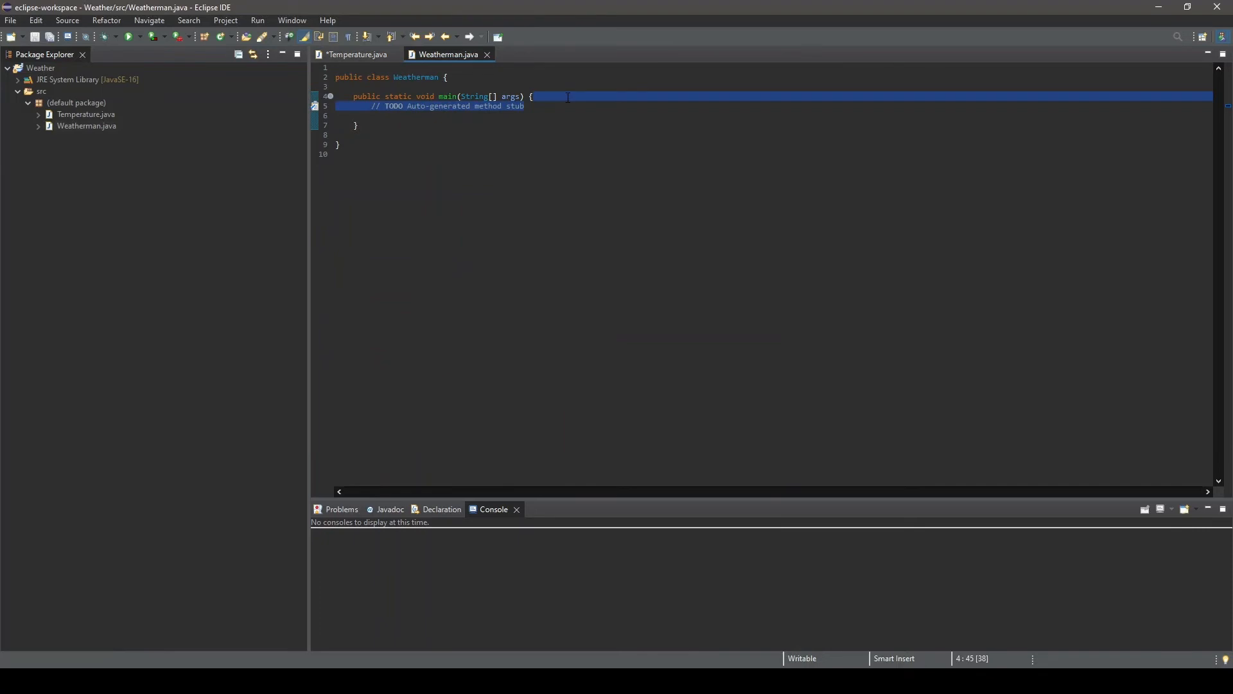
Replace the TODO in main with a new Temperature thermometer and System.out.println(thermometer)
key(Delete)
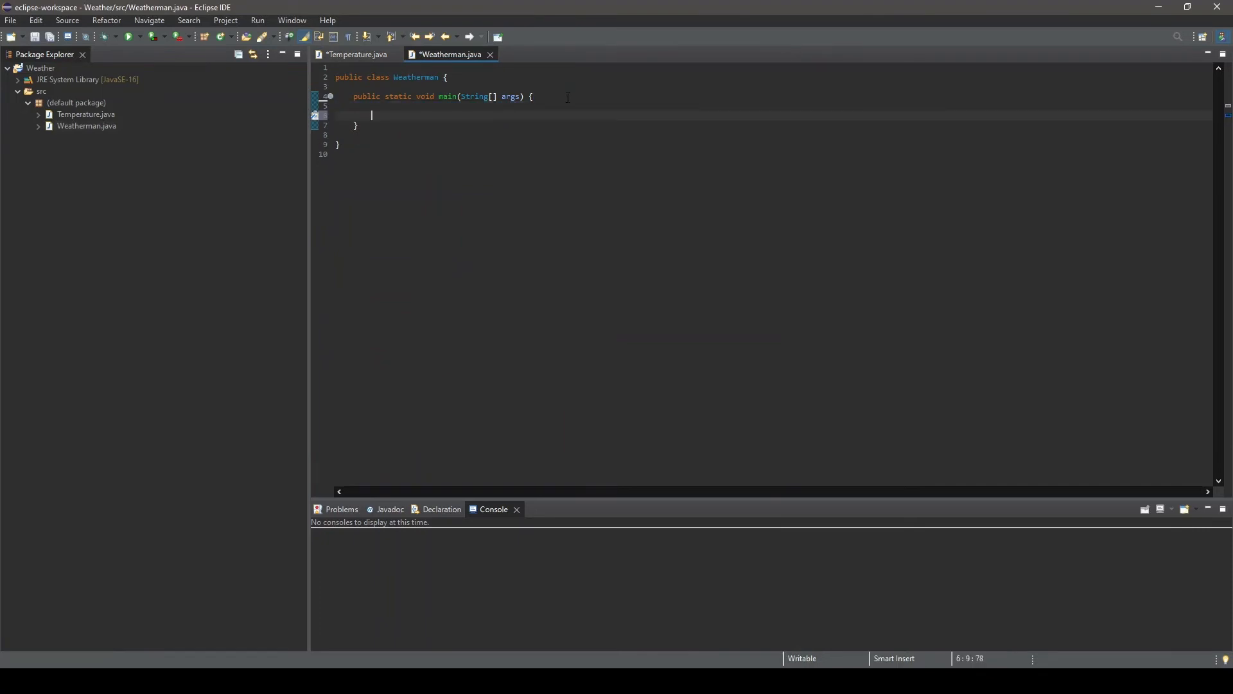
text(Temperature thermometer = new Temperature();)
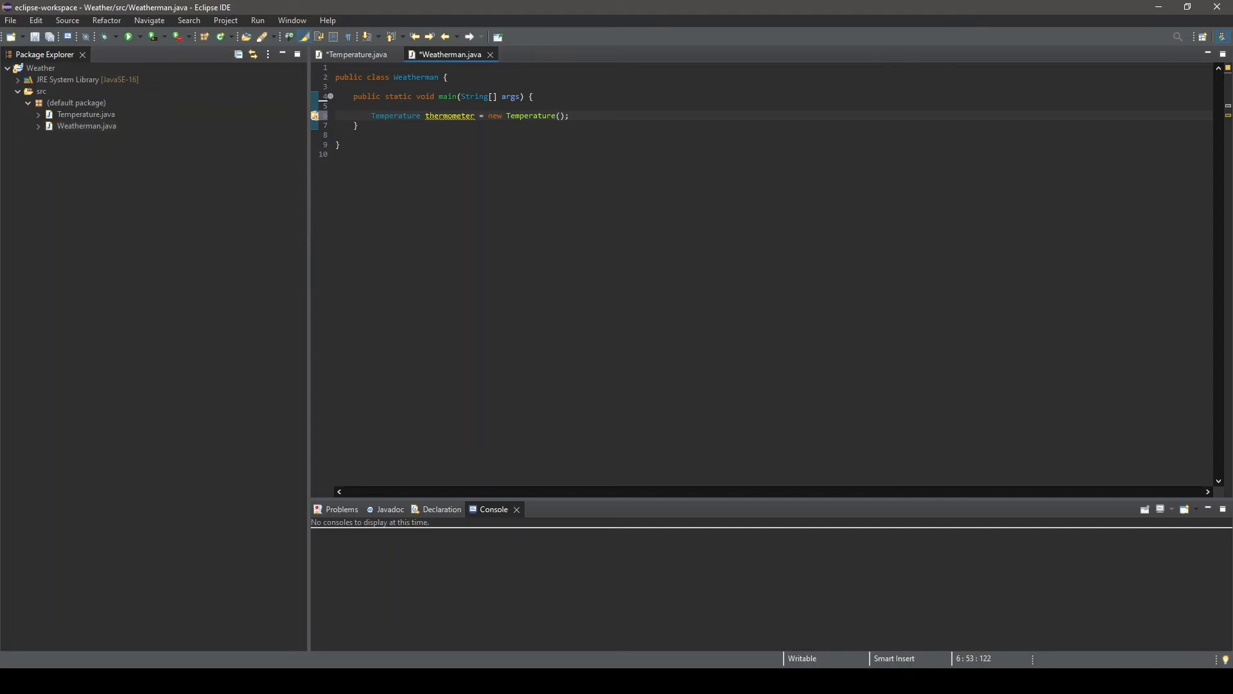
key(Enter)
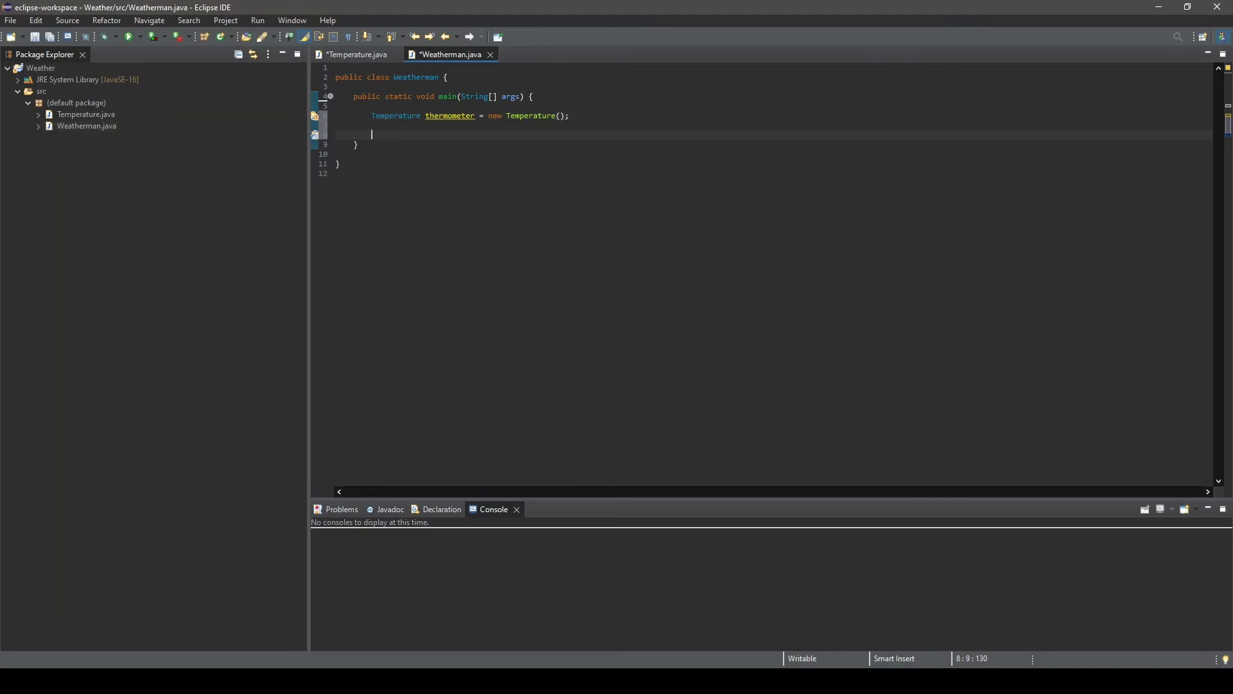
text(System.out)
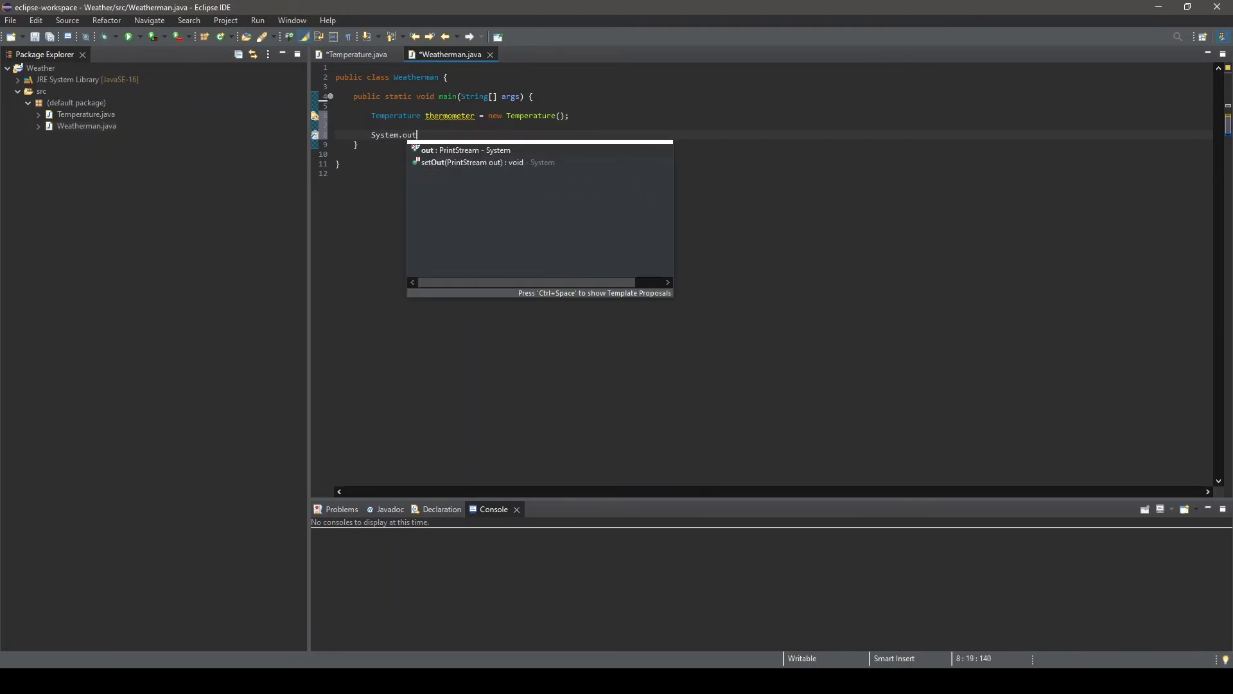
text(.println(thermometer);)
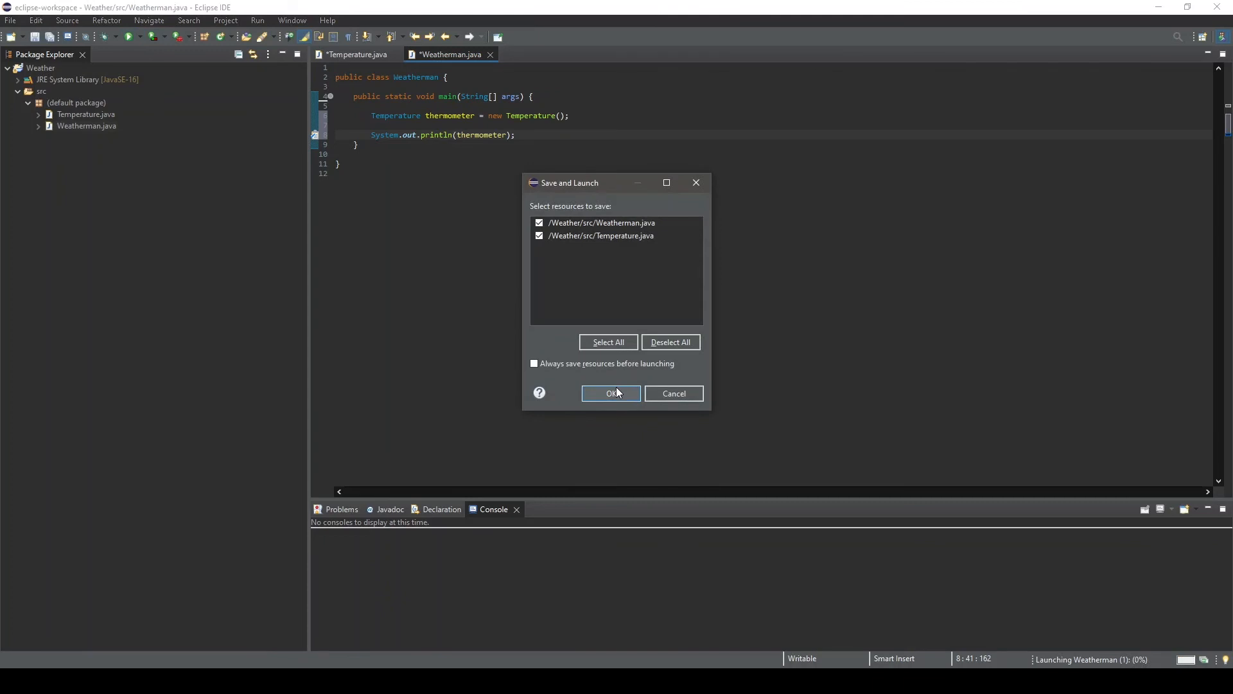
Run Weatherman without and with Temperature's toString, comparing Temperature@5a07e868 against 0F | 0C
click(610, 393)
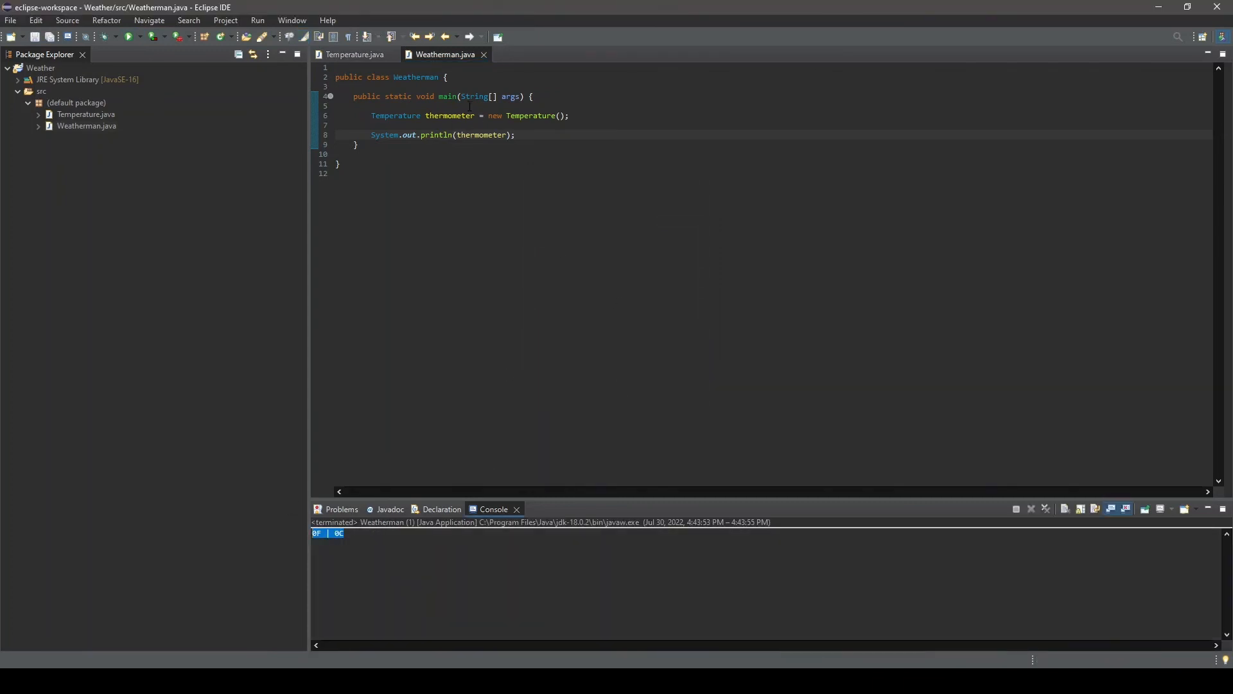
click(354, 54)
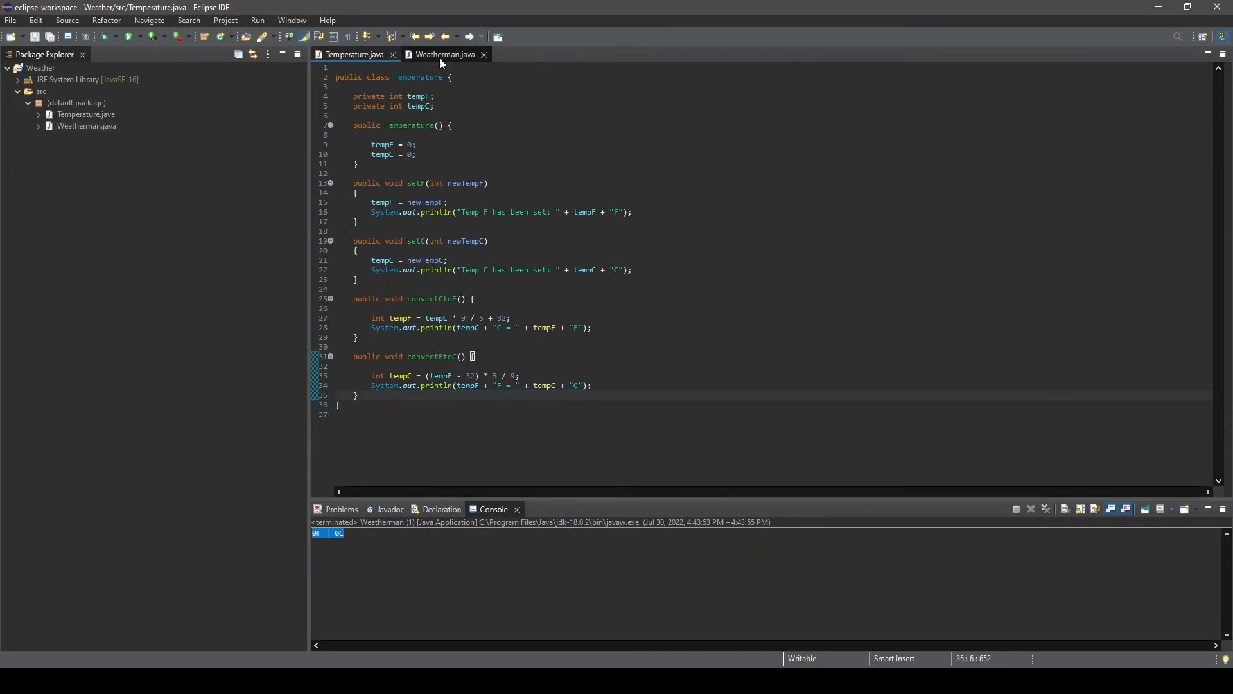
click(445, 54)
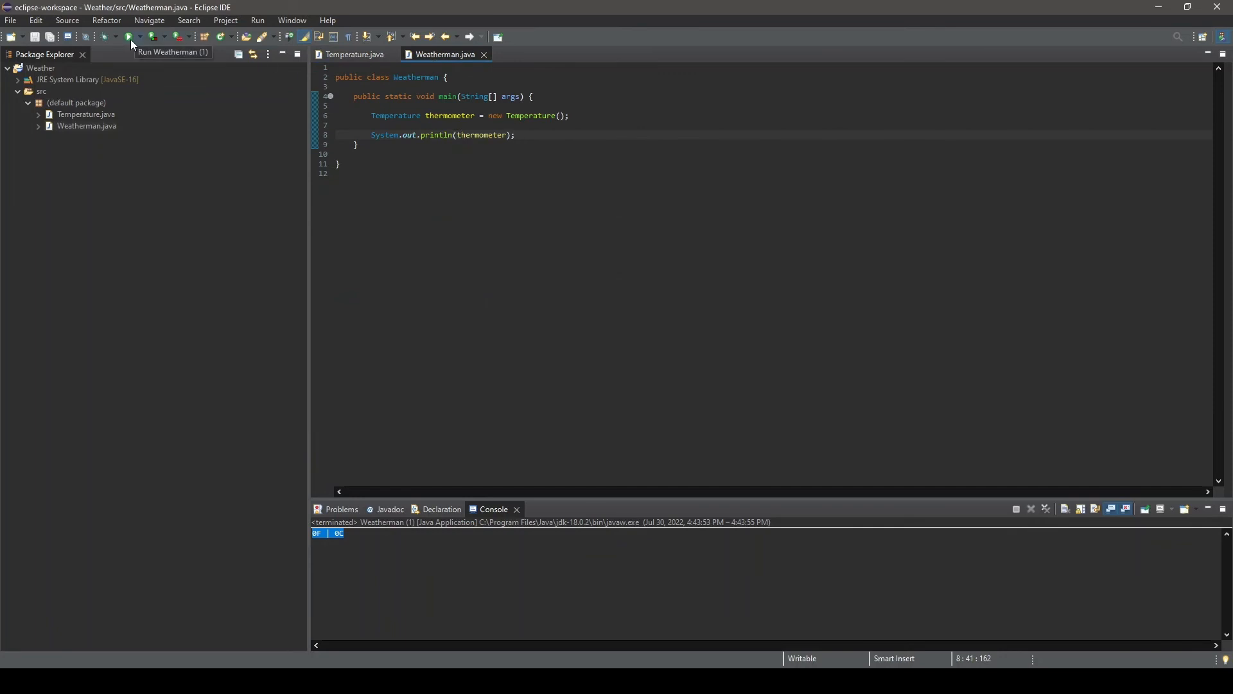
click(129, 37)
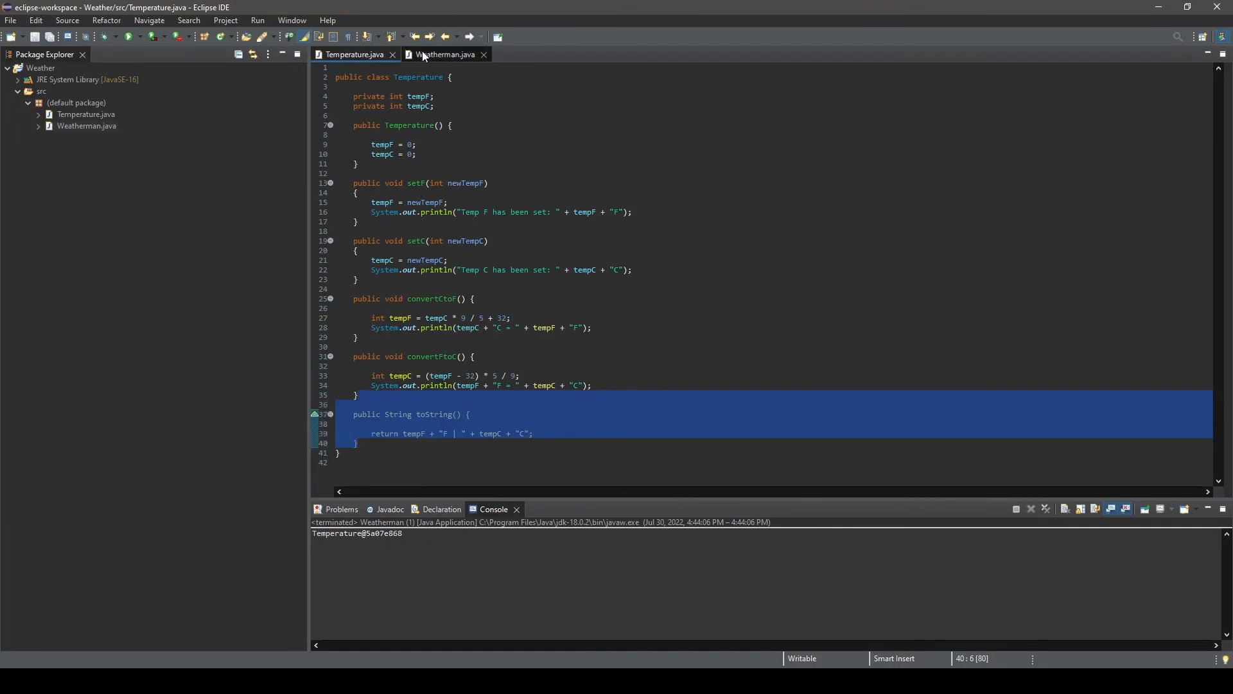
click(444, 54)
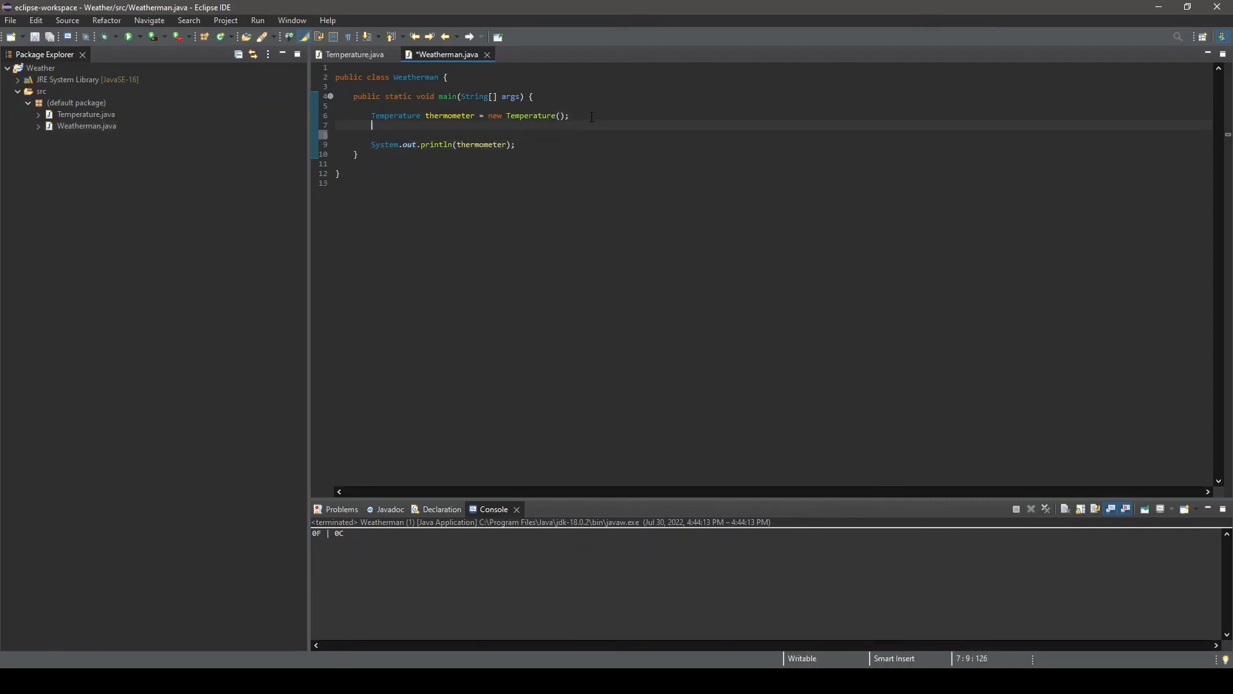
Add thermometer.setC(100) to main and save and run Weatherman
text(the)
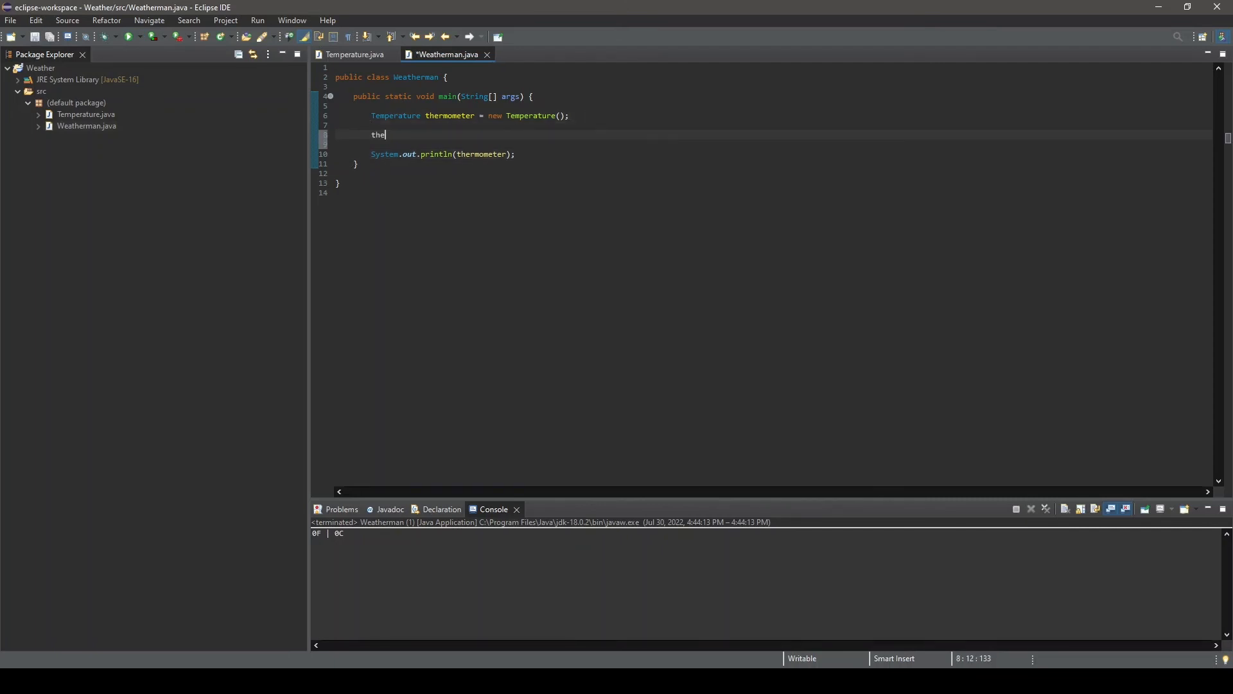
text(rmometer.setC(100);)
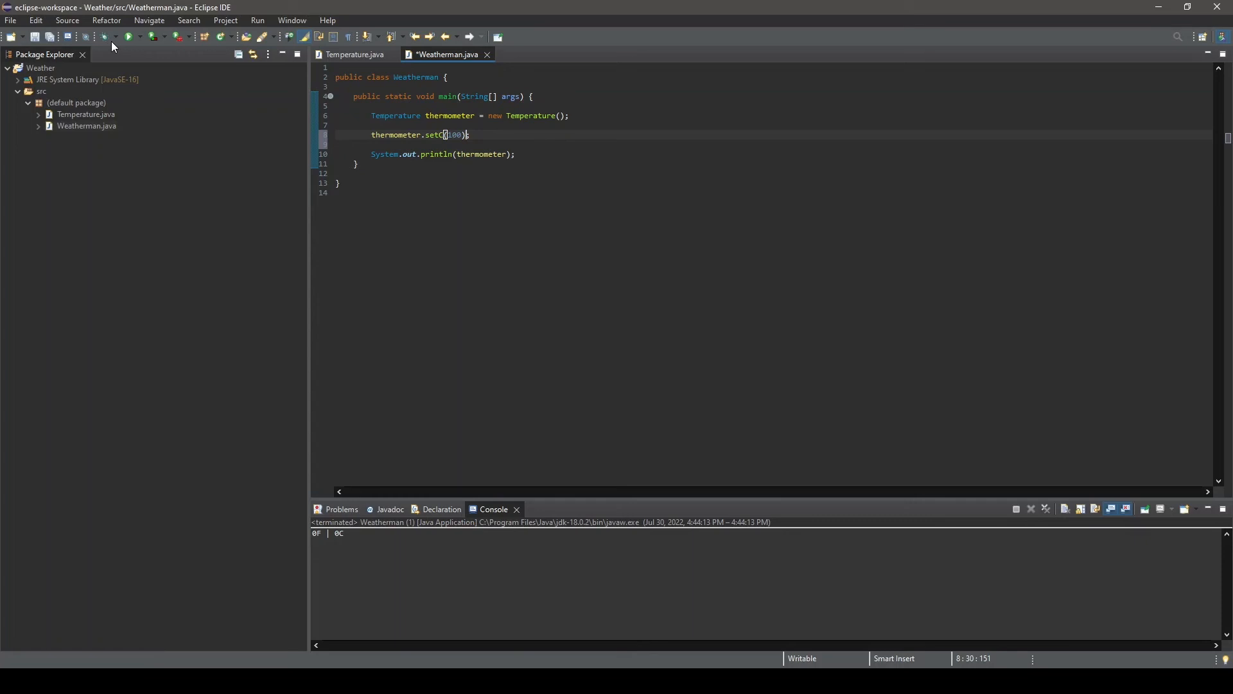
click(128, 37)
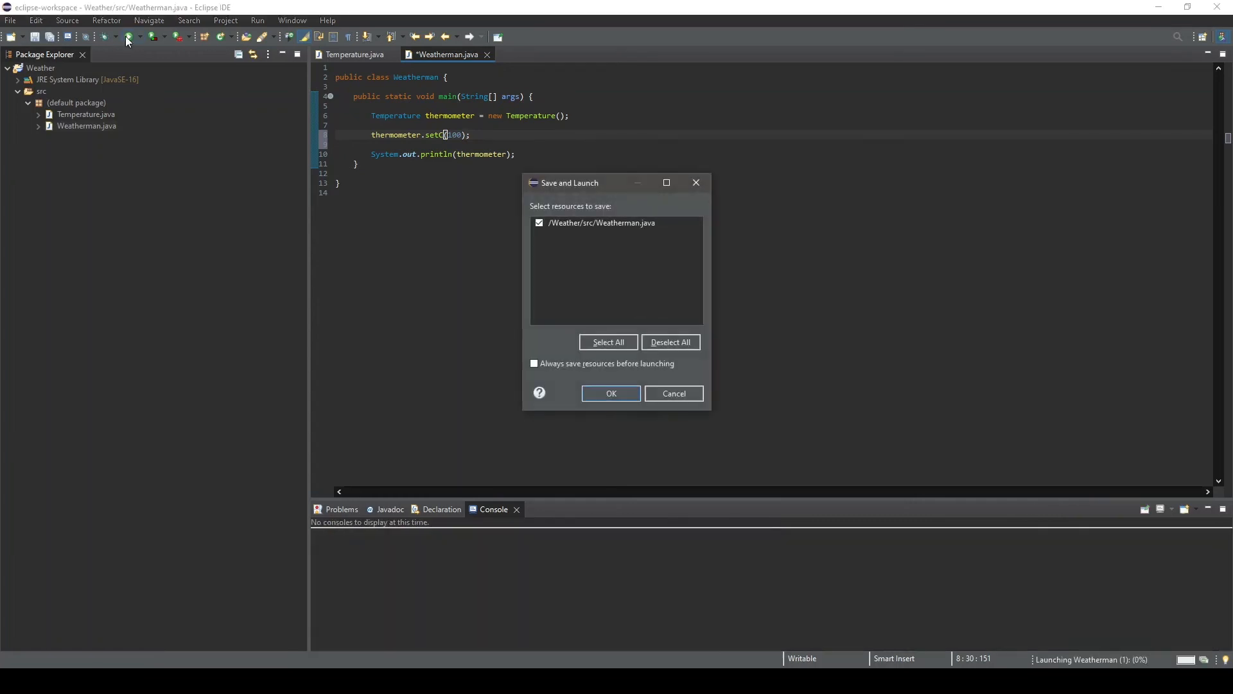
click(610, 393)
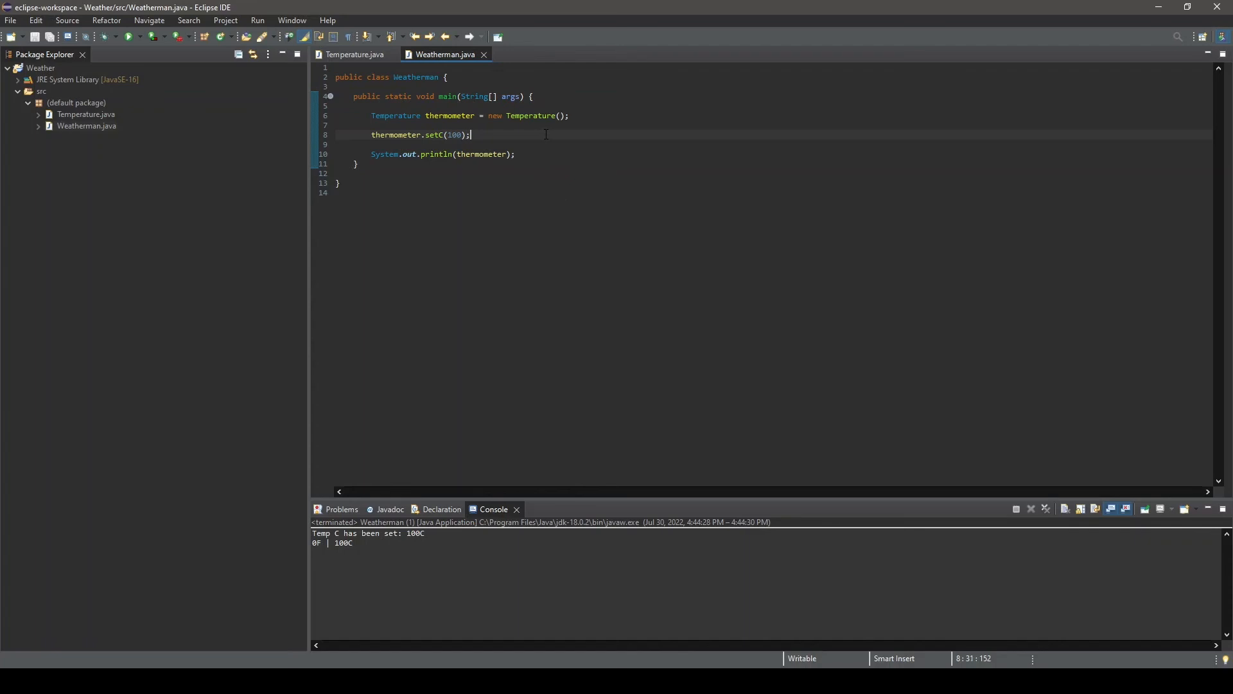
Add thermometer.setF(120) so the thermometer reads 120F | 100C
text(thermo)
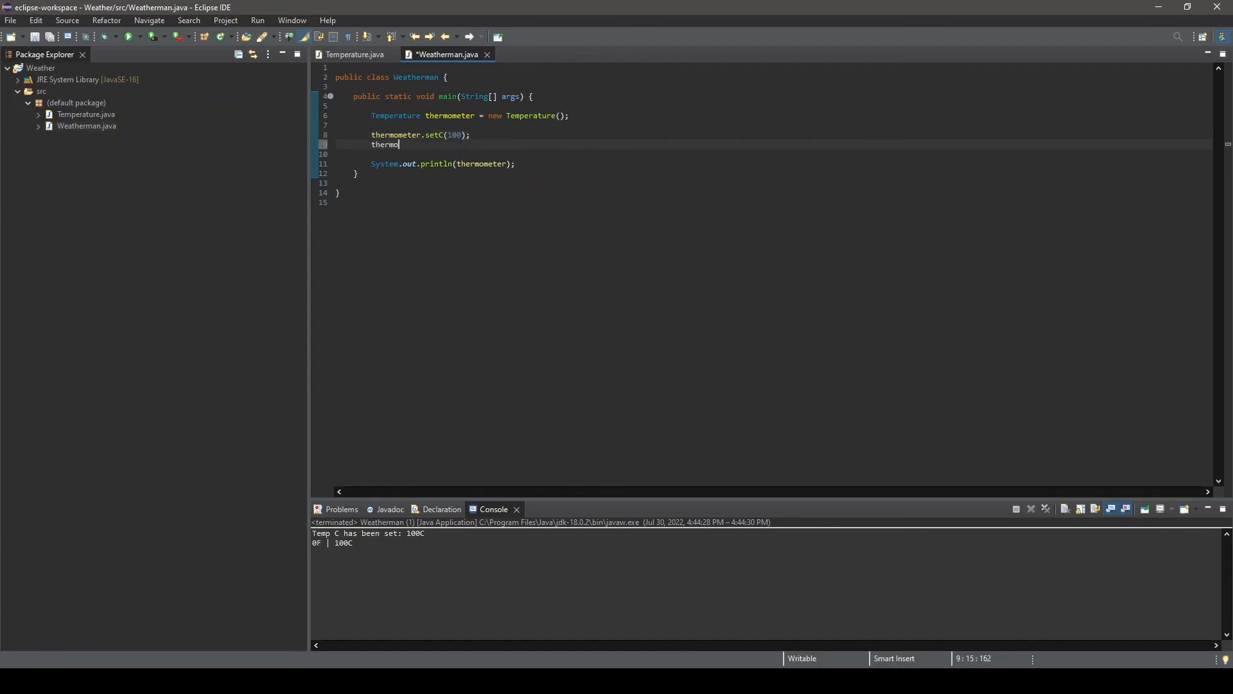
text(meter.setF(0);)
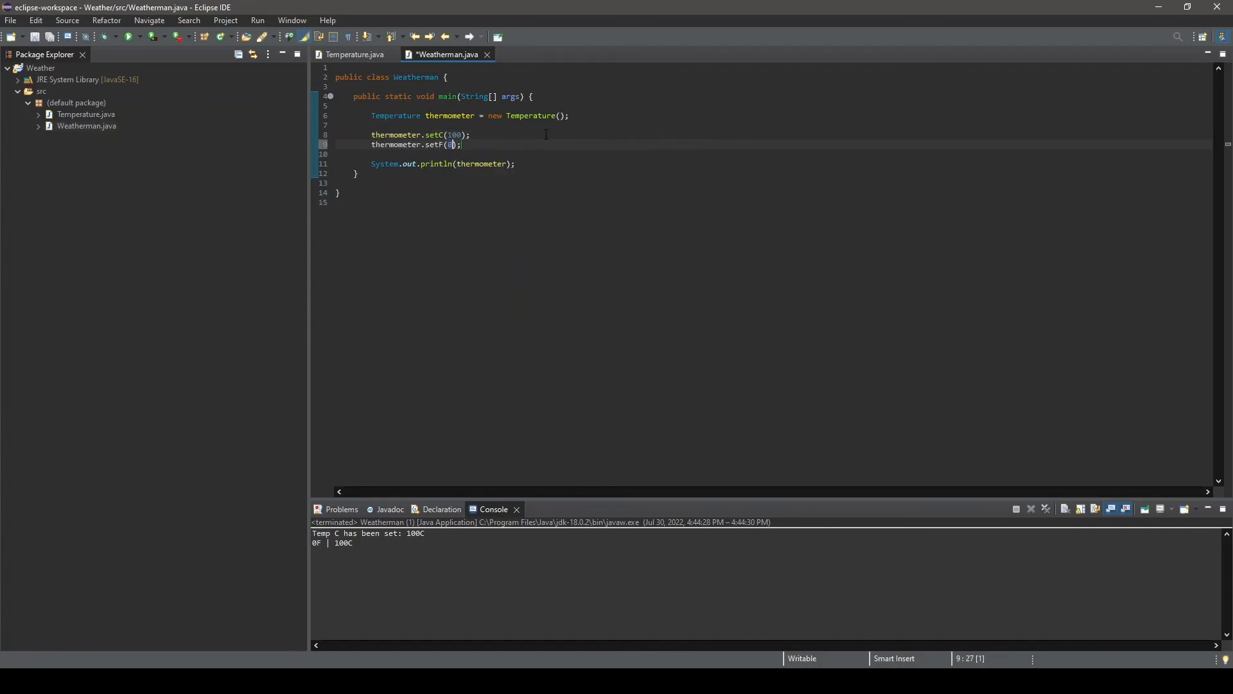
text(128)
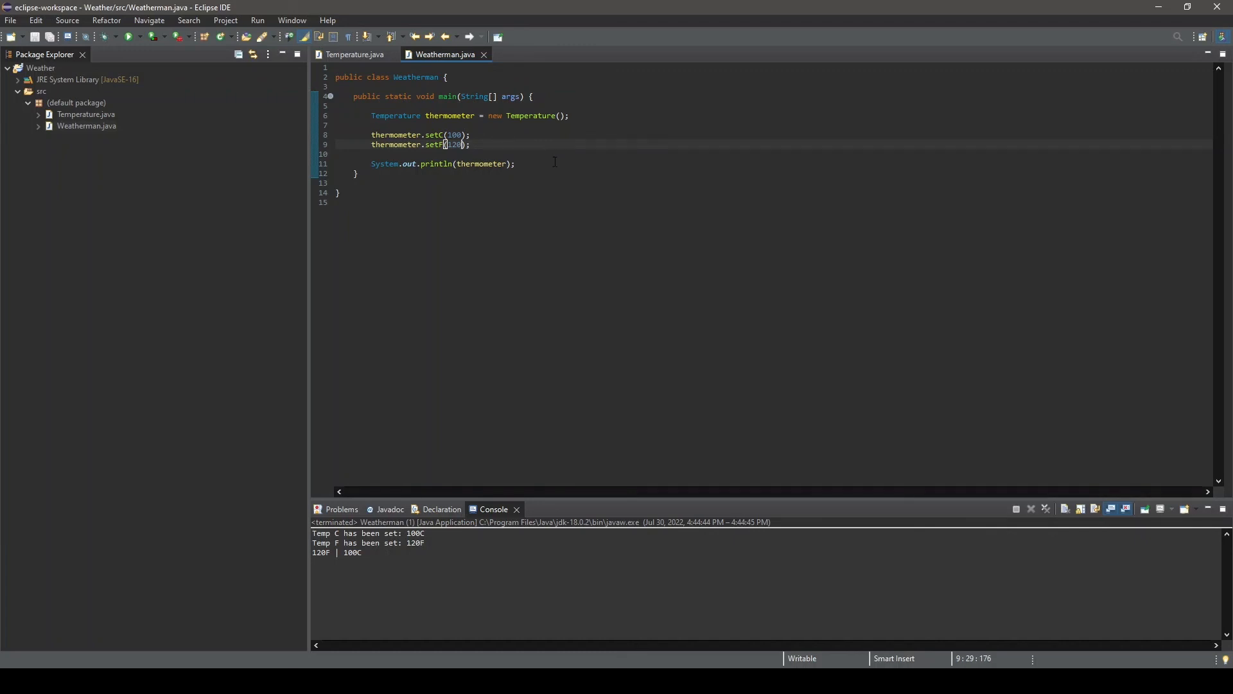
text(thermom)
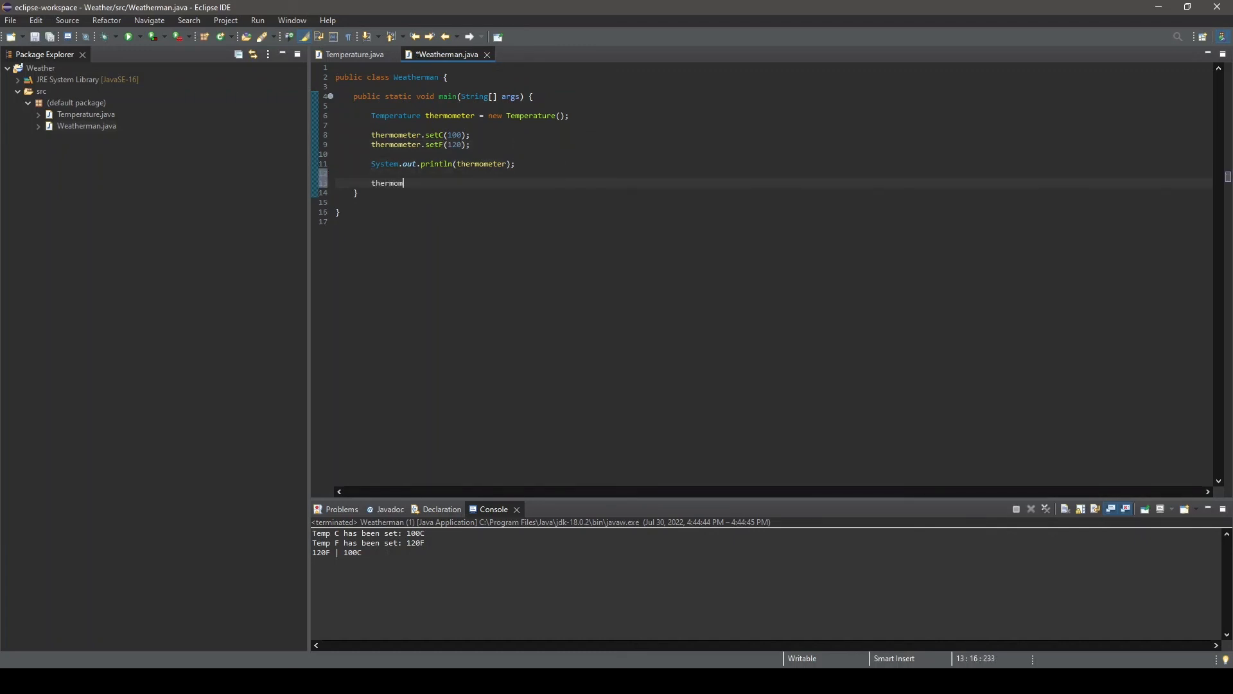
Add convertCtoF() and convertFtoC() calls on thermometer, then save and run Weatherman
text(eter.)
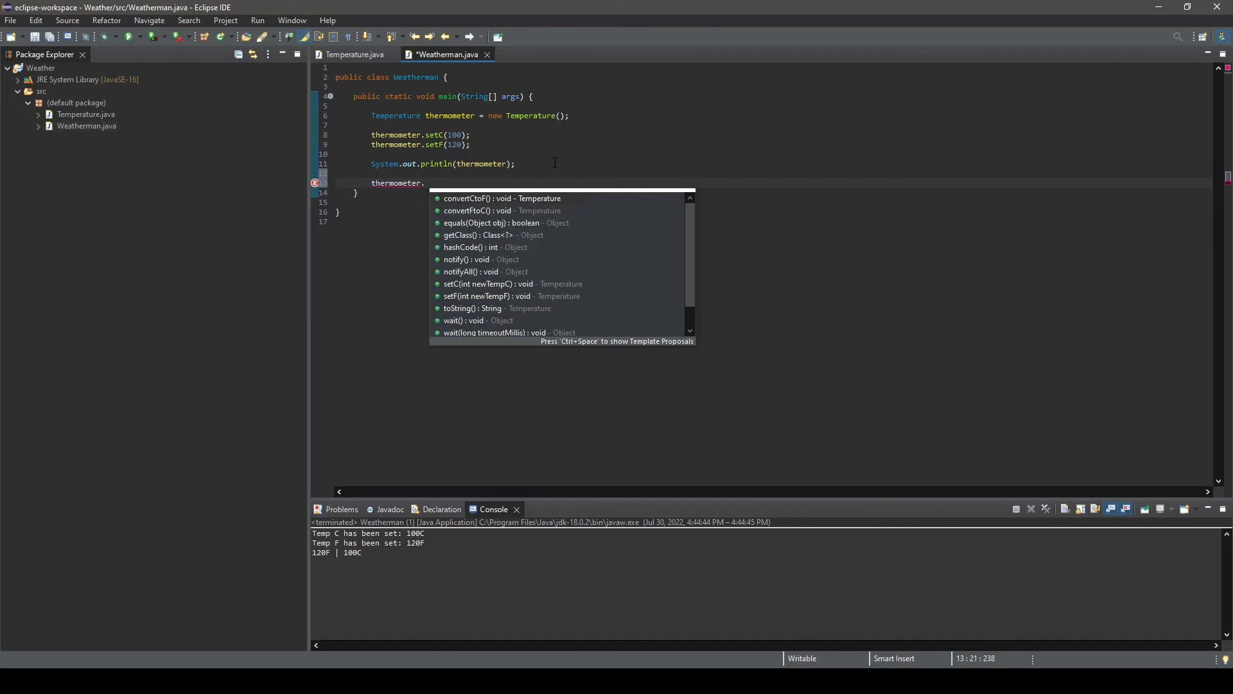
text(con)
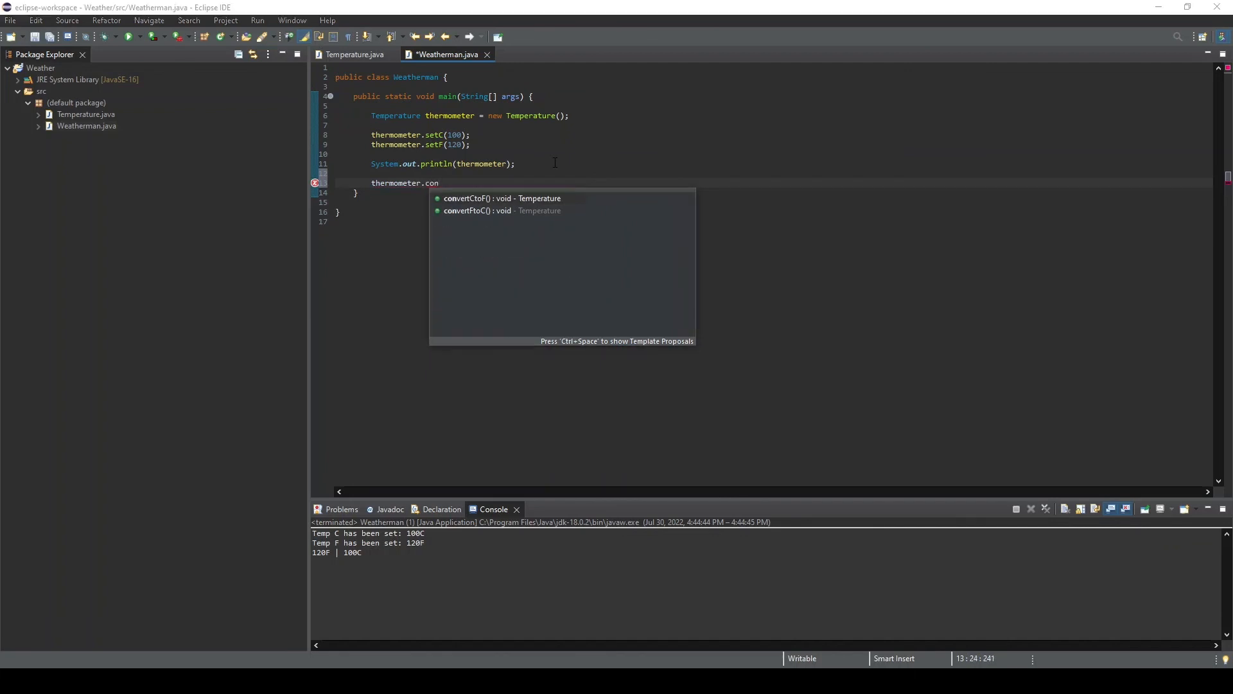
click(501, 198)
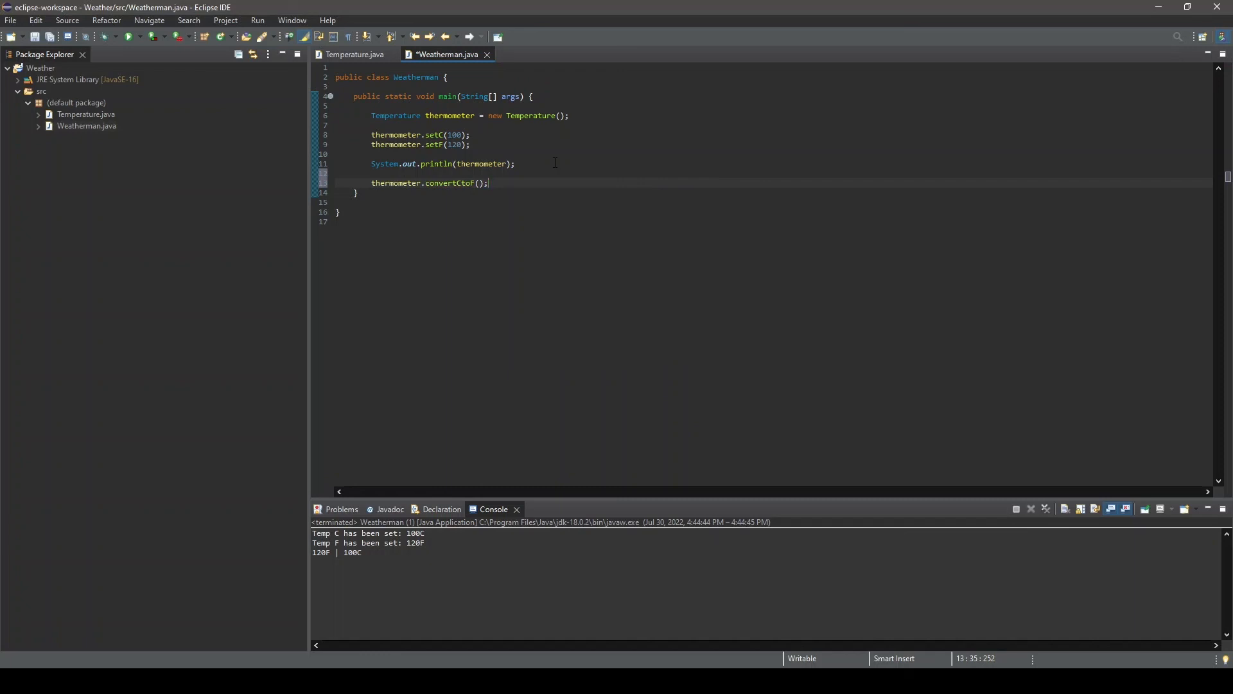
text(thermometer.convertFtoC();)
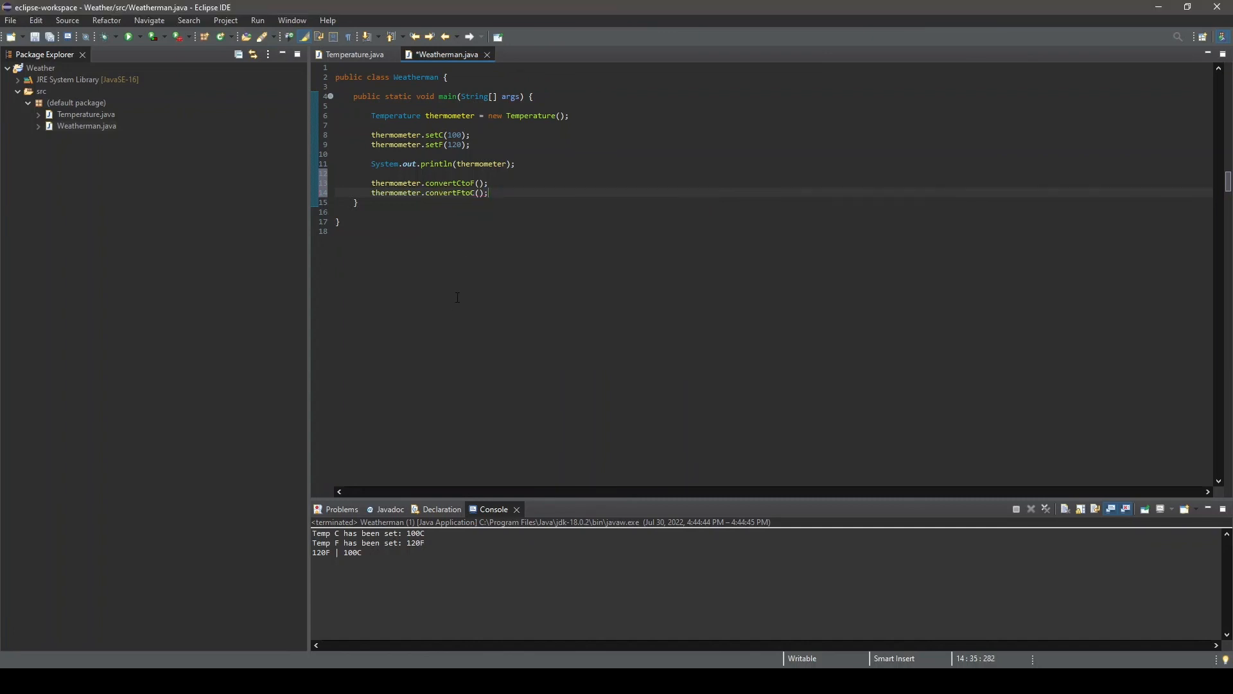
click(129, 38)
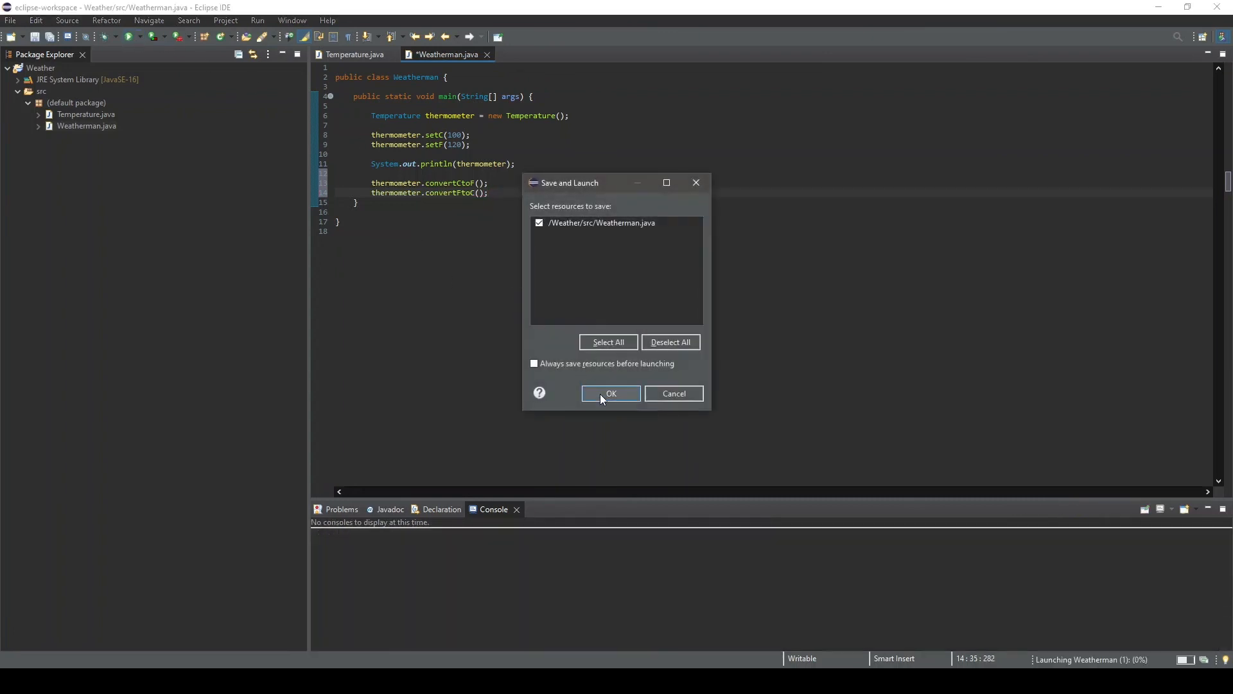
click(611, 393)
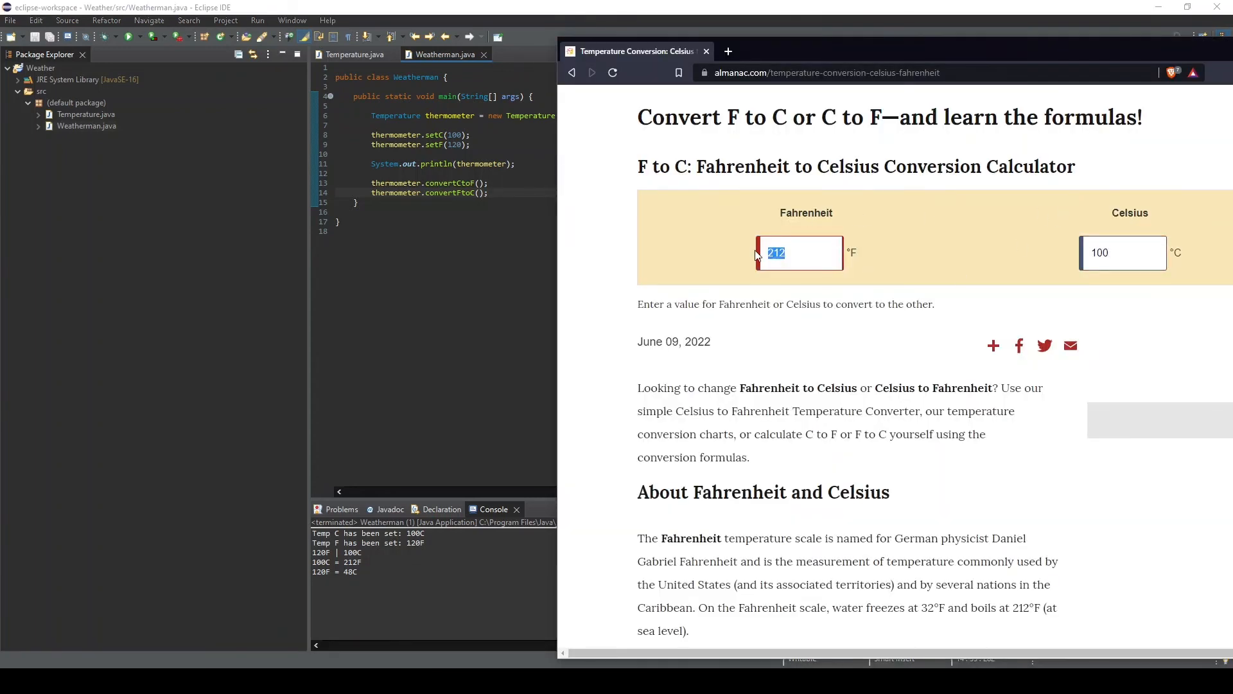
Enter 120 Fahrenheit in the Almanac converter and read 48.9°C
text(120)
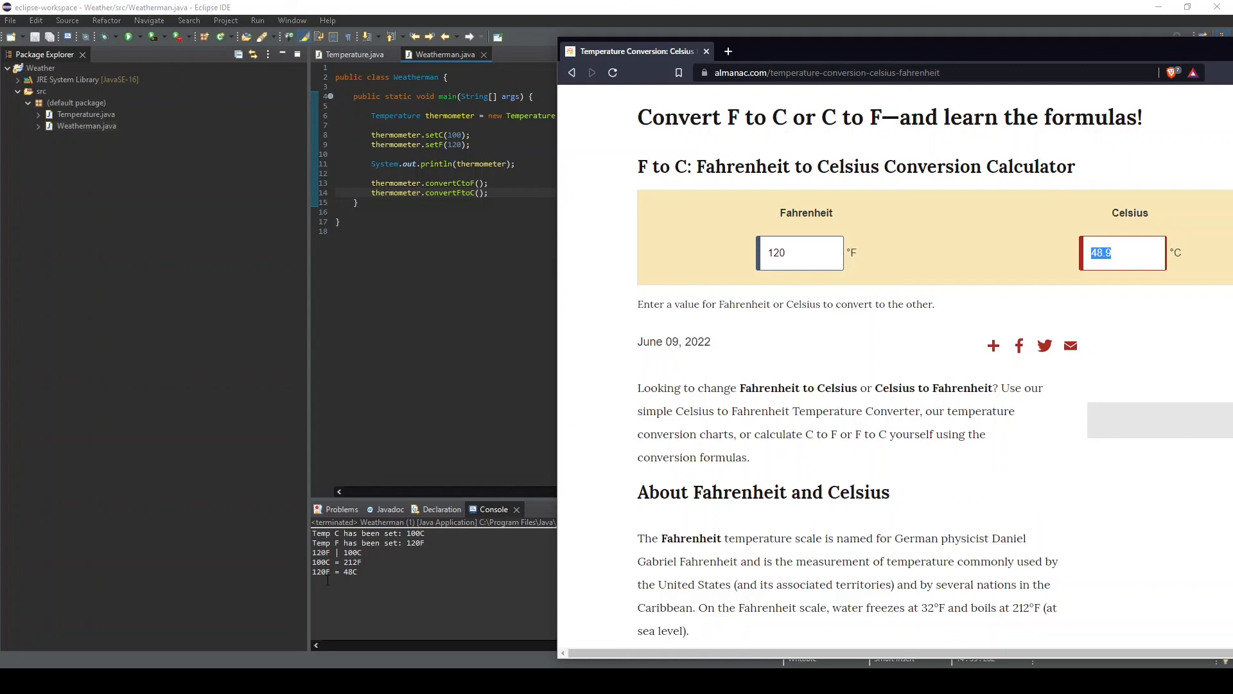
mouse_move(1119, 253)
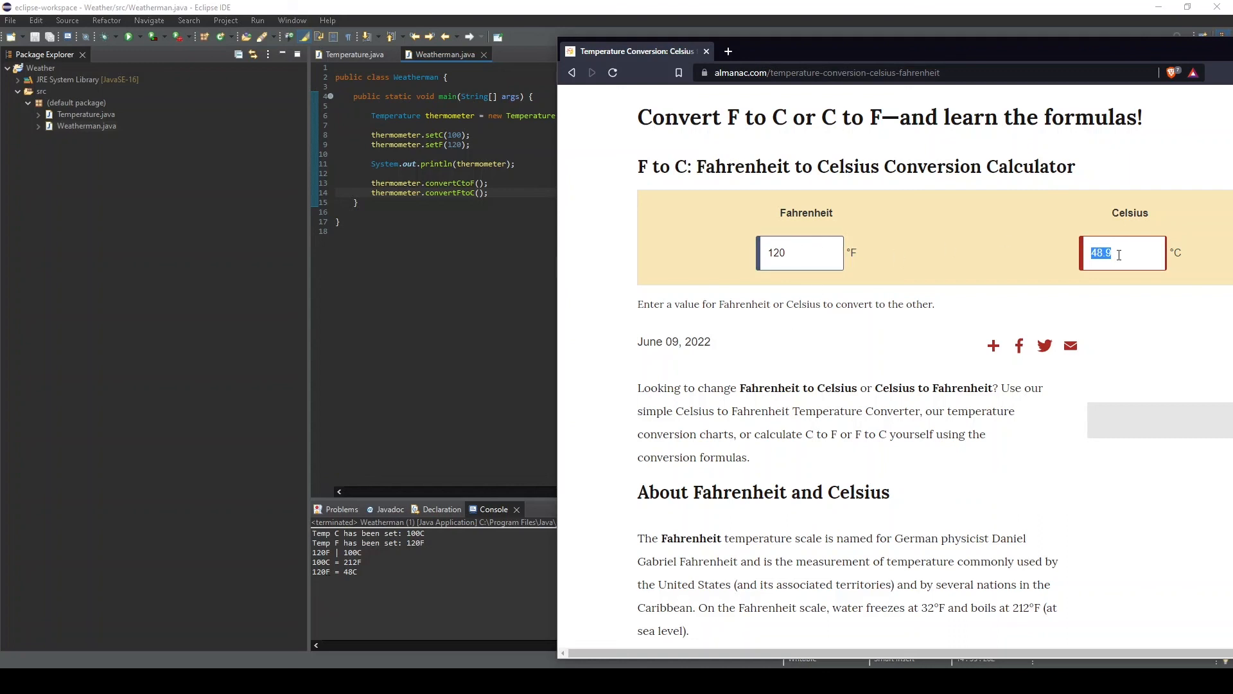
mouse_move(1070, 256)
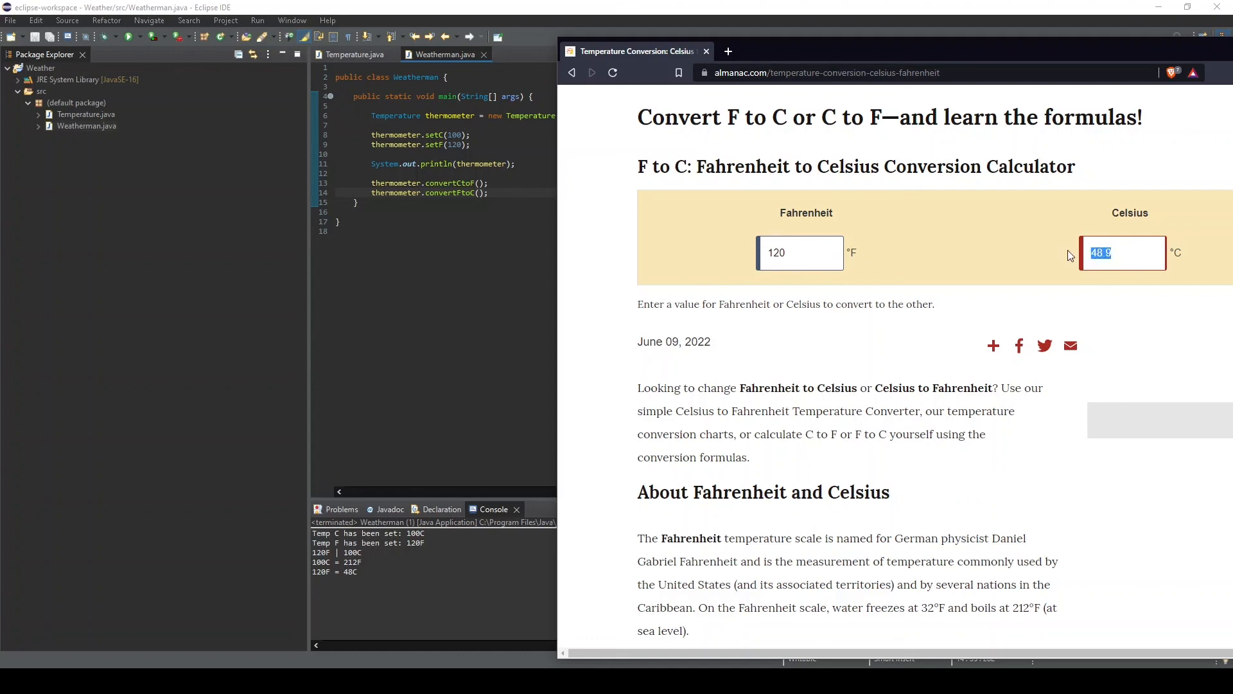